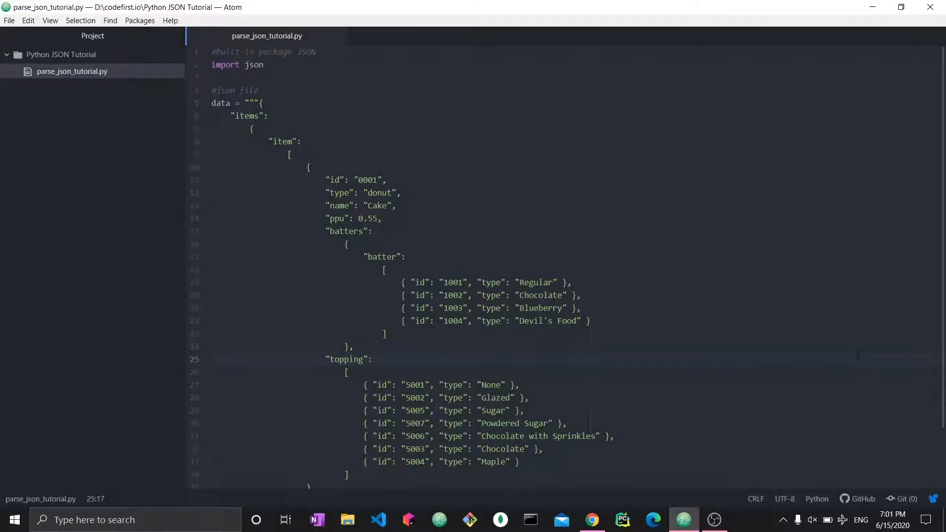
Step: Review the JSON data string in the script before adding code
click(372, 358)
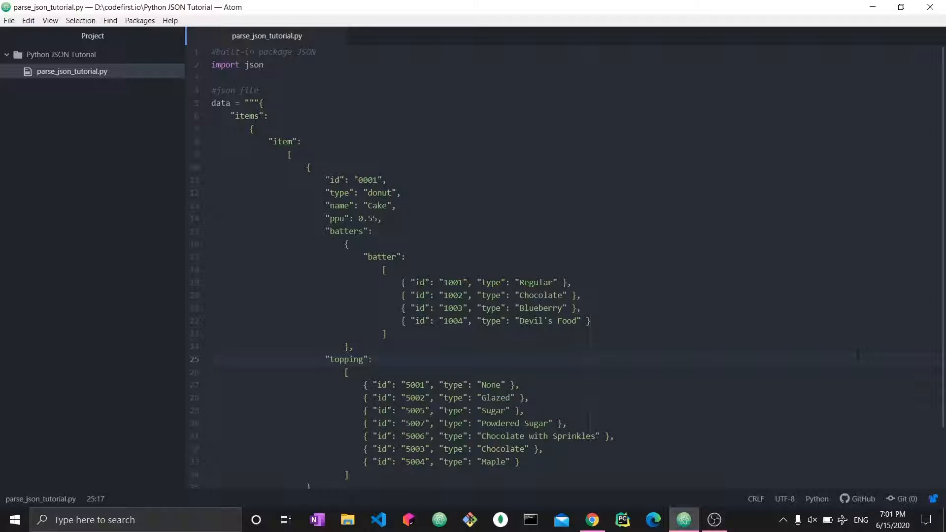
click(373, 359)
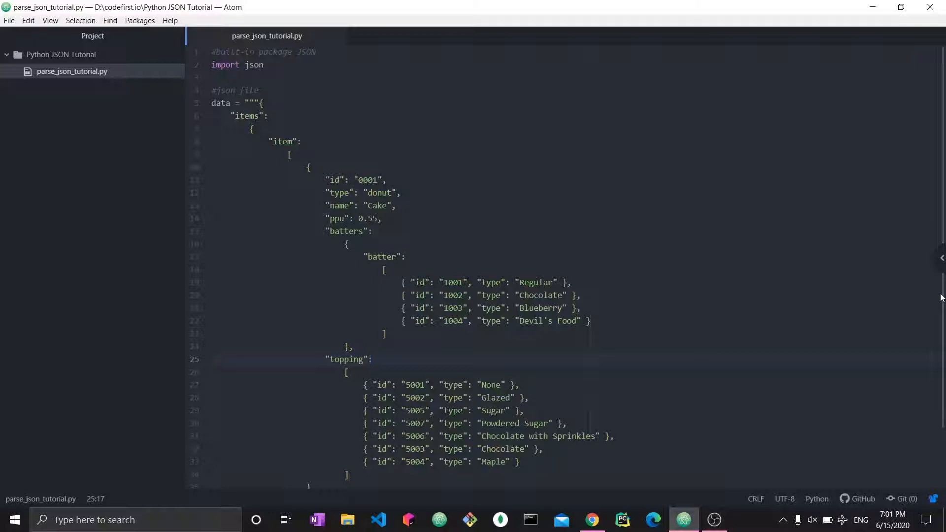
click(373, 359)
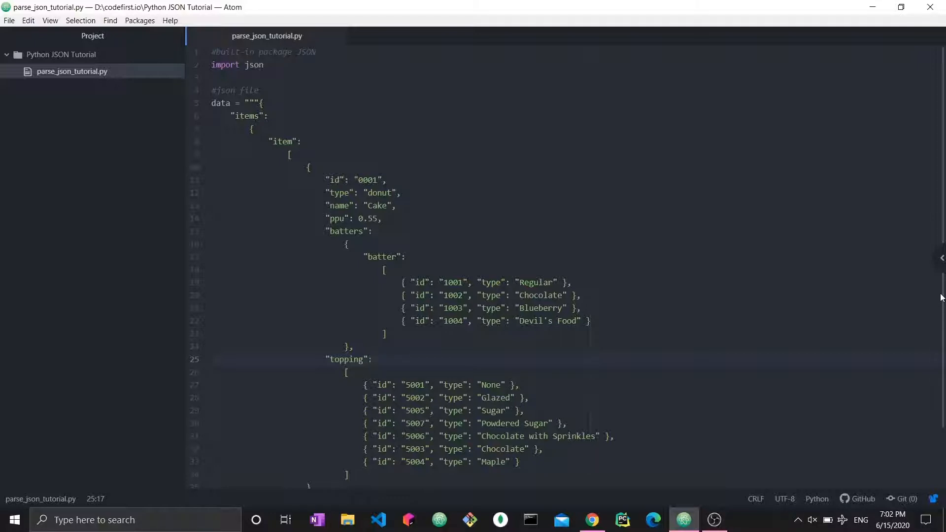
click(373, 359)
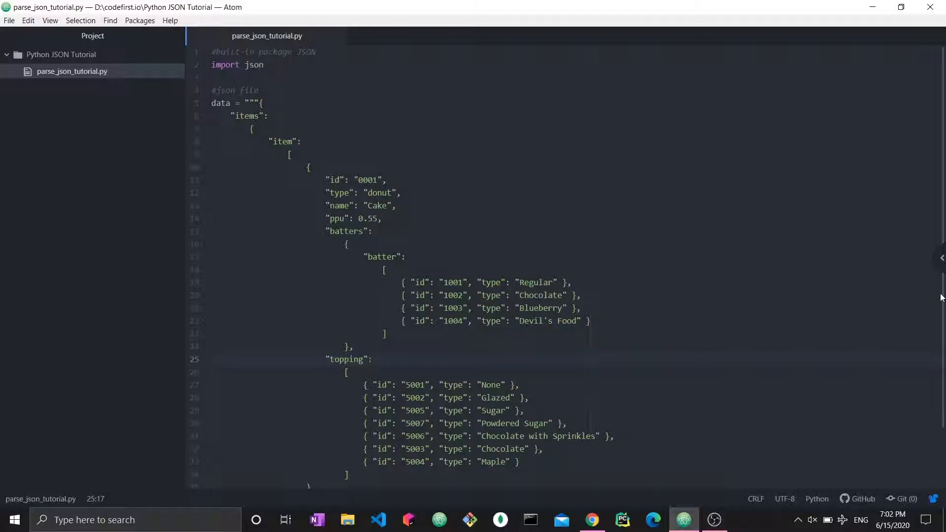
click(373, 359)
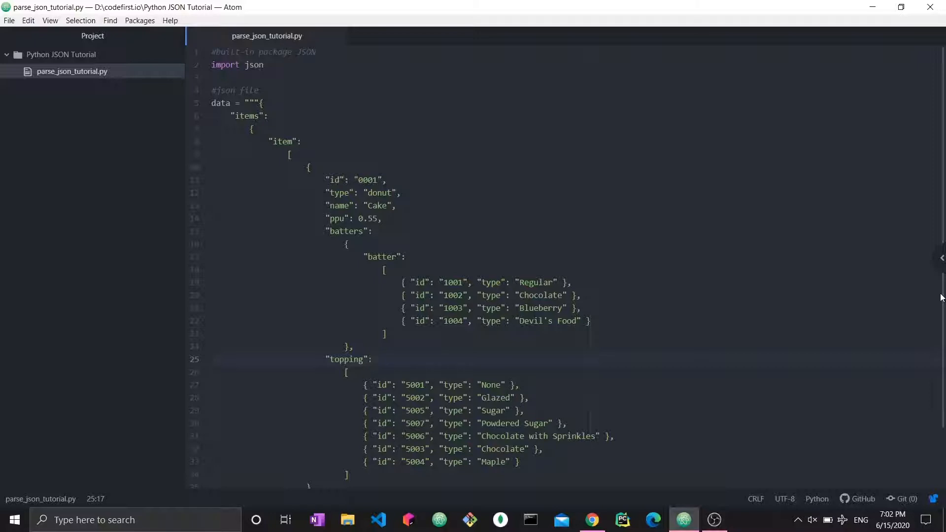
click(373, 358)
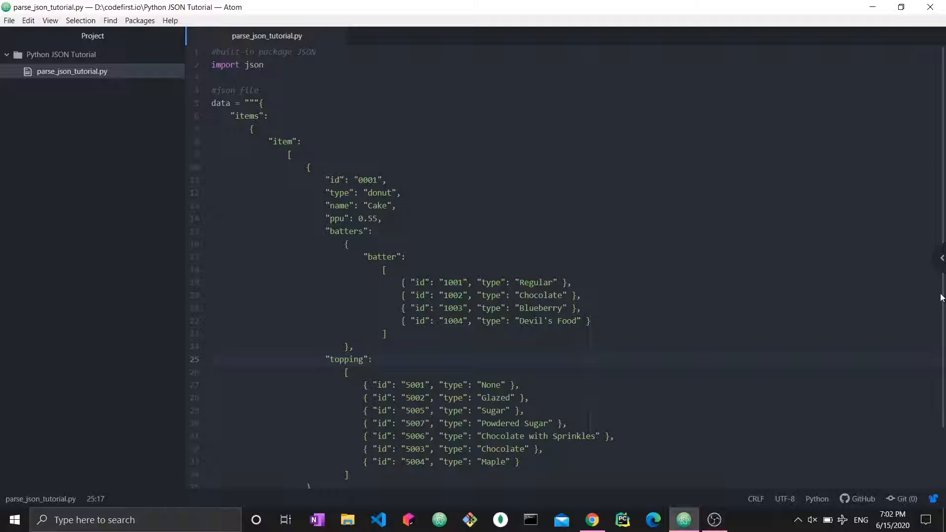
click(374, 358)
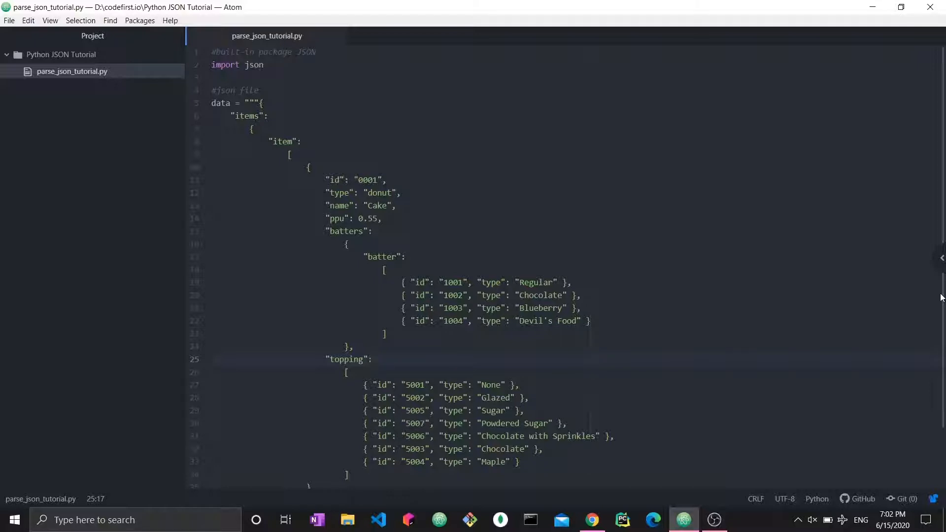
click(372, 358)
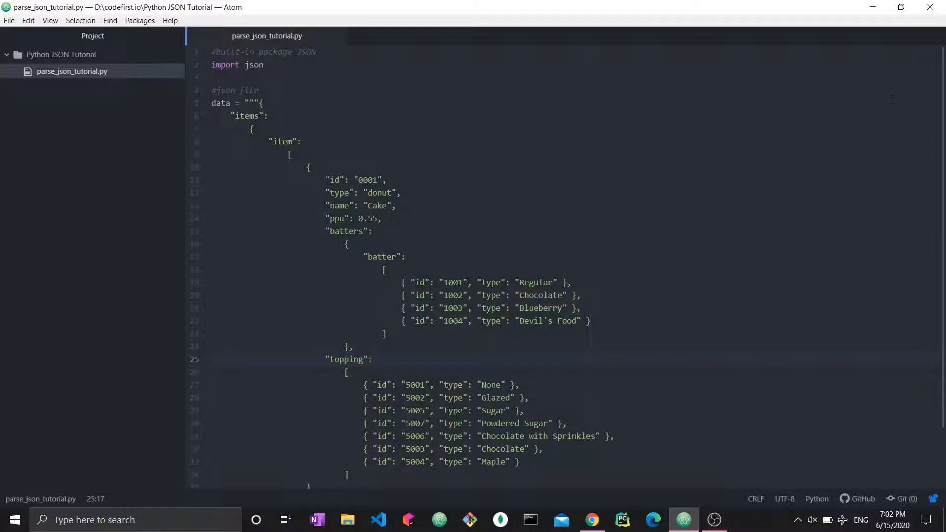
click(372, 358)
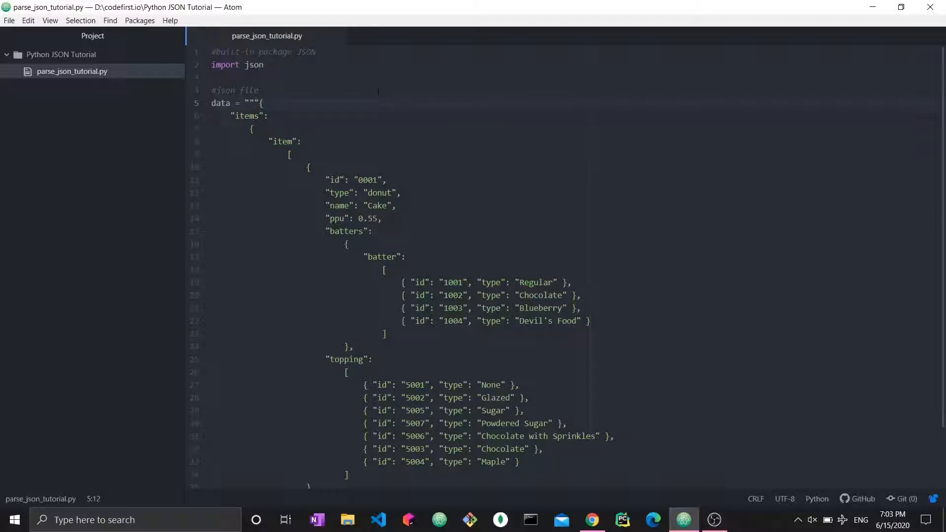
scroll(down, 3)
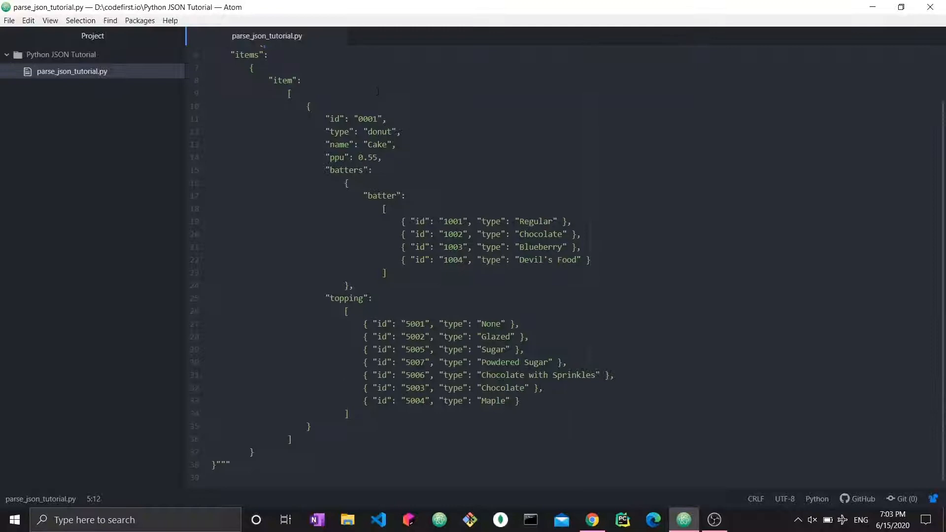
scroll(up, 3)
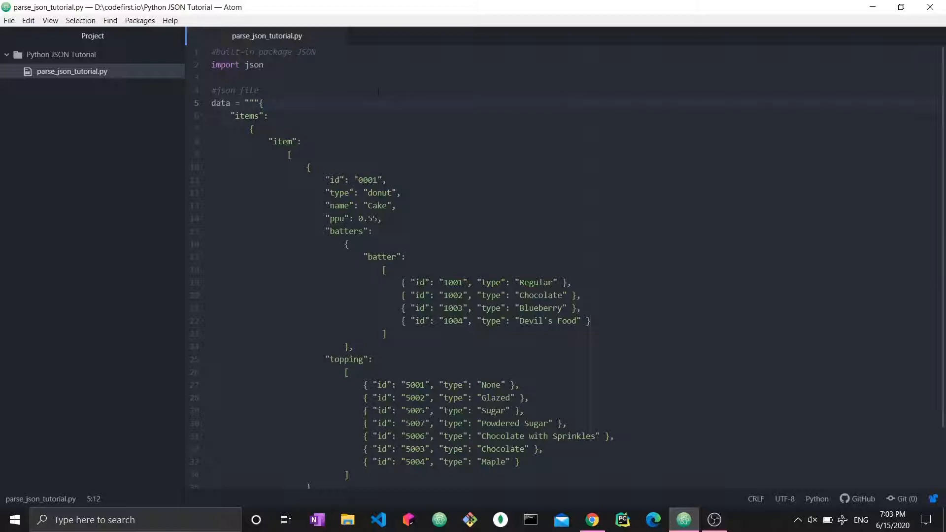
click(263, 103)
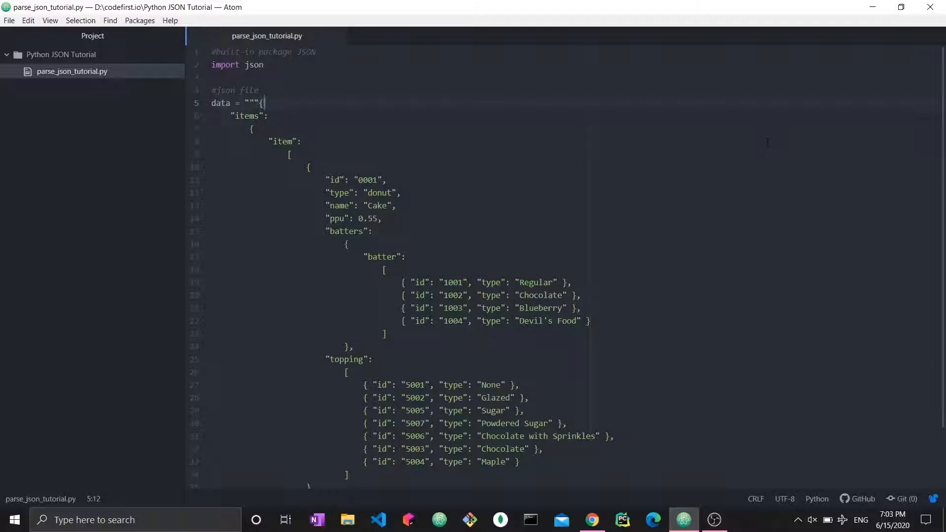
Step: Add blank lines after the closing triple quotes of the JSON data string
scroll(down, 3)
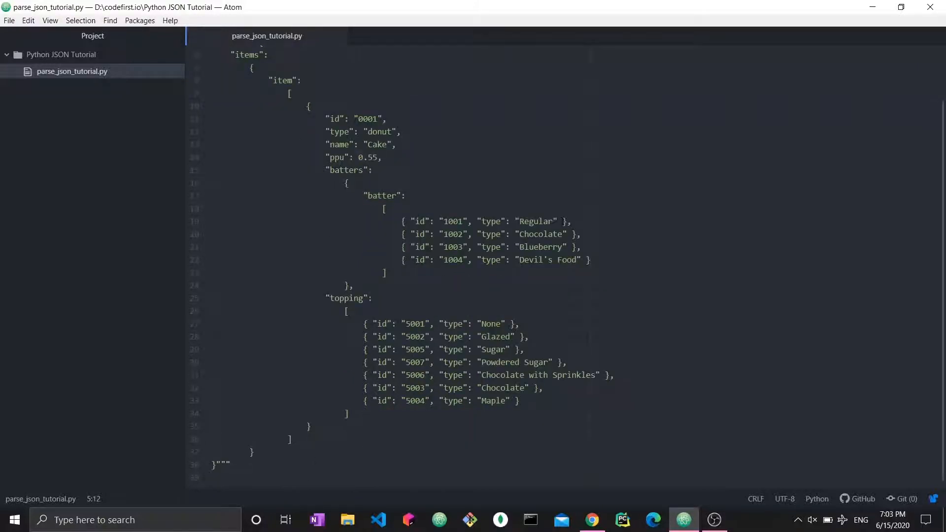
click(214, 464)
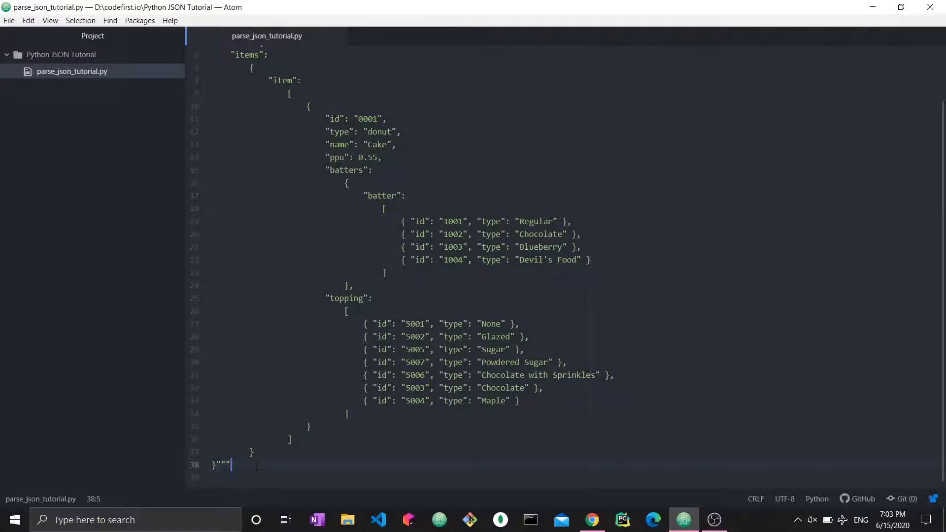
scroll(up, 3)
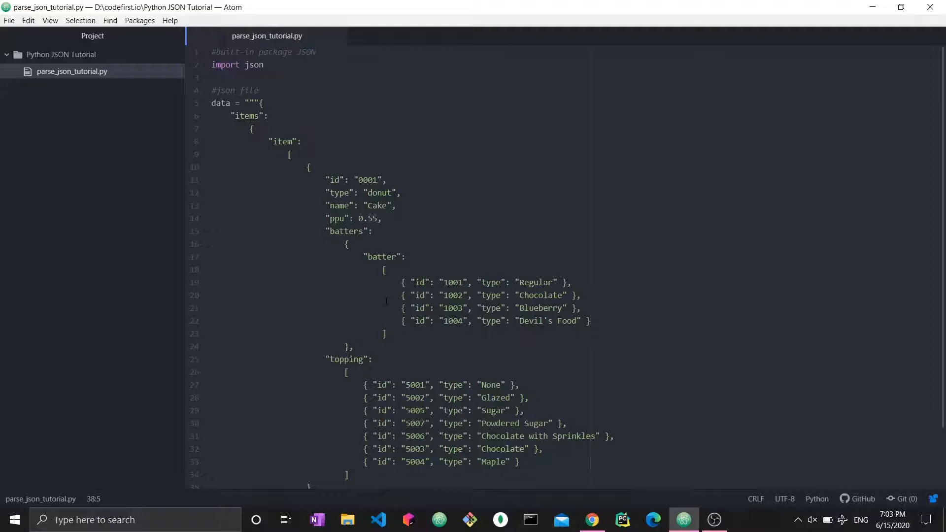
scroll(down, 3)
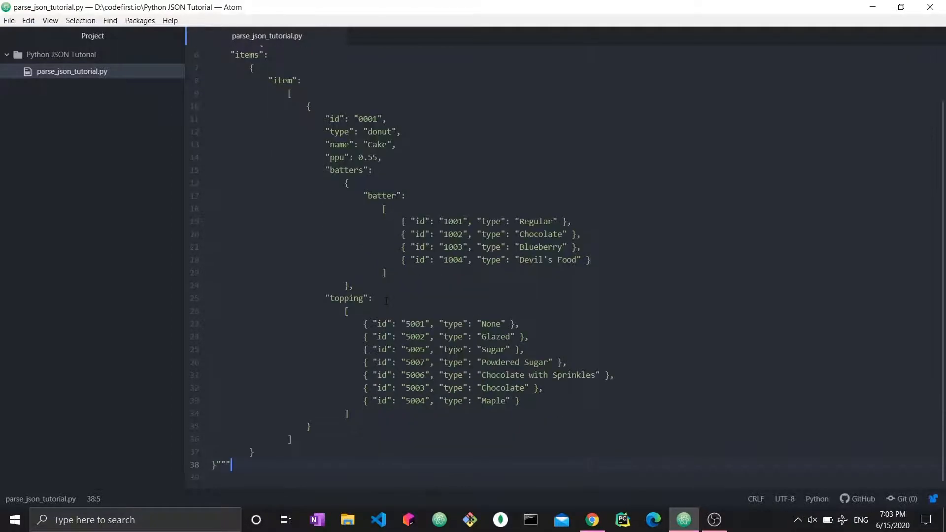
scroll(up, 3)
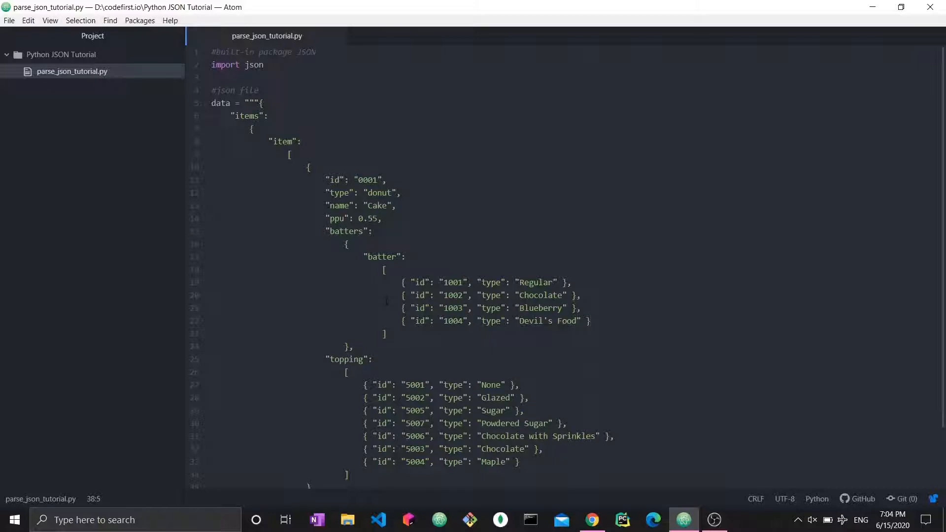
scroll(down, 3)
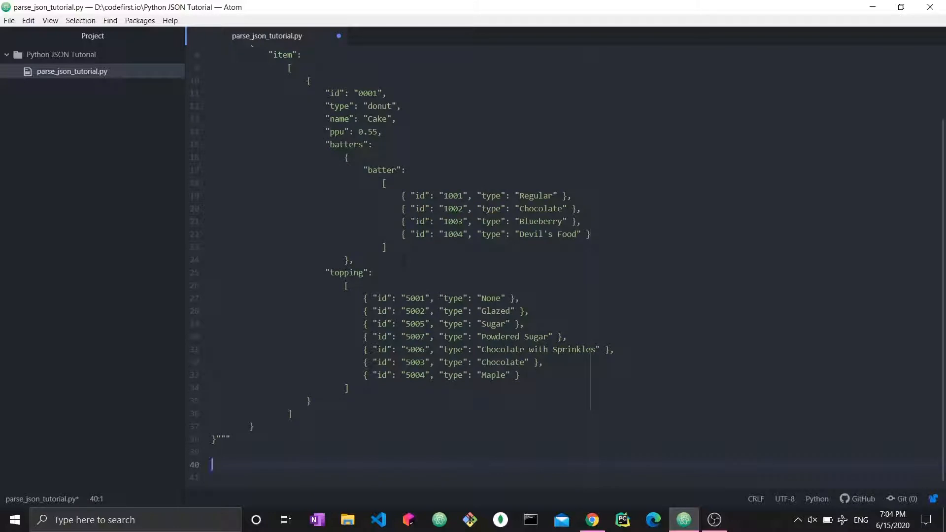
Step: Add a #Load JSON data comment and the line newdata=json.loads(data)
text(#Load:)
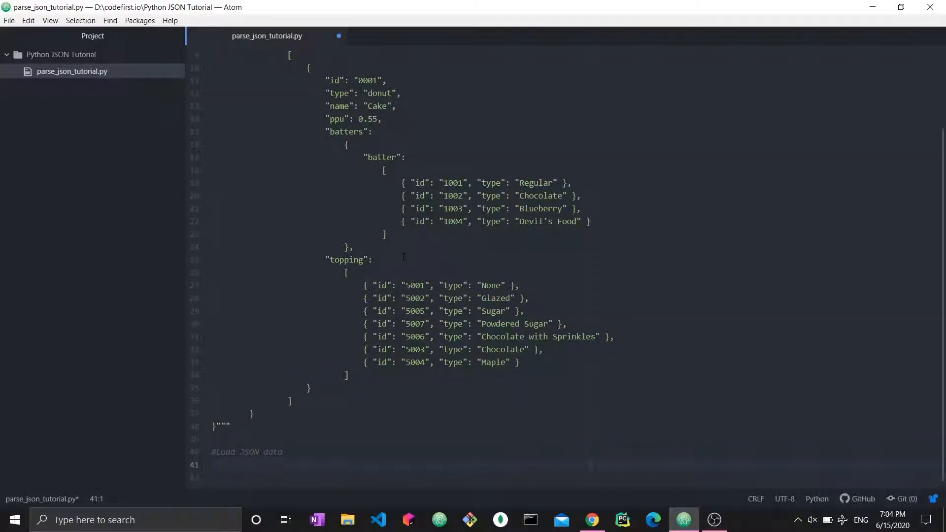
text(new)
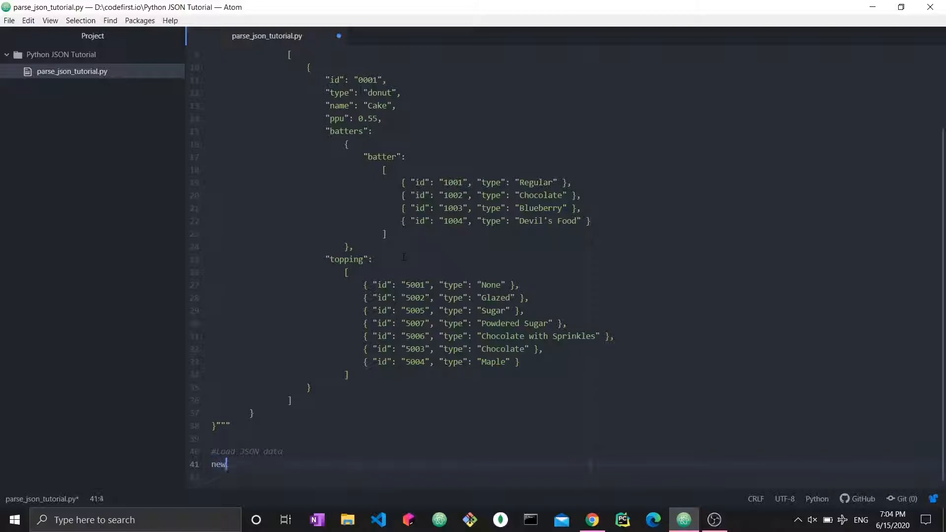
text(data=)
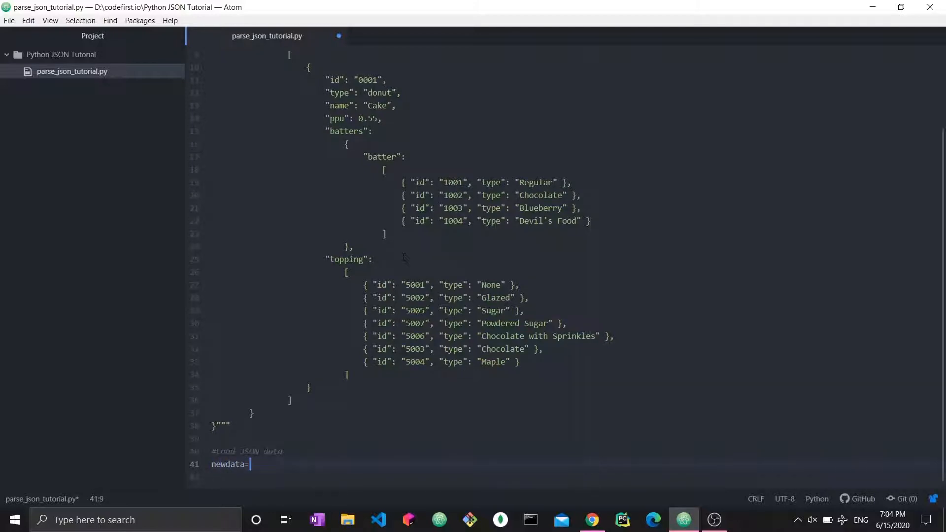
text(json)
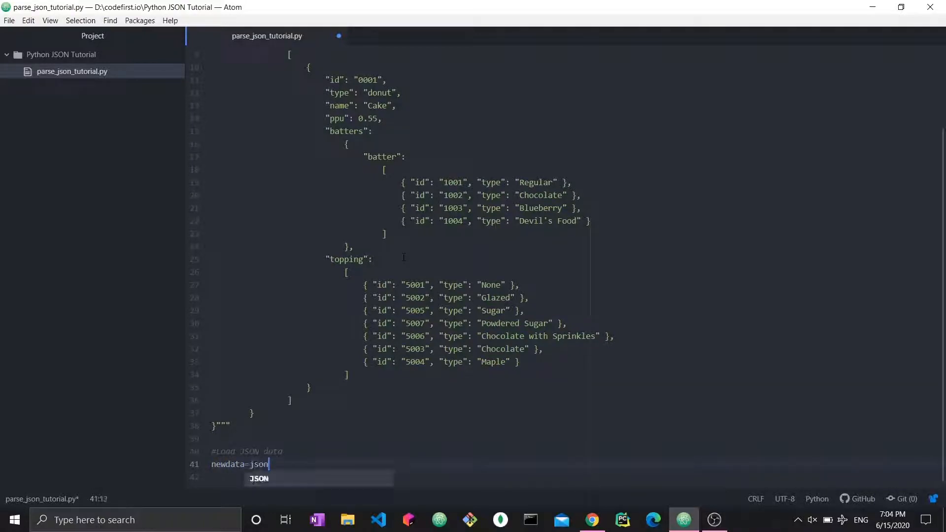
text(.loads(data))
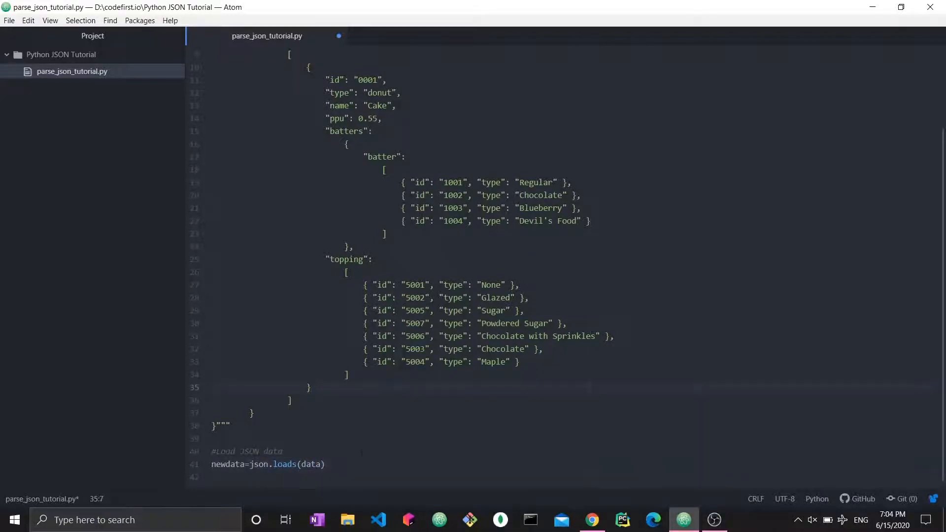
click(287, 451)
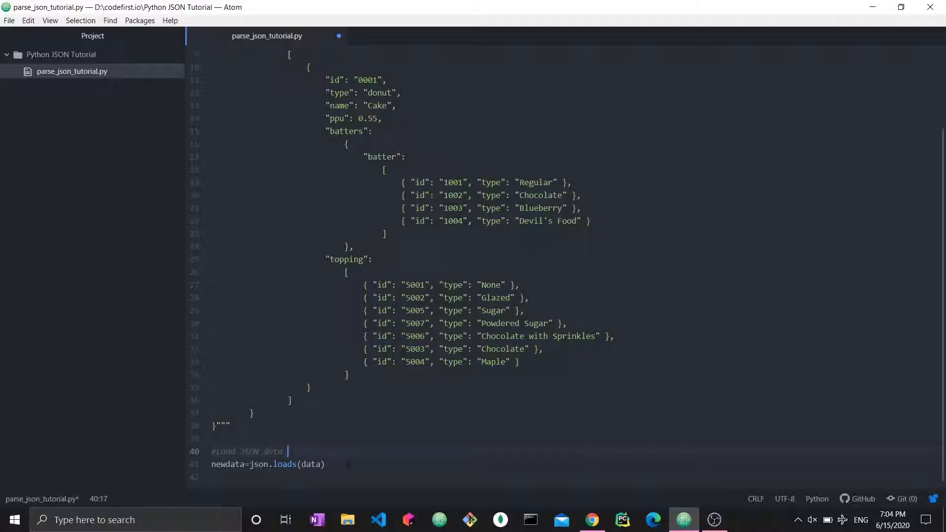
mouse_move(392, 506)
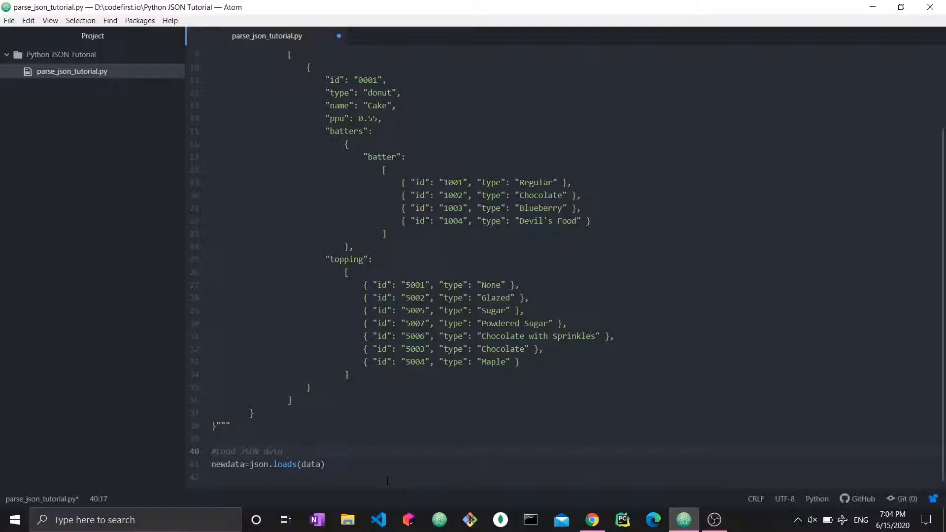
scroll(up, 3)
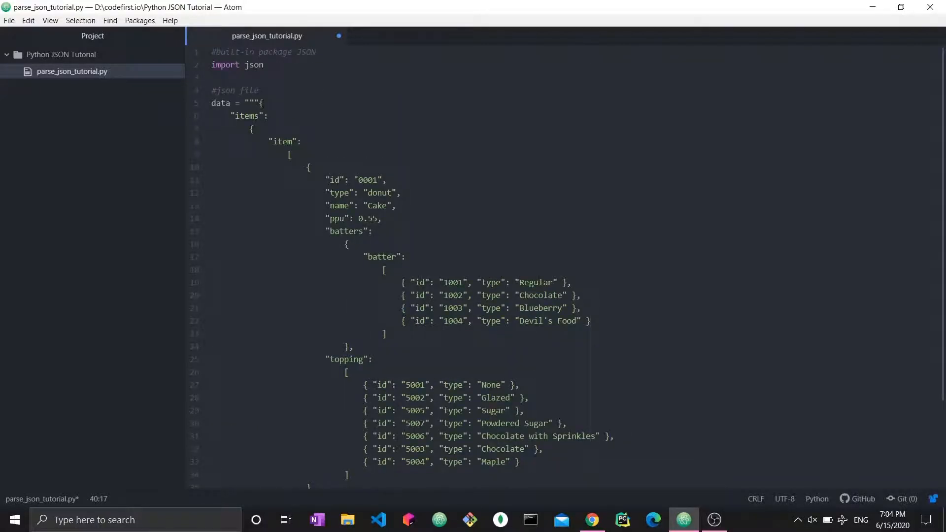
click(259, 103)
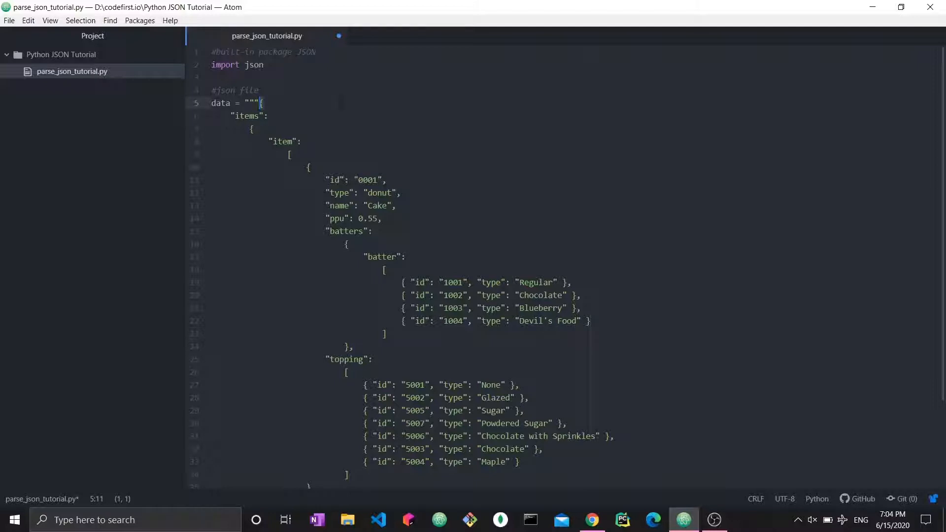
click(289, 154)
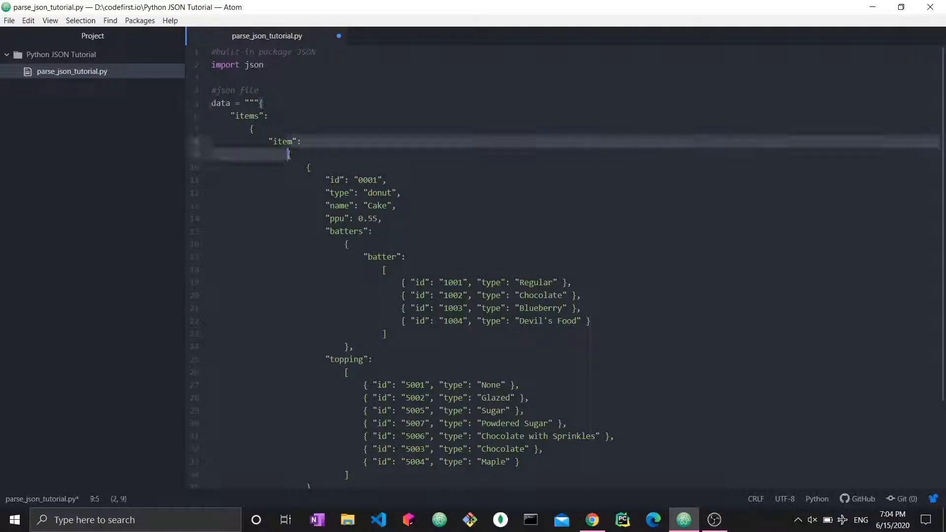
click(290, 153)
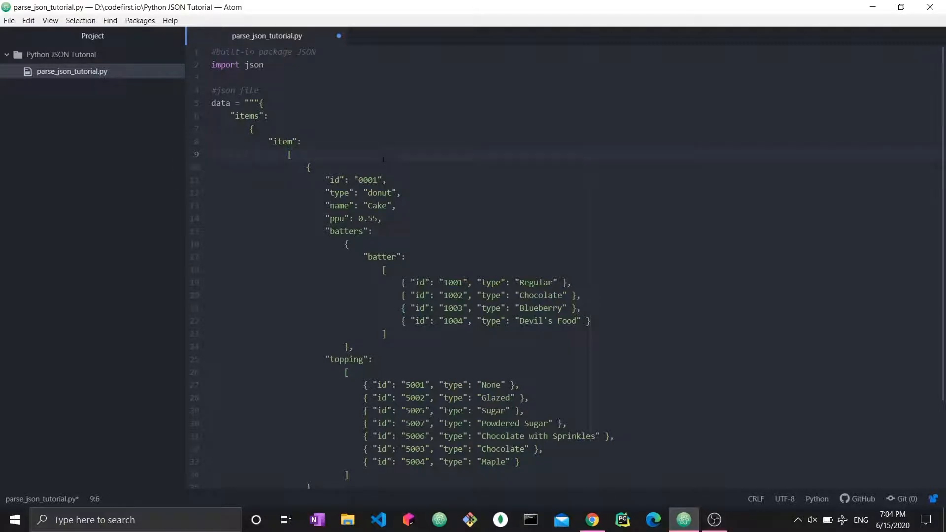
click(291, 155)
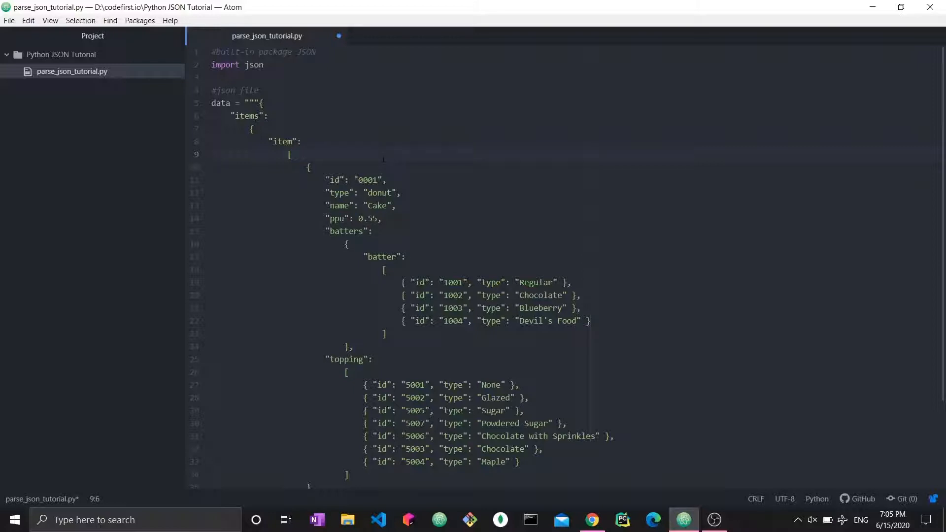
click(291, 153)
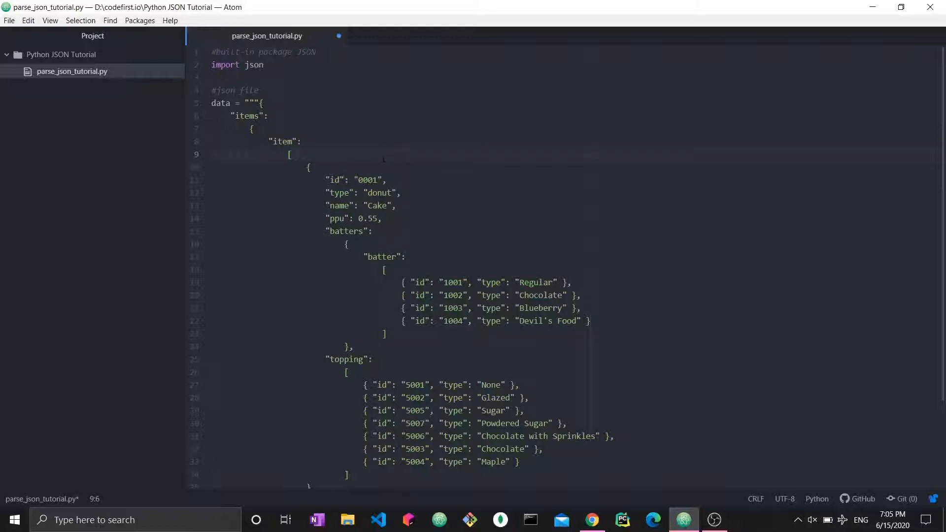
click(383, 410)
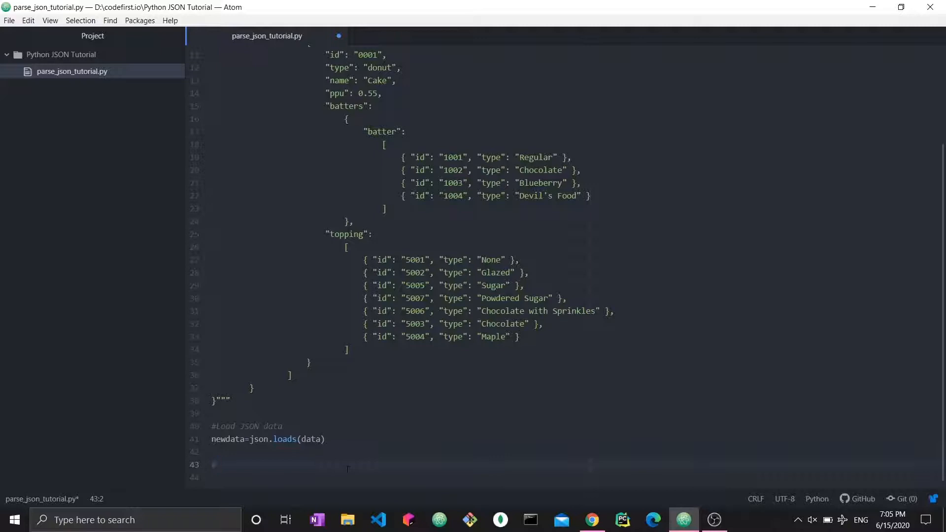
Step: Add a #Verify type of newdata comment and print(type(newdata)), then run to see <class 'dict'>
text(#Verify type of)
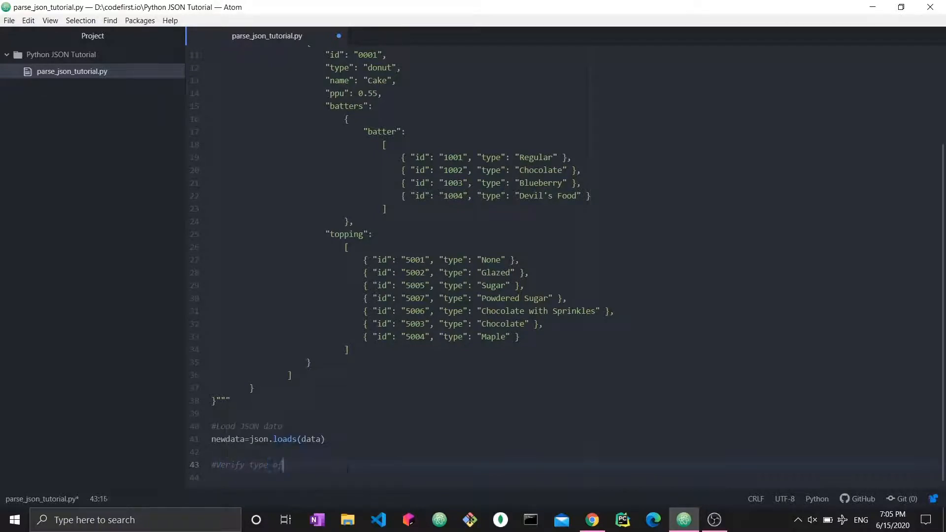
key(enter)
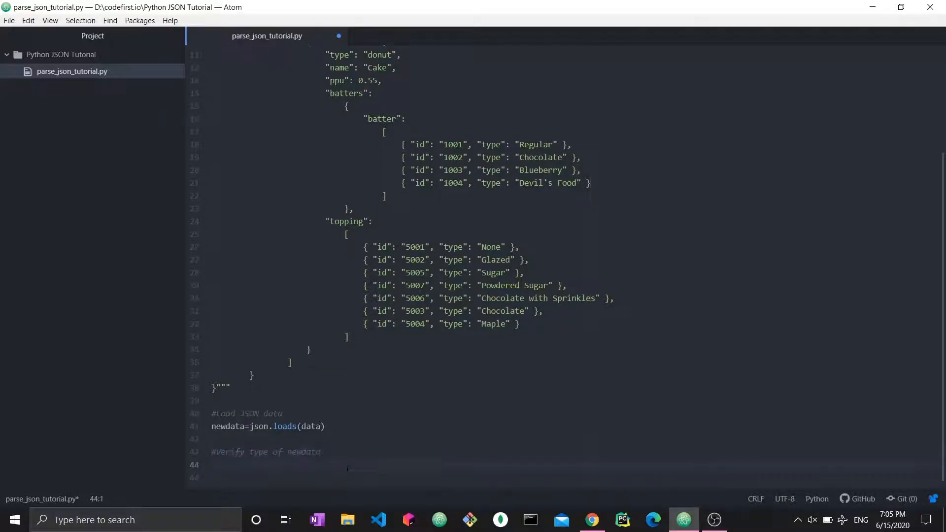
text(print(t)
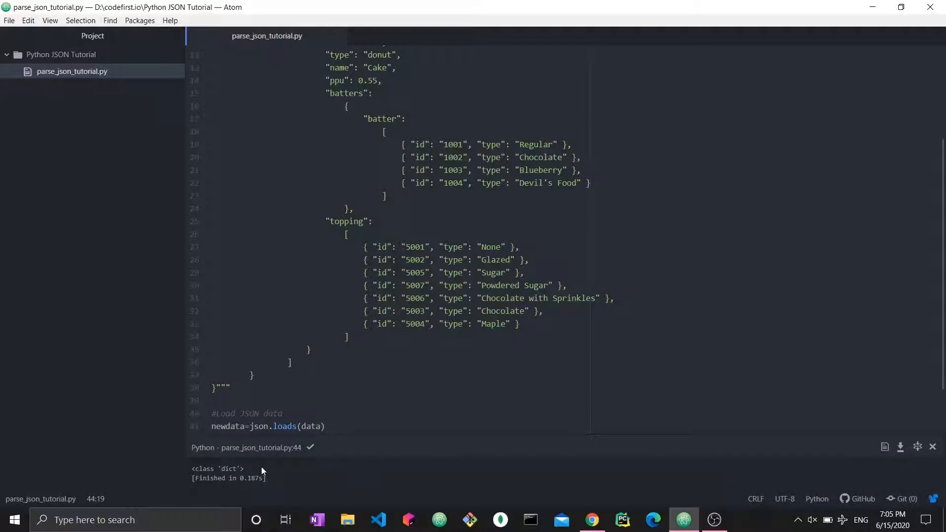
double_click(229, 469)
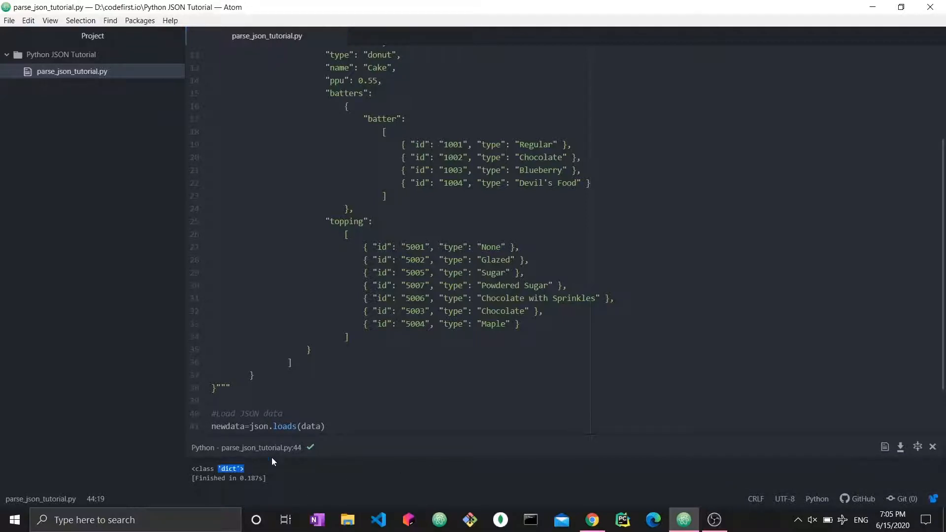
scroll(up, 3)
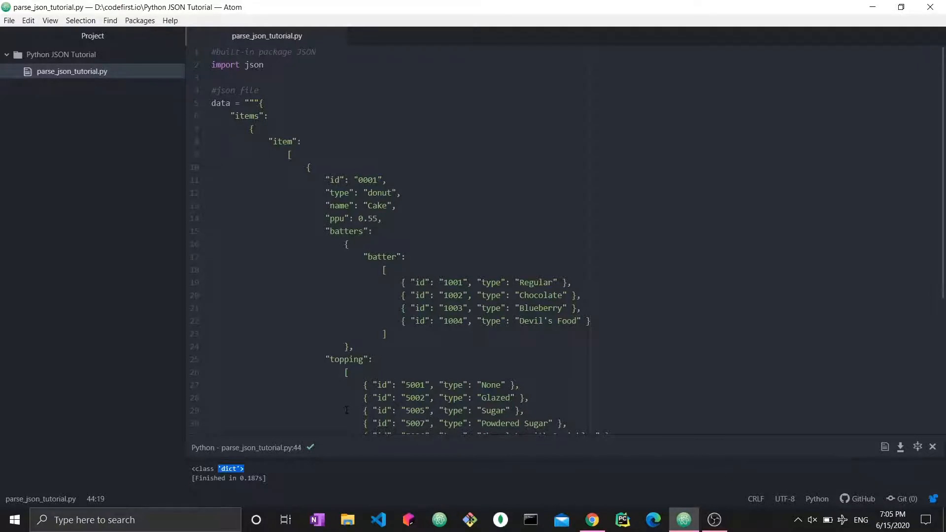
mouse_move(824, 342)
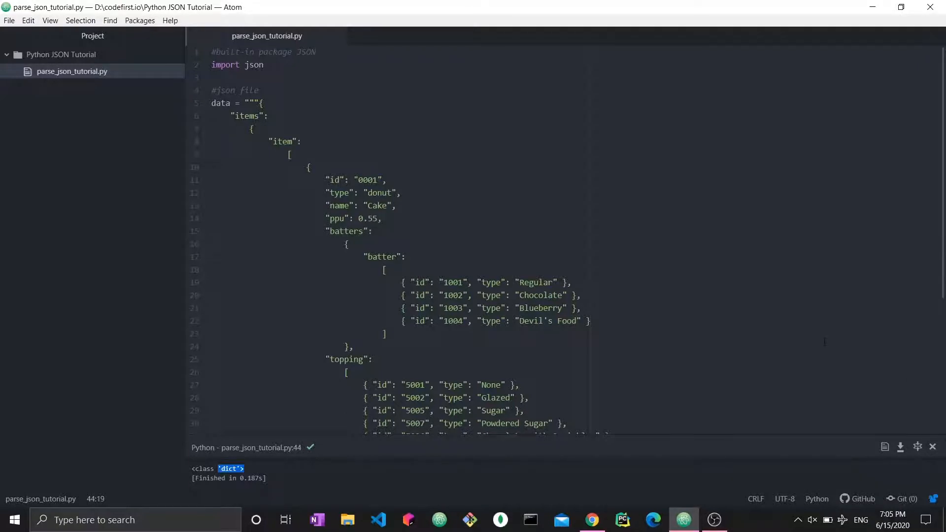
Step: Review the dict output and add a new line below the type print
scroll(down, 3)
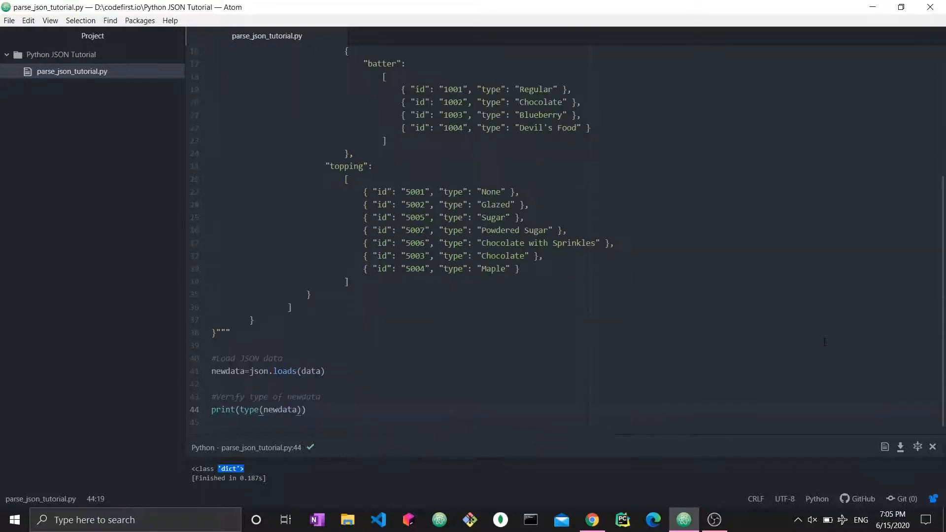
scroll(up, 3)
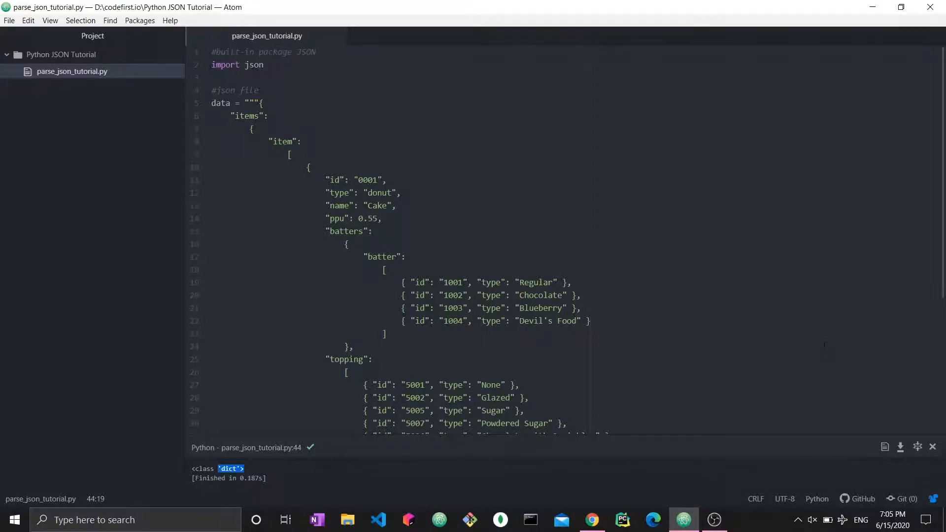
scroll(down, 3)
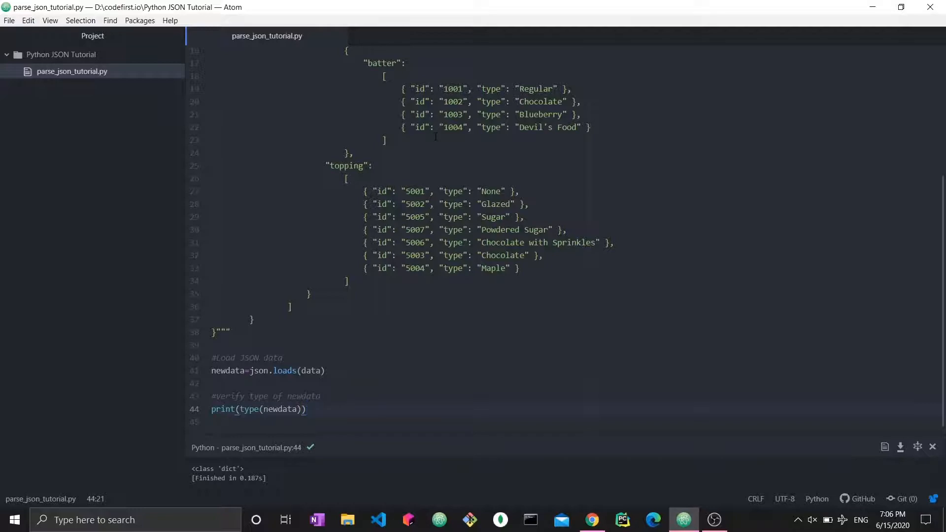
click(306, 409)
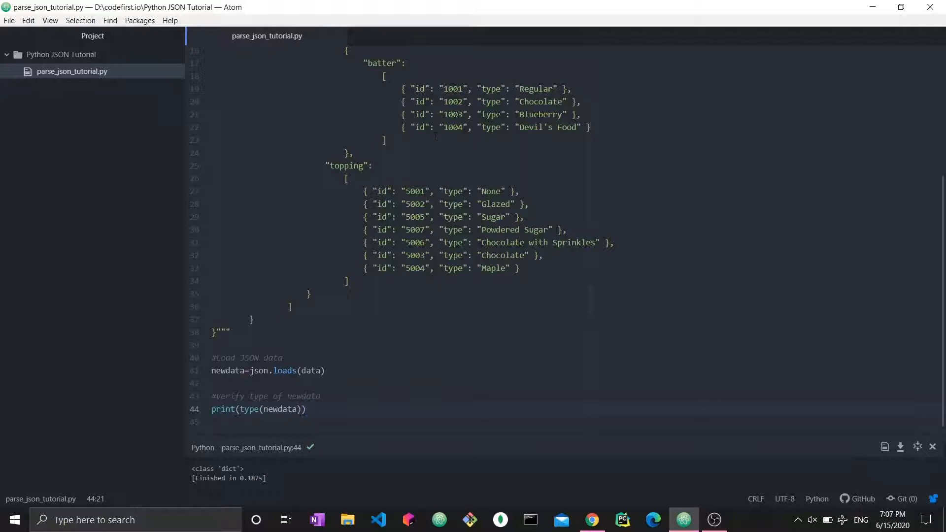
click(305, 409)
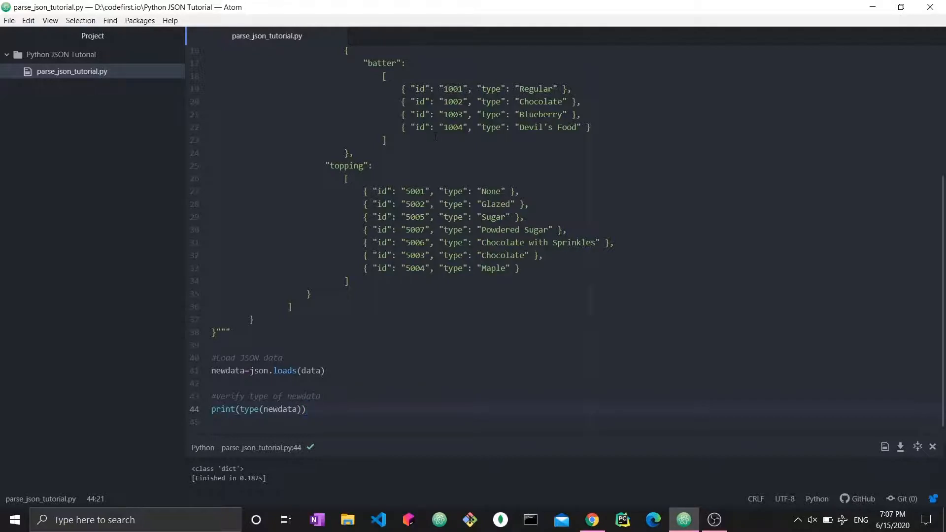
click(306, 409)
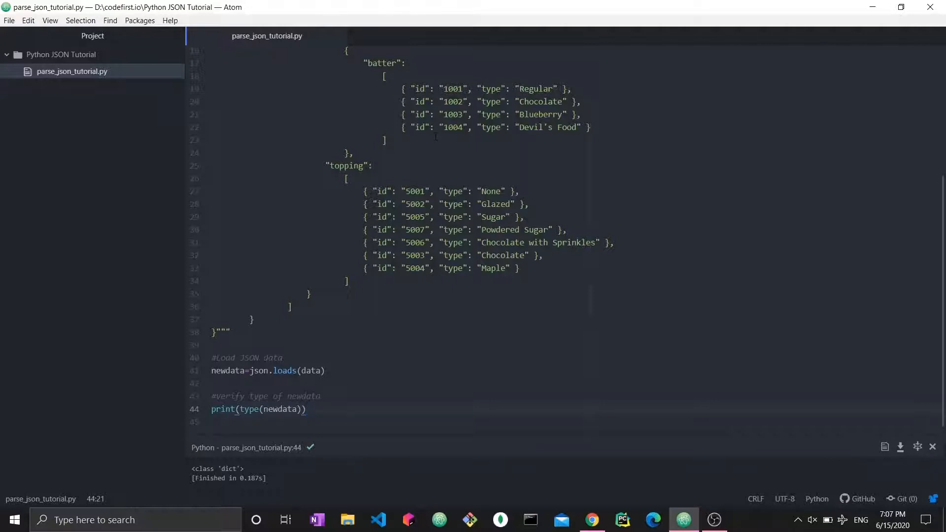
click(306, 409)
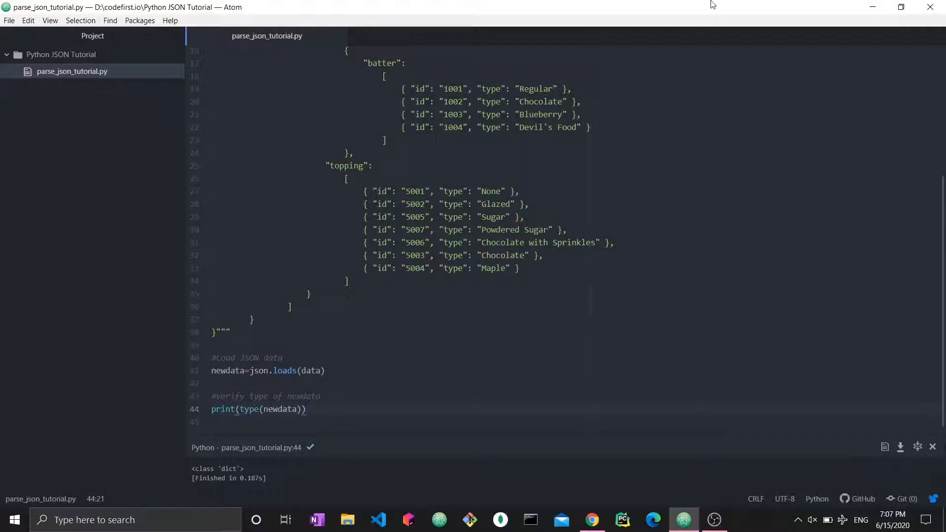
scroll(up, 3)
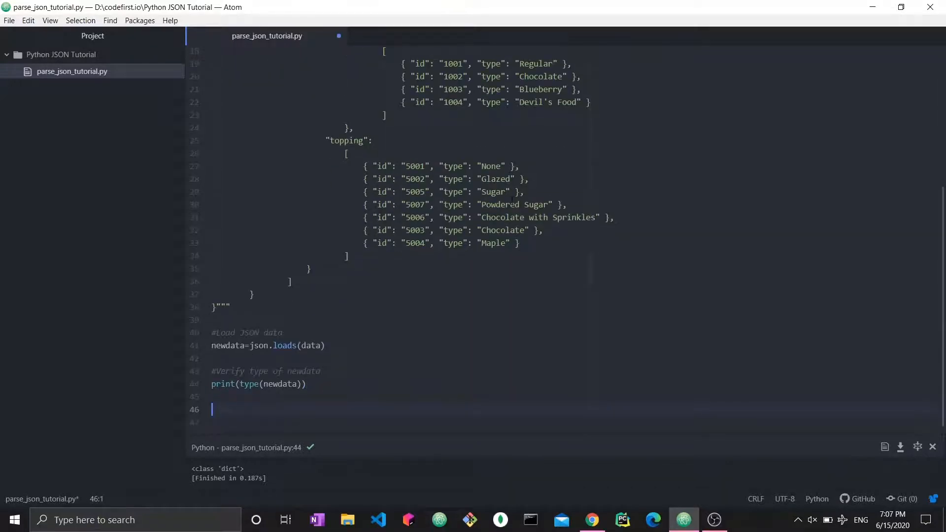
Step: Begin a print call and check the top-level items key in the JSON
text(print()
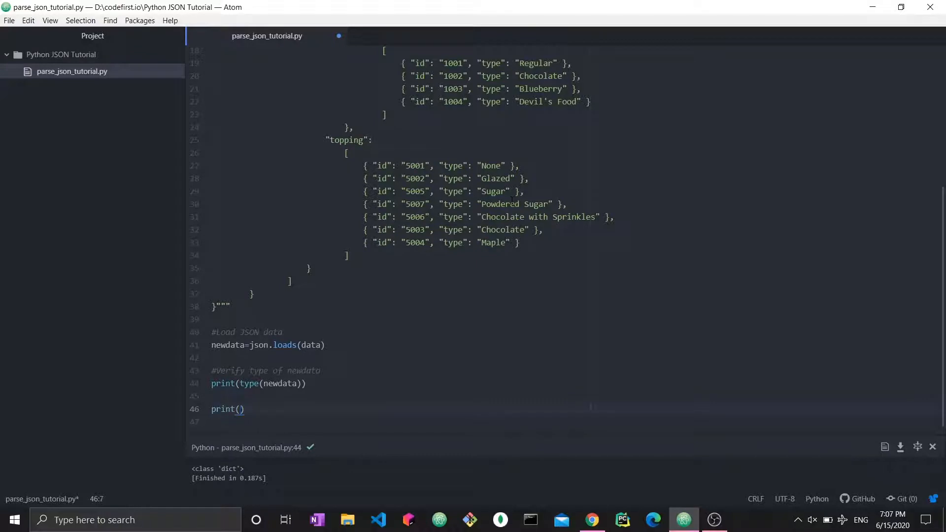
scroll(up, 3)
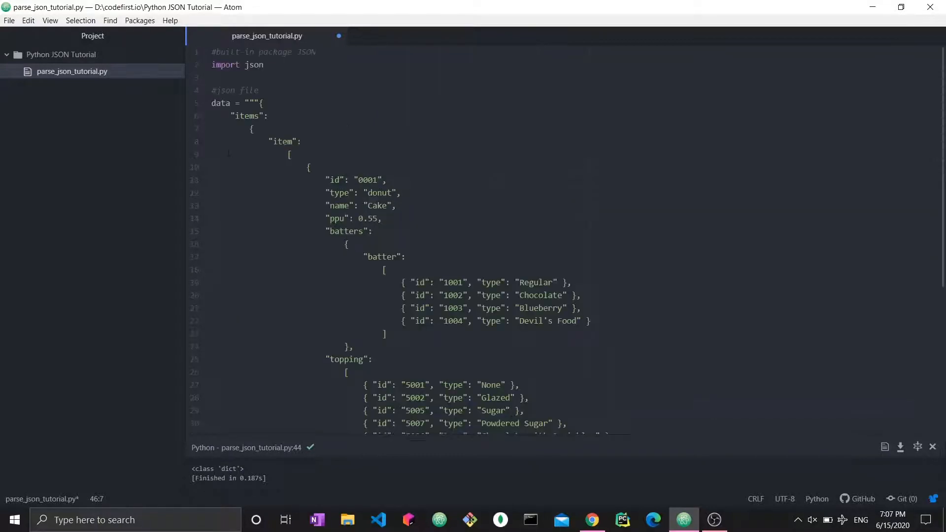
click(250, 128)
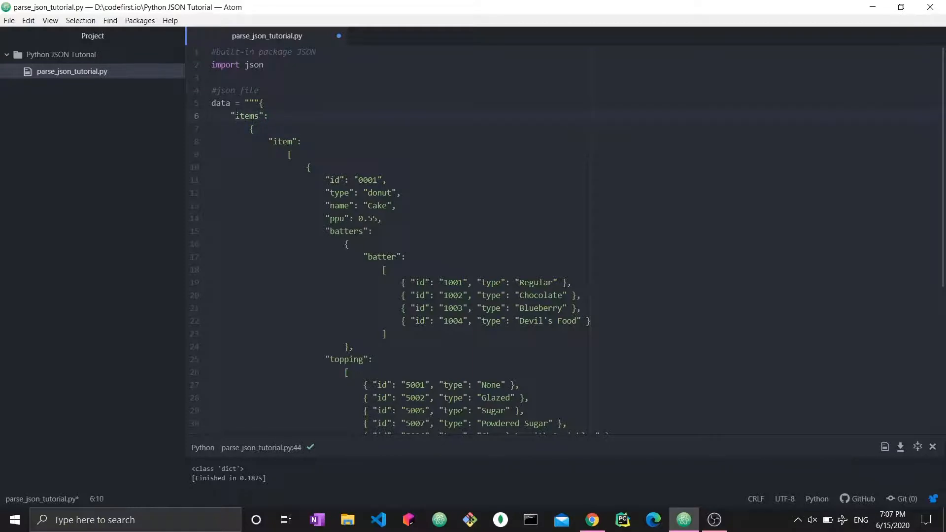
click(269, 117)
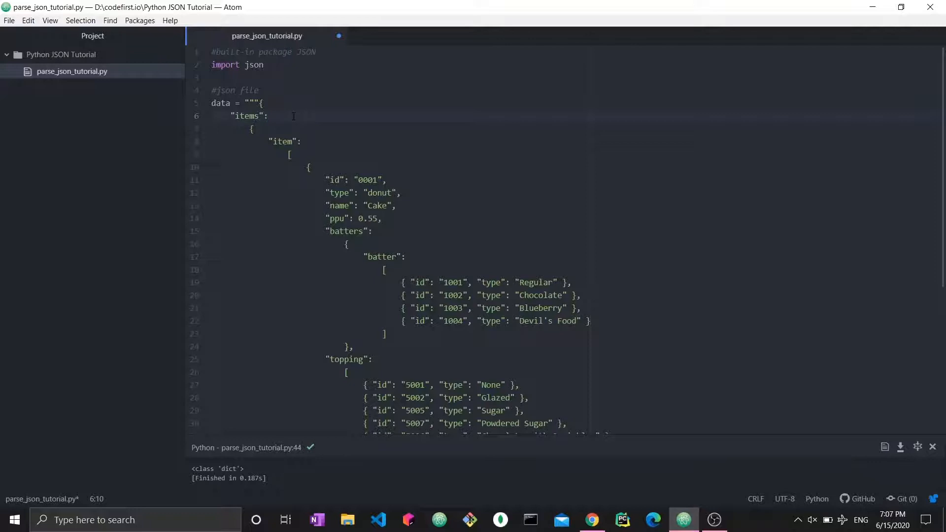
click(270, 117)
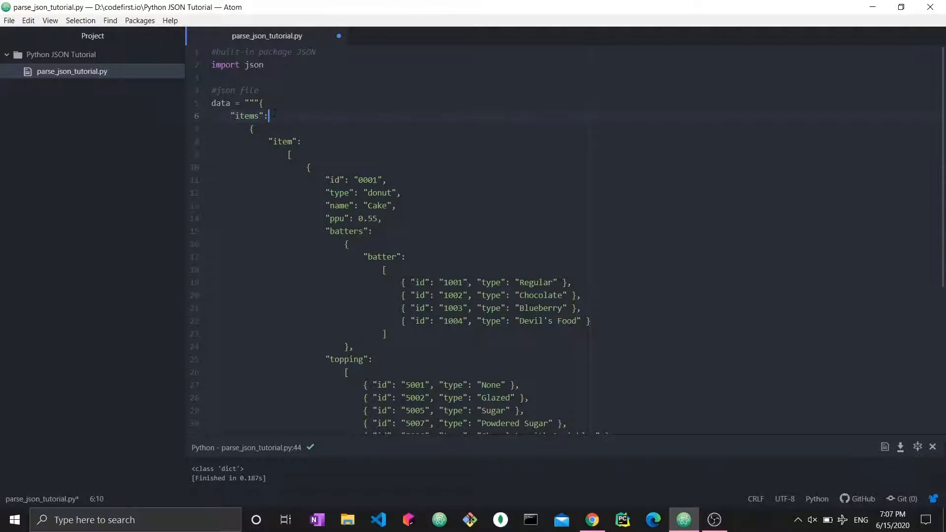
scroll(down, 3)
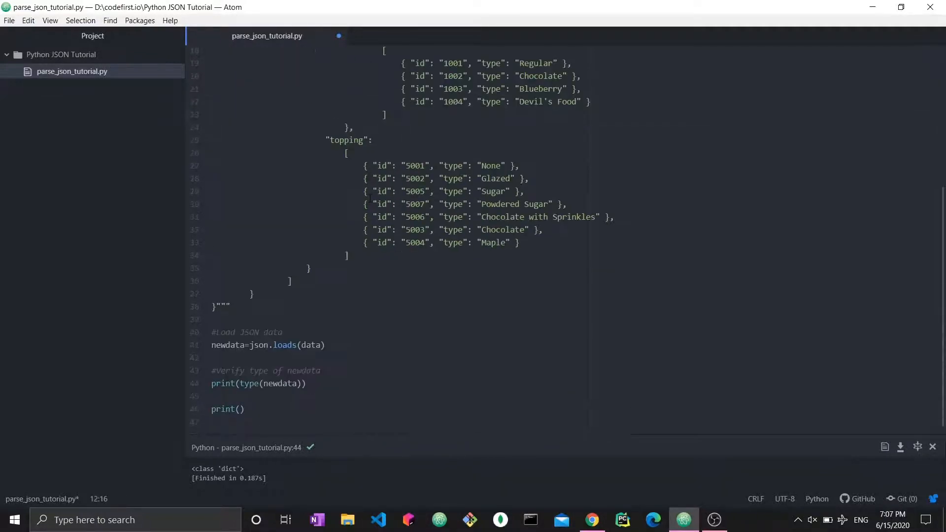
Step: Complete line 46 as print(newdata["items"]) and save the file
click(240, 409)
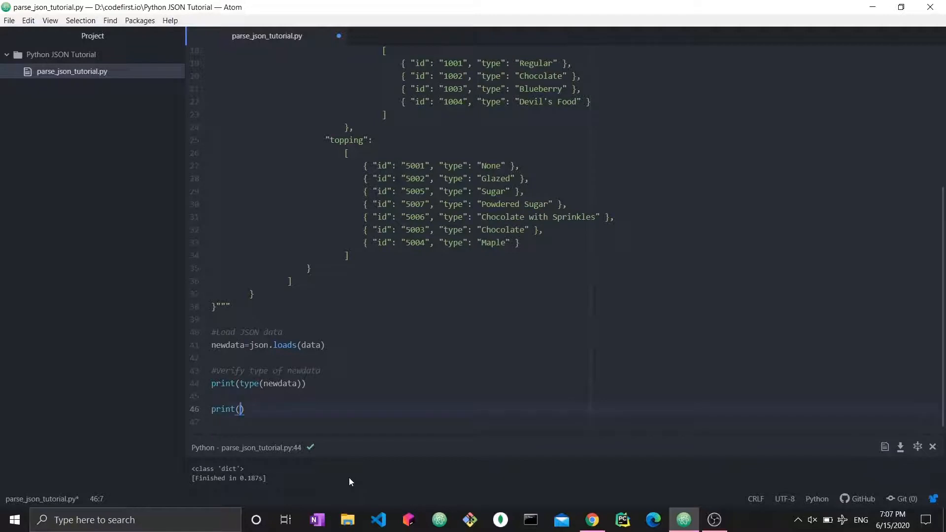
text(newdata)
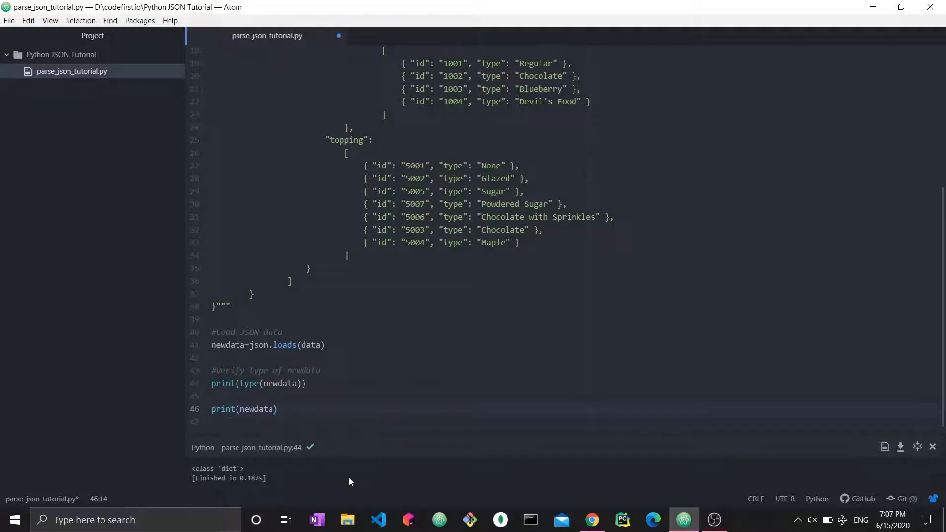
text([""])
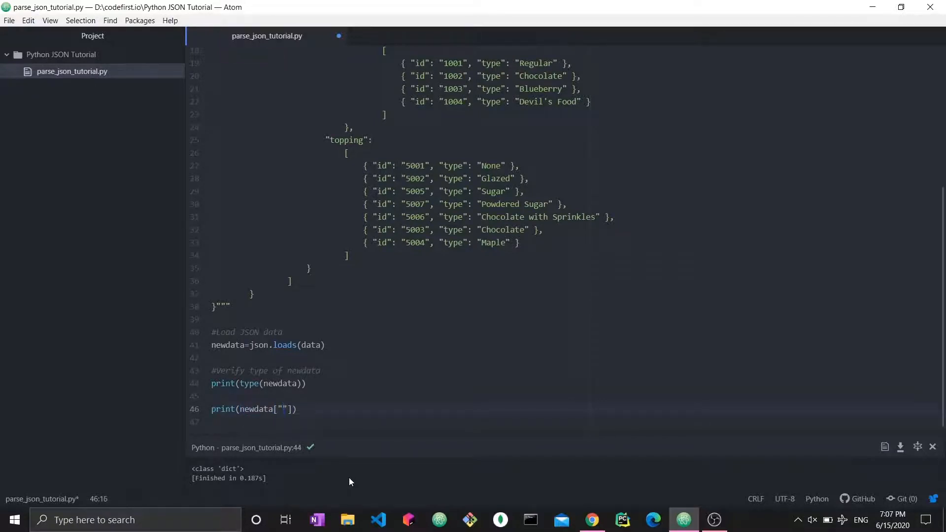
text(items)
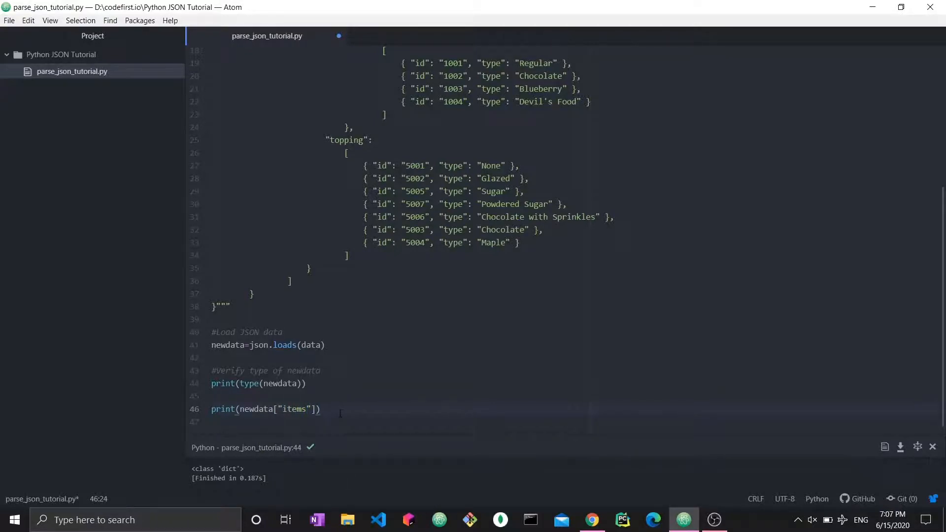
scroll(up, 3)
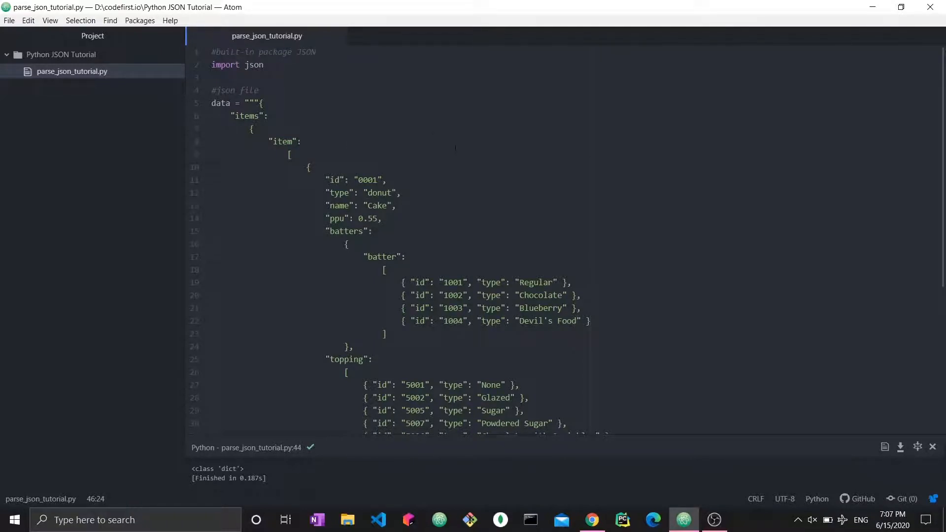
scroll(down, 3)
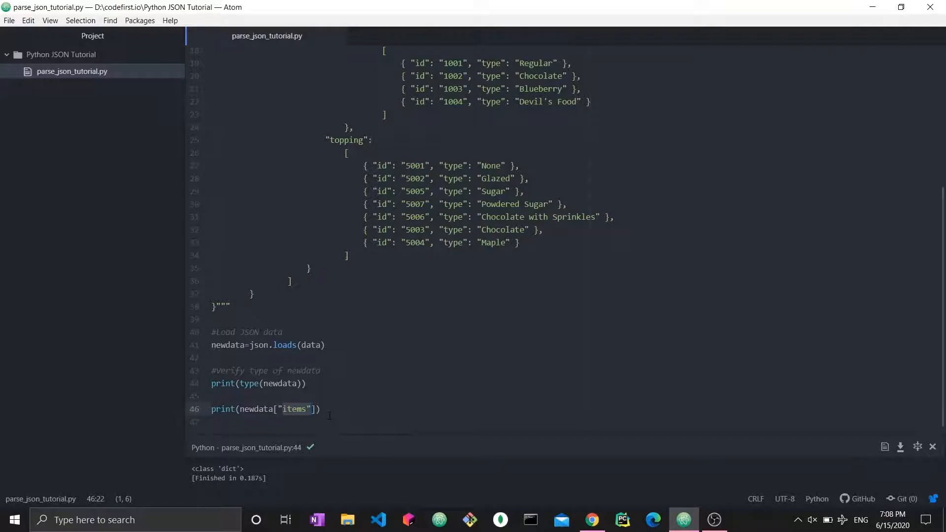
click(319, 408)
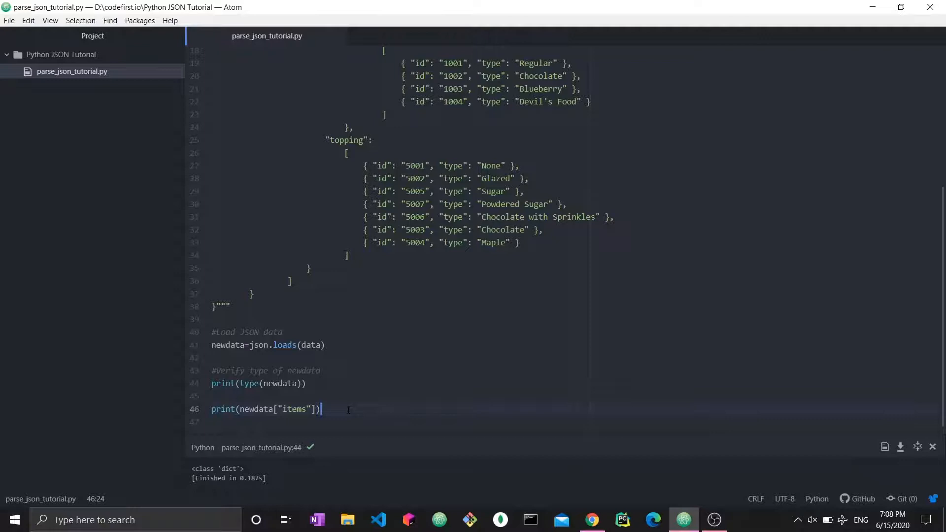
scroll(up, 3)
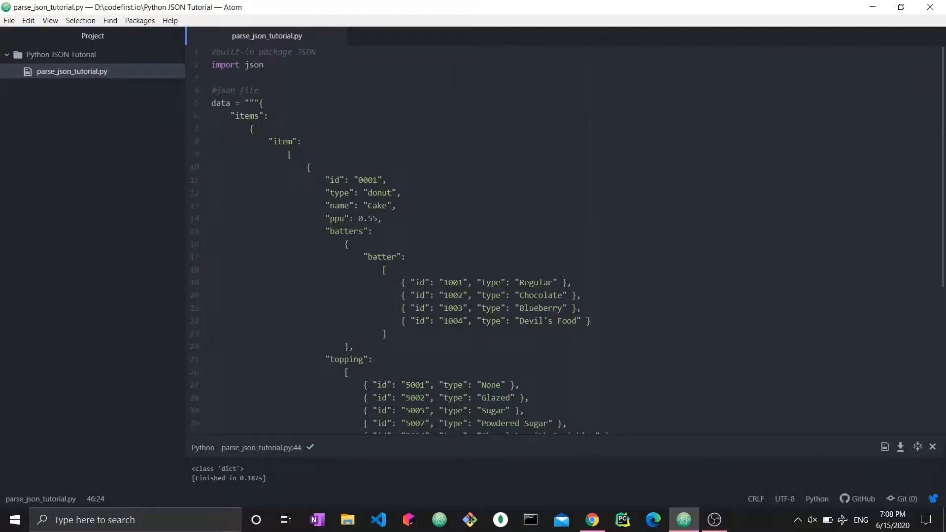
Step: Run the script to print the items dictionary and review the "item" key in the JSON
scroll(down, 3)
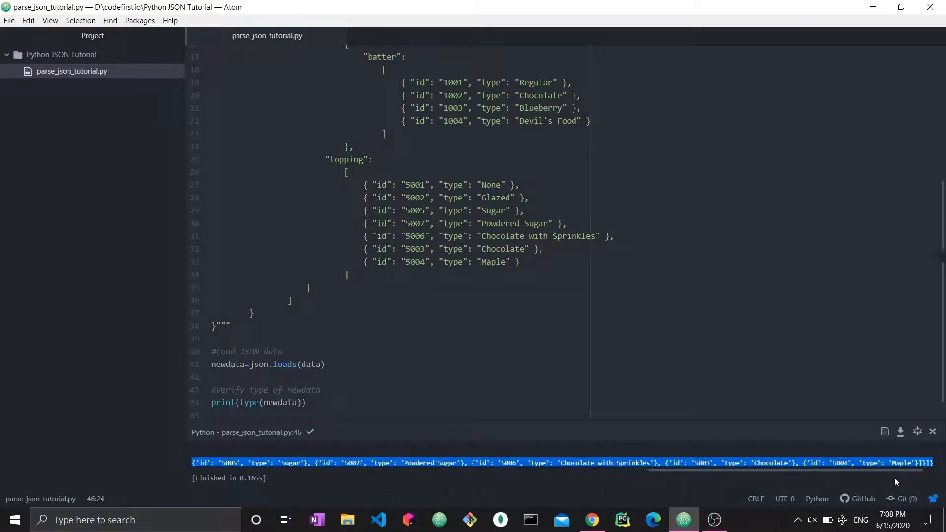
scroll(up, 3)
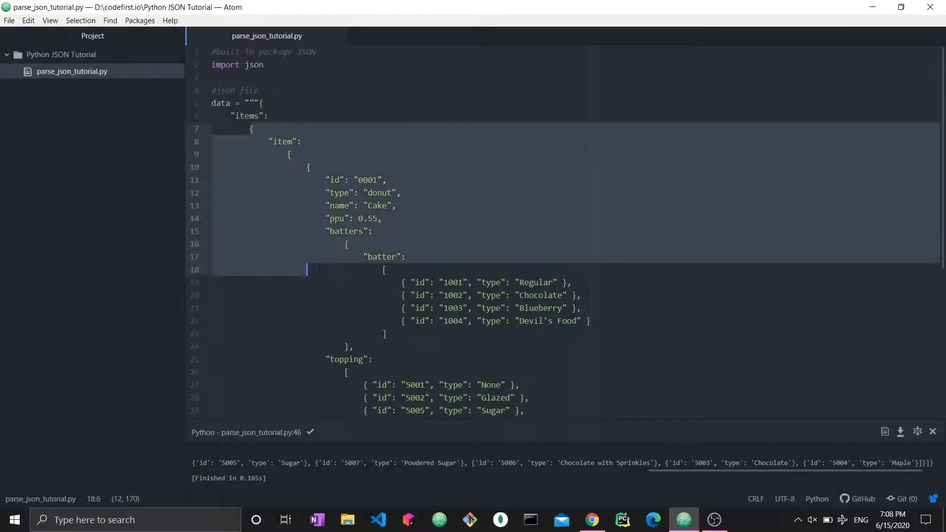
scroll(down, 3)
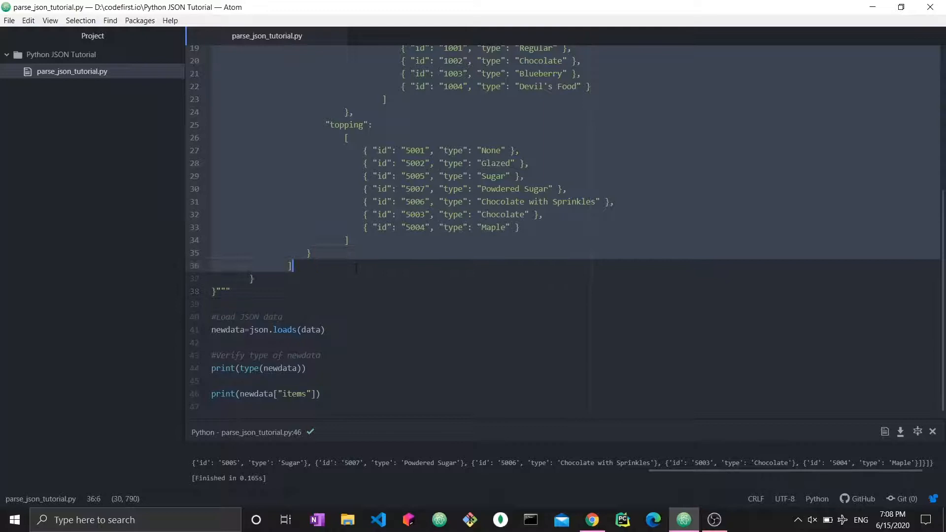
scroll(up, 3)
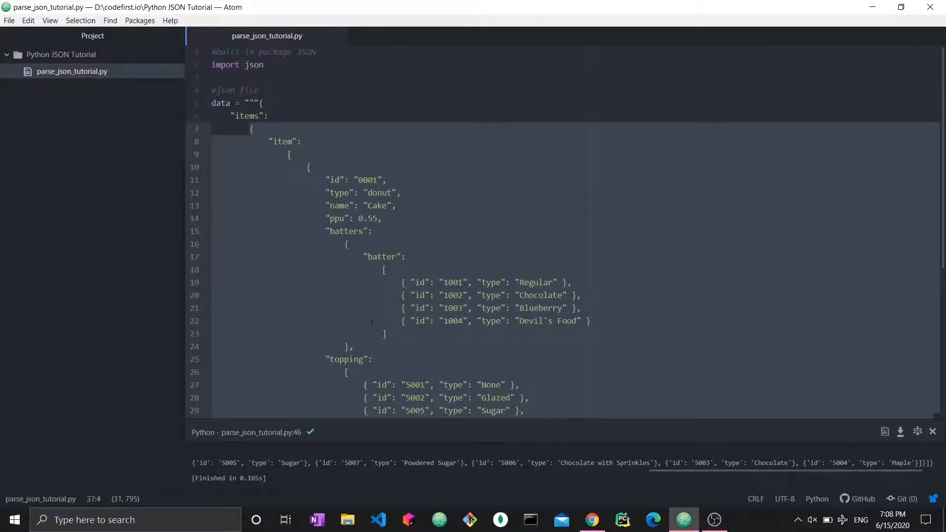
mouse_move(547, 214)
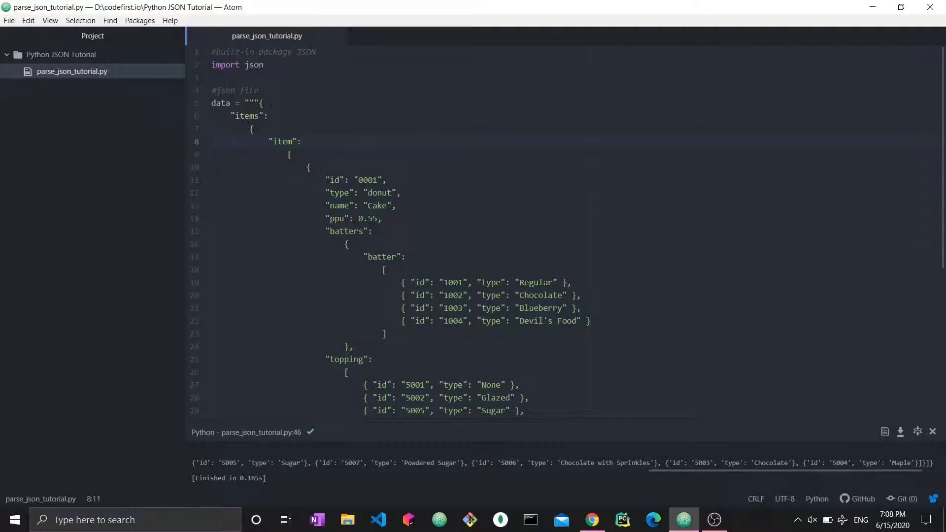
click(299, 141)
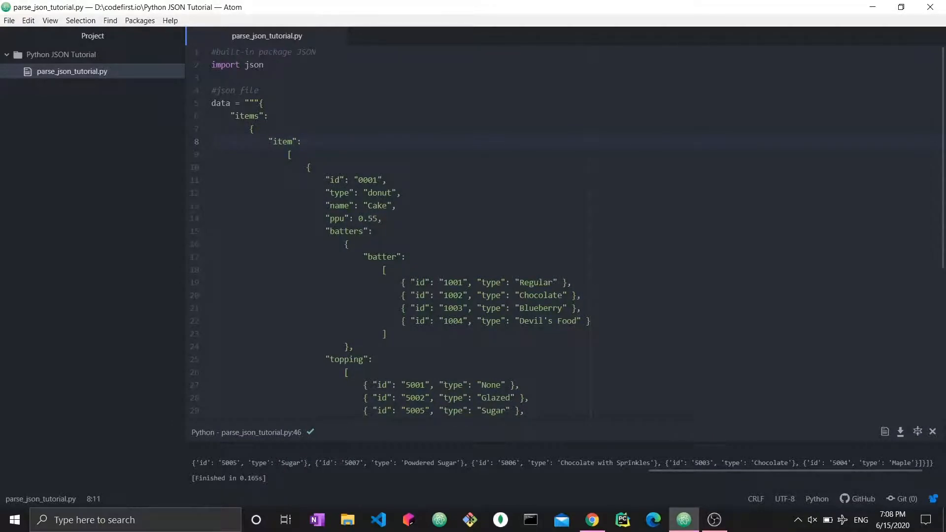
click(300, 141)
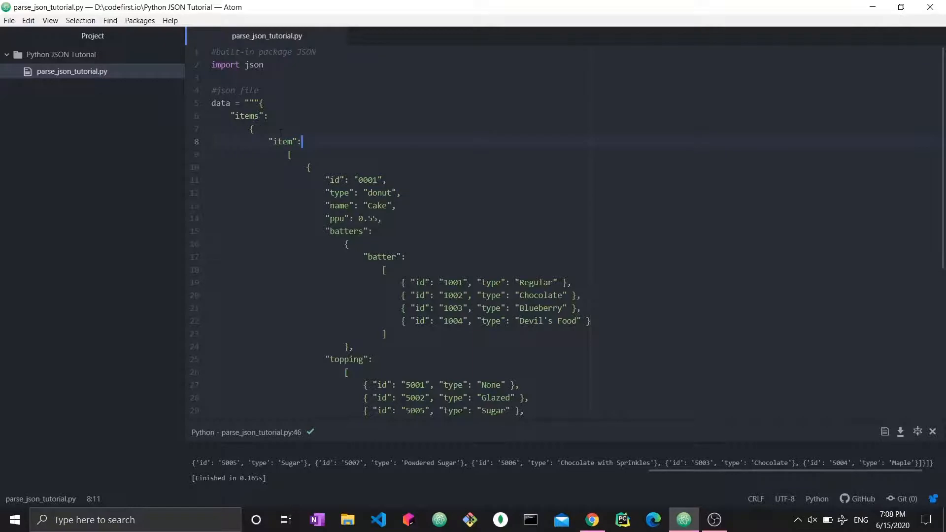
click(251, 128)
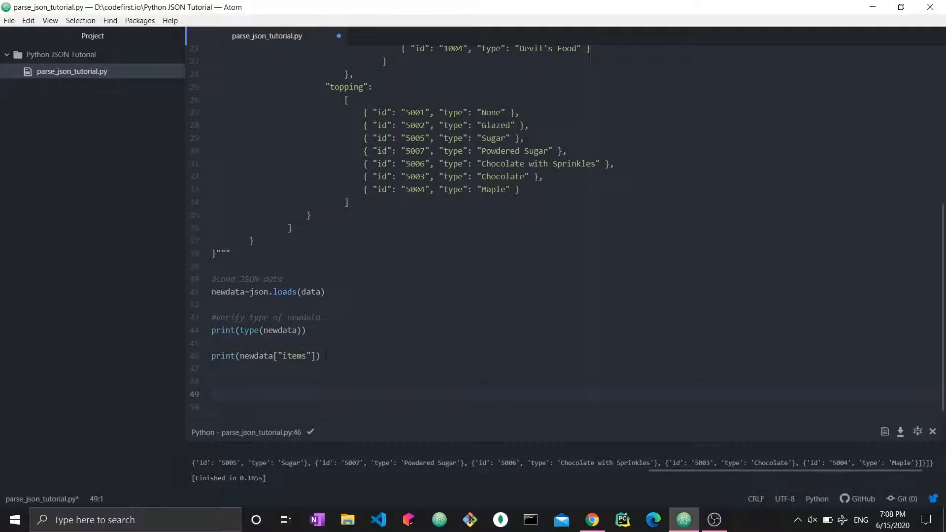
Step: Add print(newdata["items"]['item']) and run it to show the item list
click(217, 381)
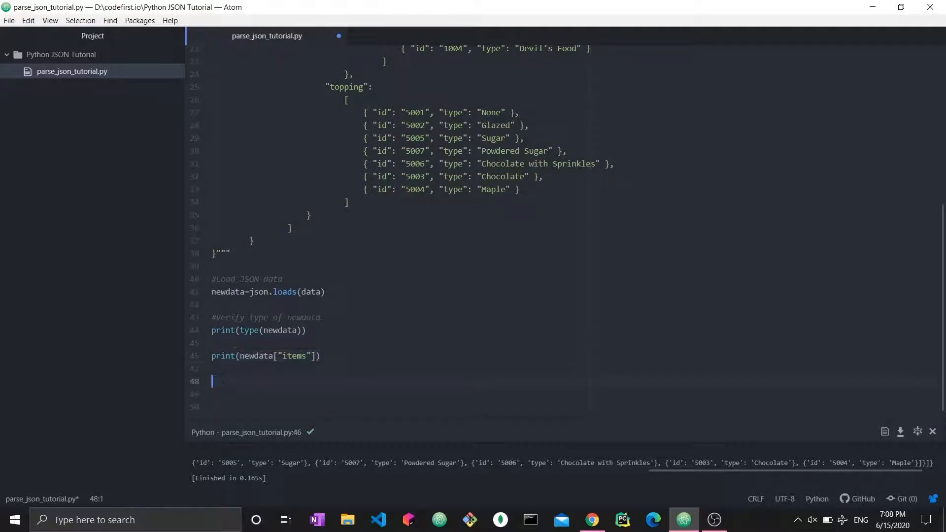
text(print(newdata["items"]))
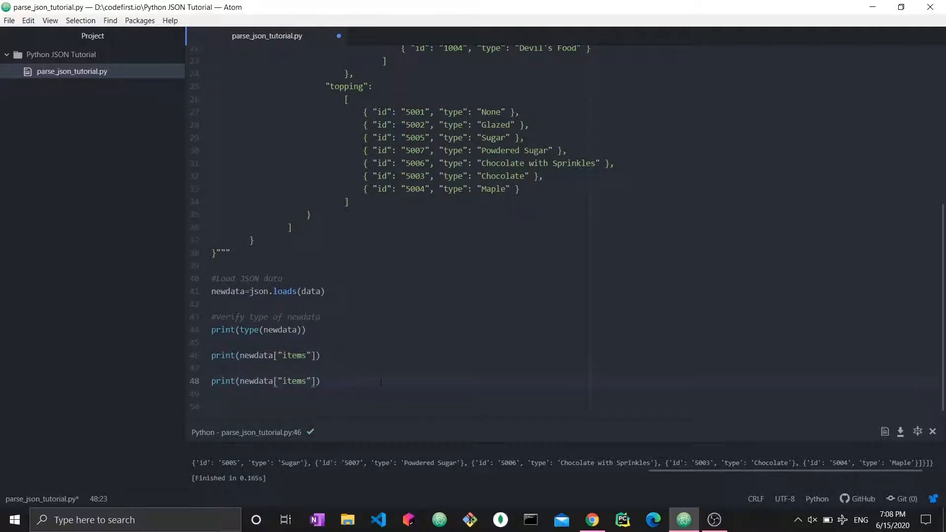
text(['item')
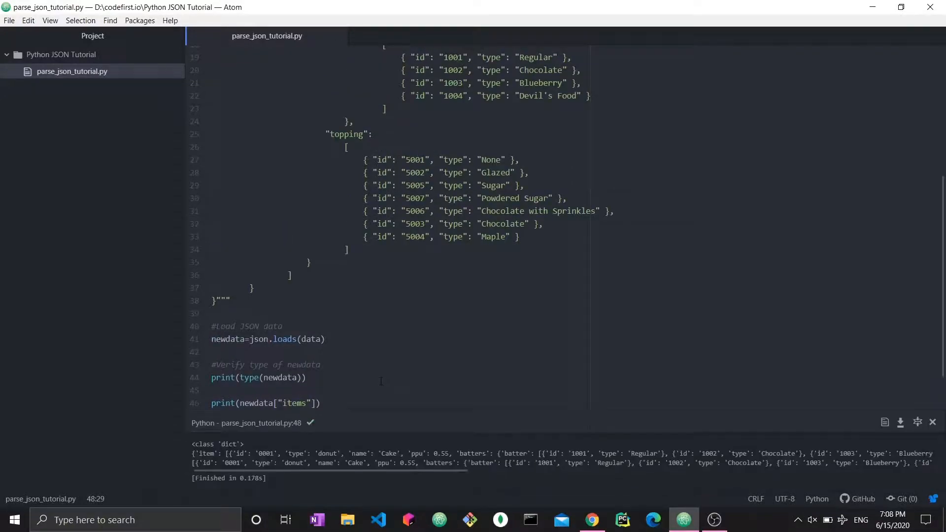
mouse_move(375, 430)
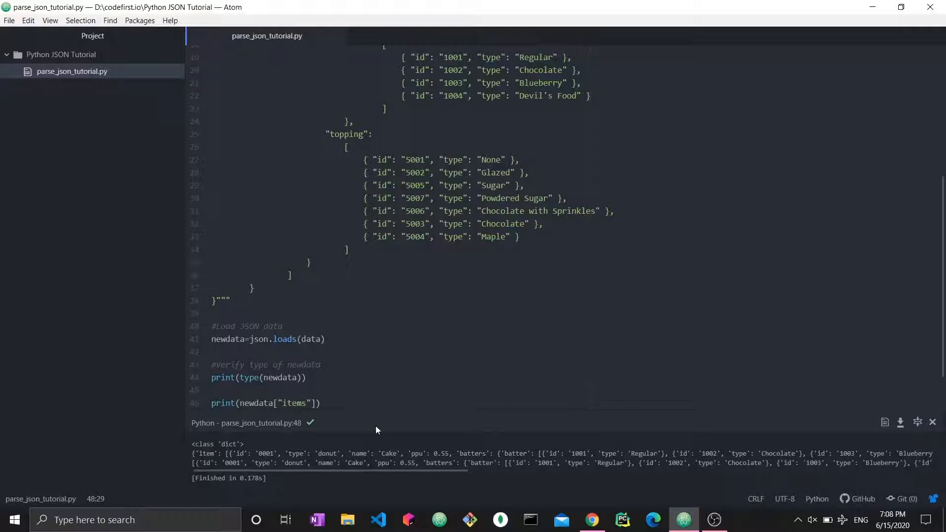
scroll(up, 3)
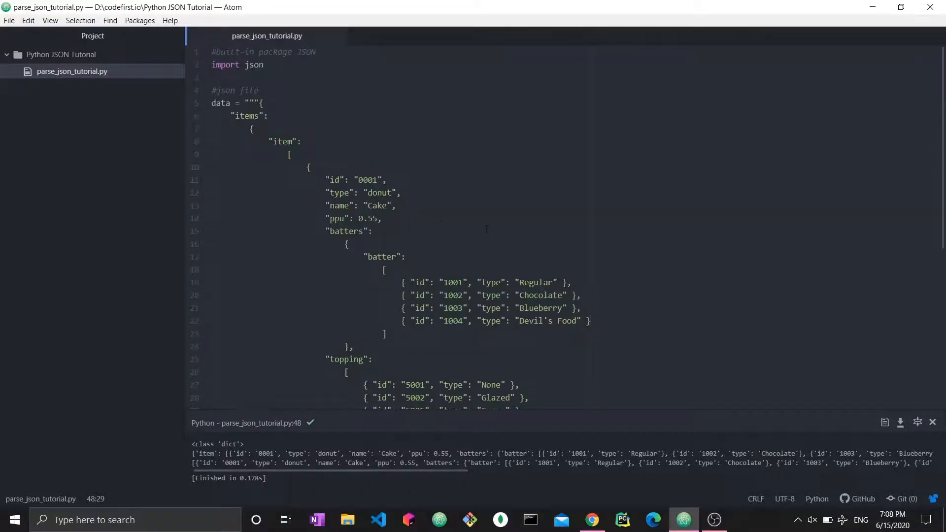
click(310, 168)
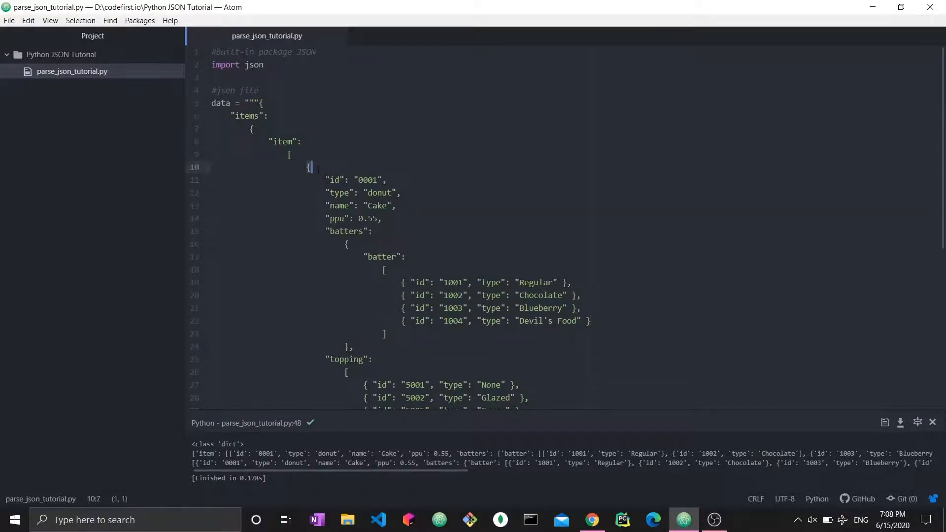
scroll(down, 3)
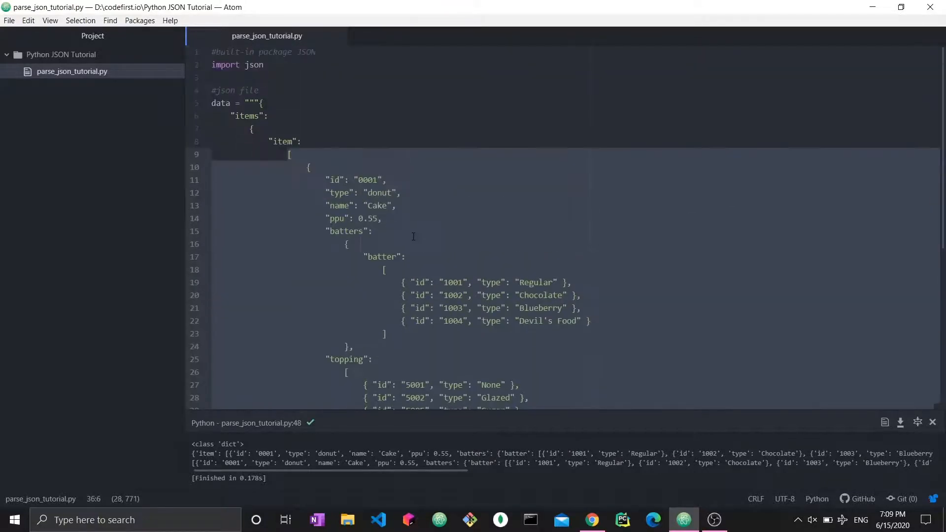
click(288, 155)
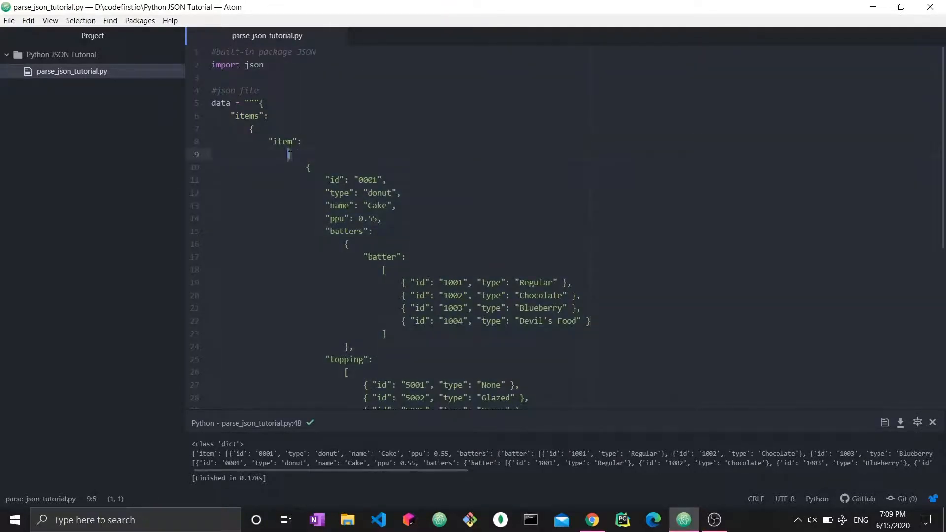
scroll(down, 3)
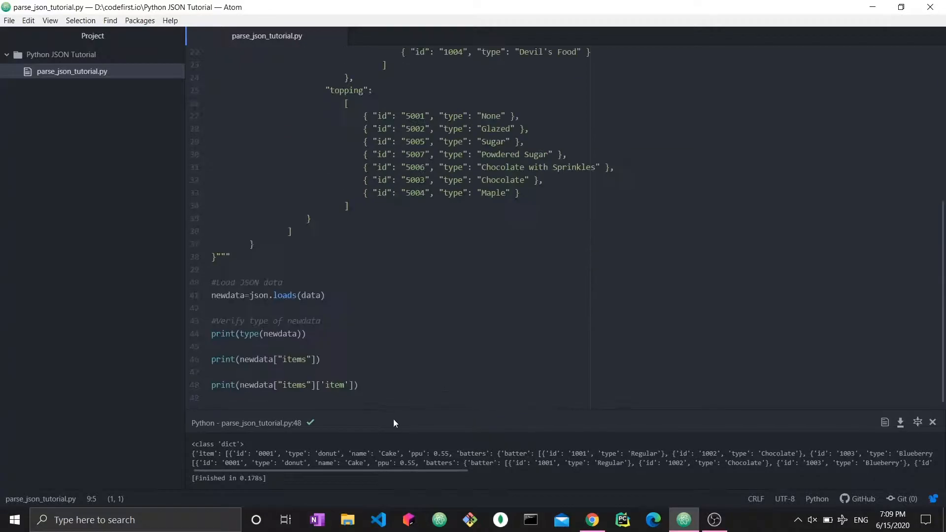
click(370, 385)
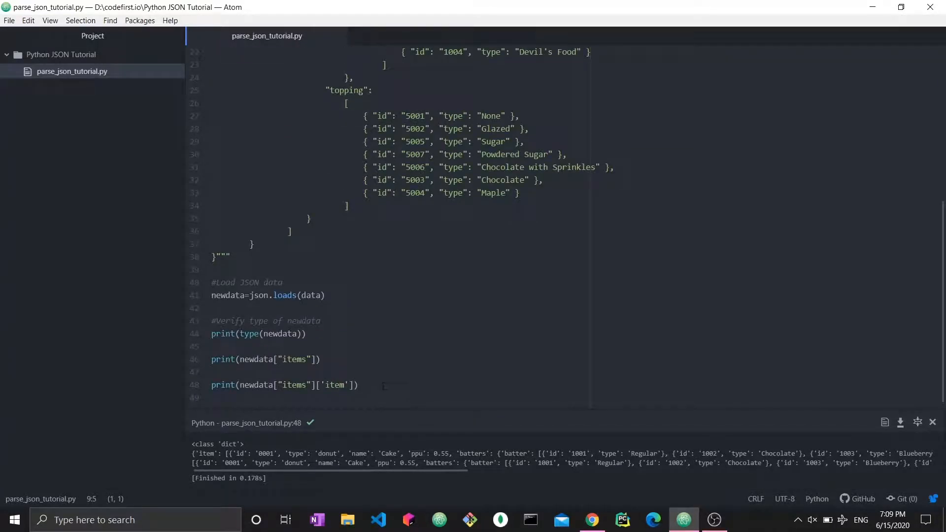
scroll(up, 3)
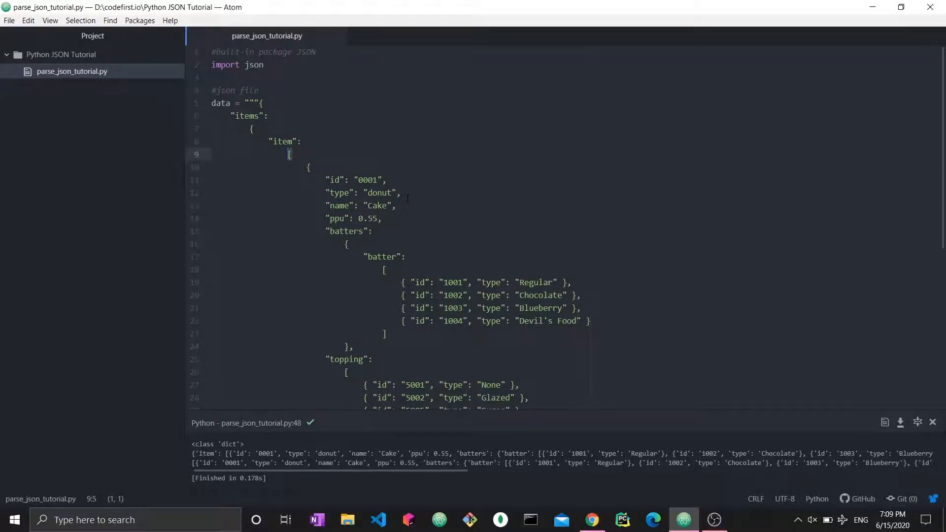
scroll(down, 3)
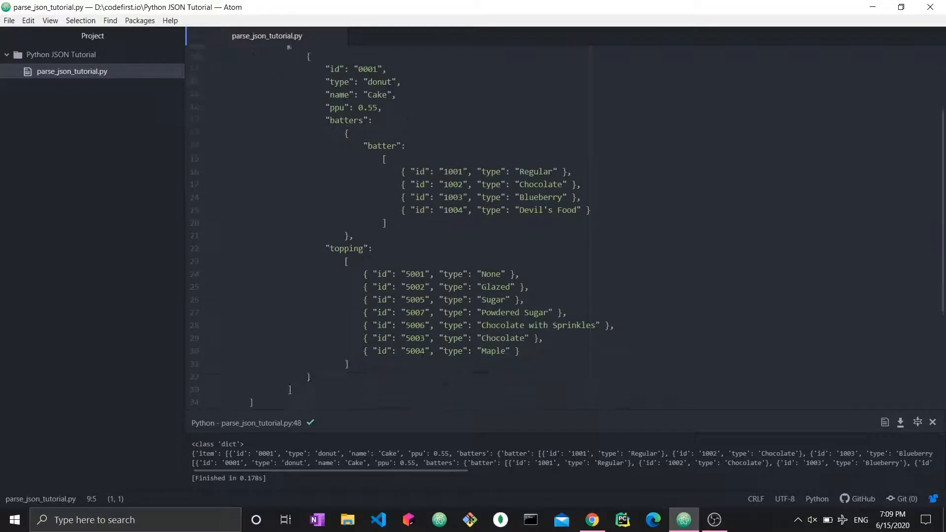
scroll(down, 3)
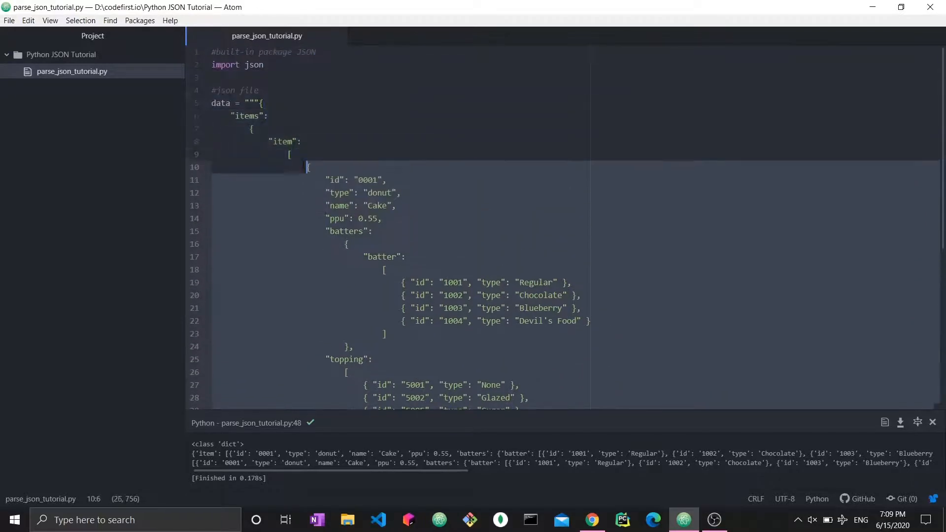
scroll(down, 3)
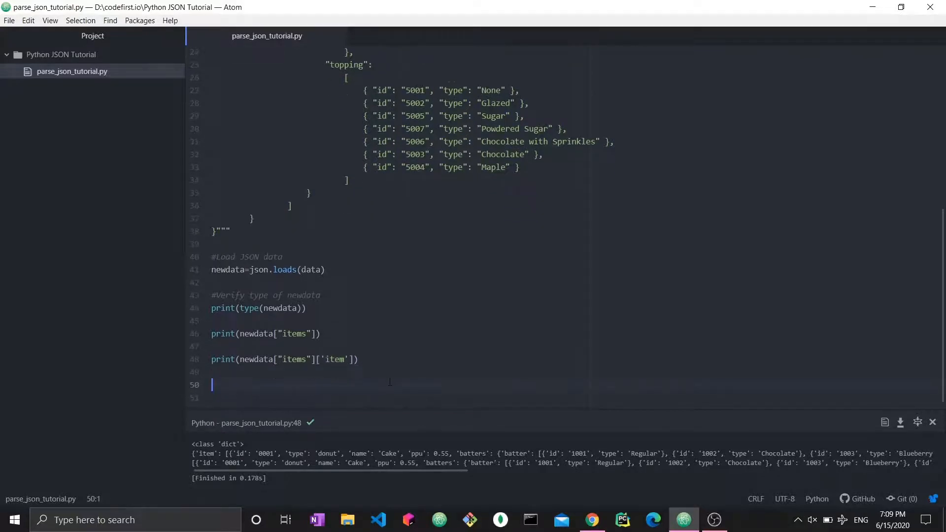
Step: Add print(newdata["items"]['item'][0]) and run to show the first Cake donut record
text(print(newdata["items"]['item']))
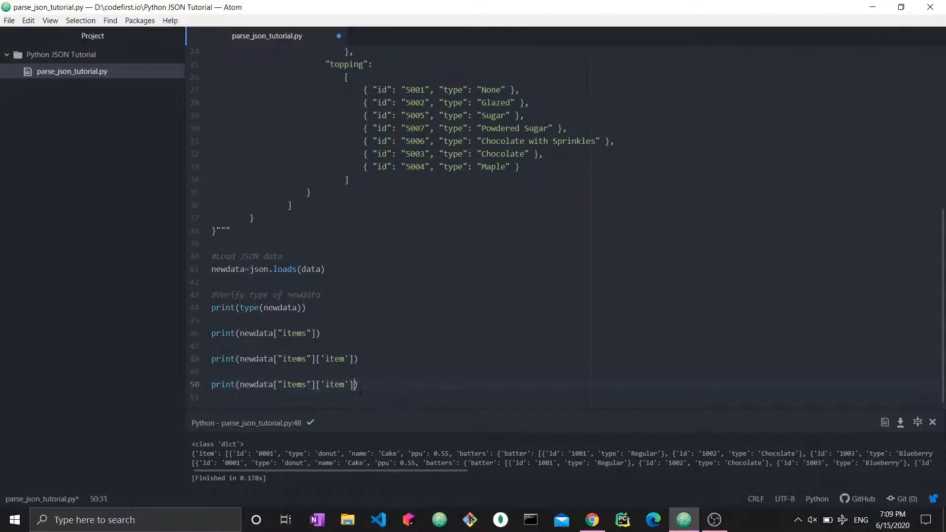
text([0])
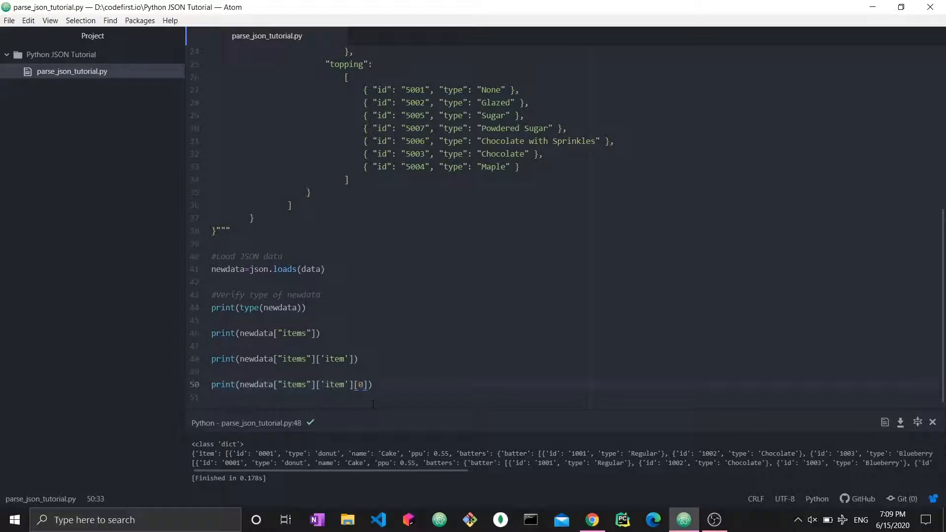
scroll(up, 3)
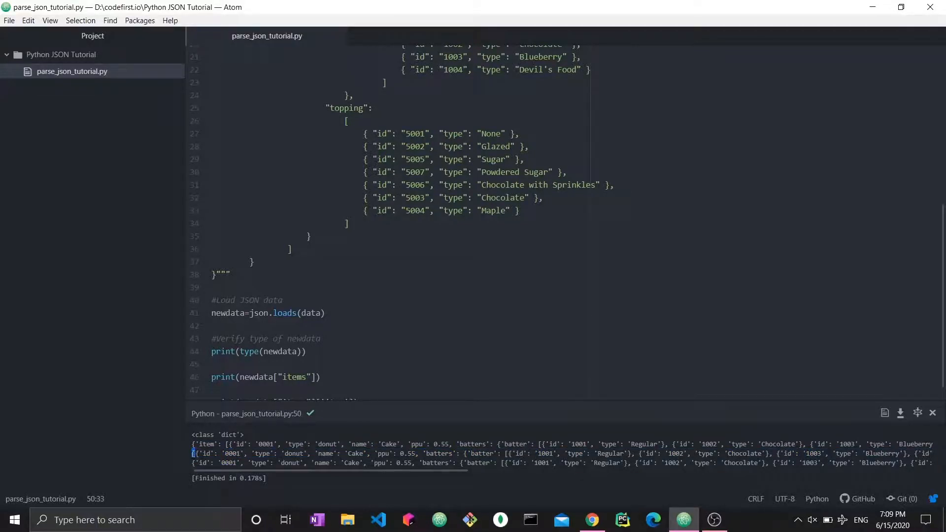
scroll(up, 3)
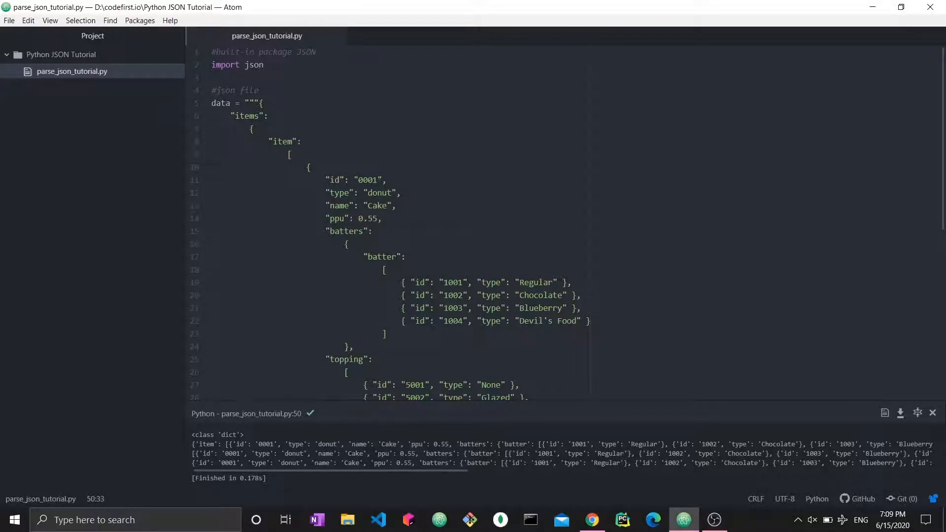
click(288, 155)
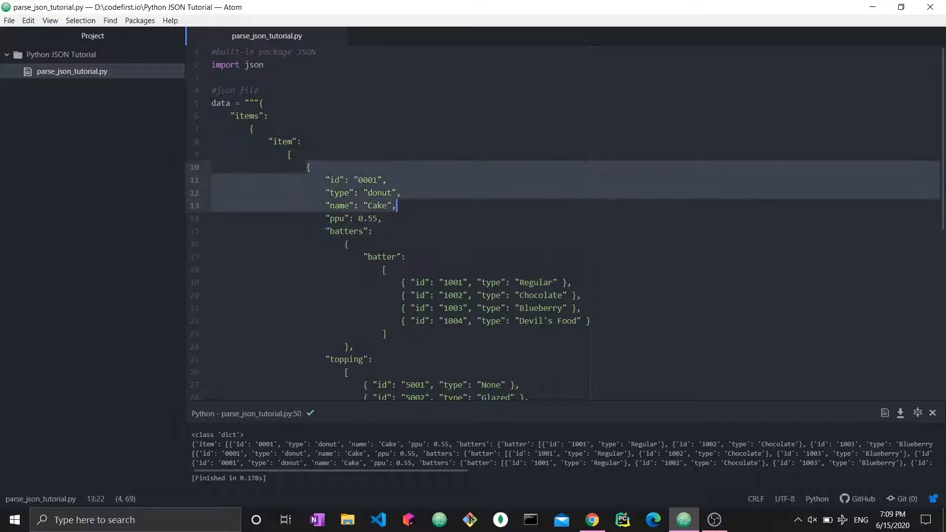
click(348, 243)
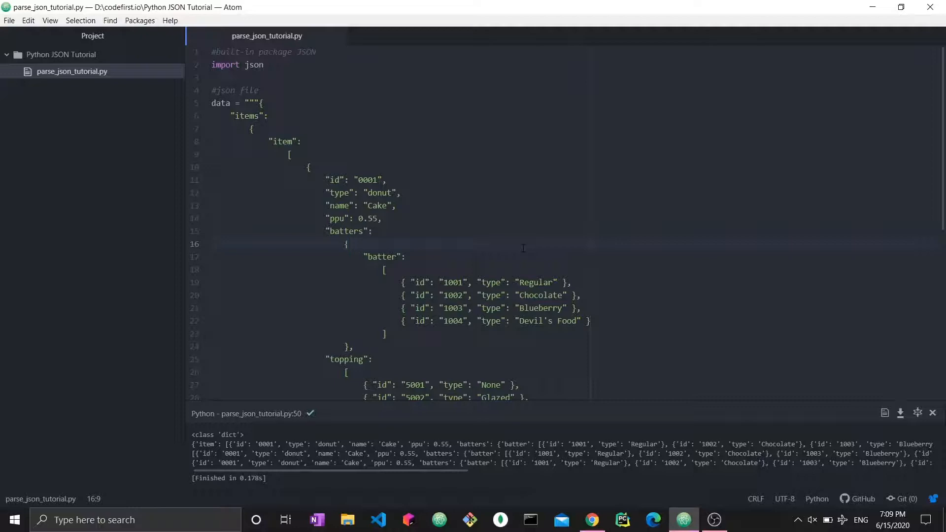
scroll(down, 3)
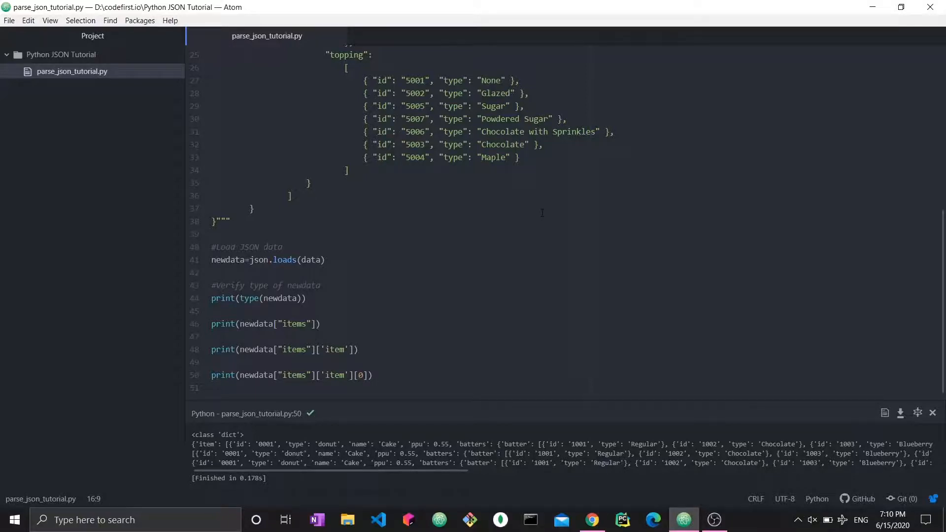
scroll(up, 3)
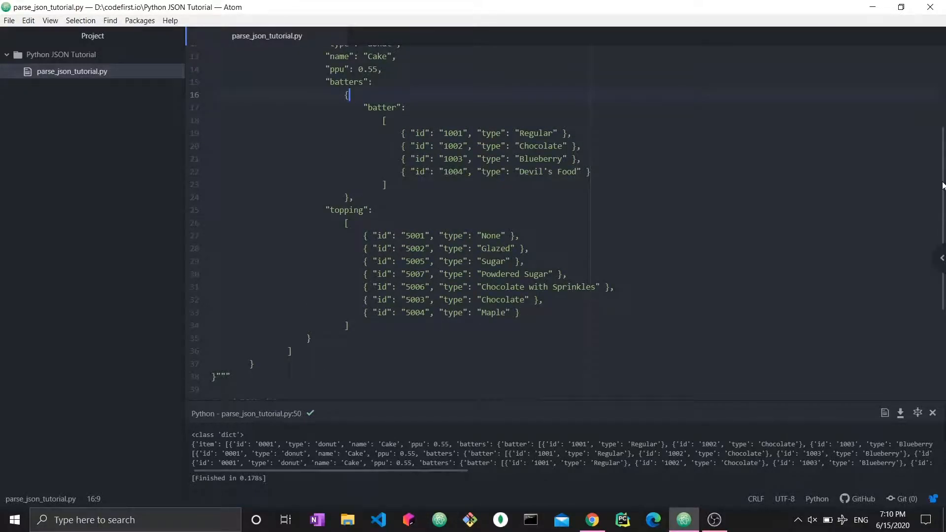
scroll(up, 3)
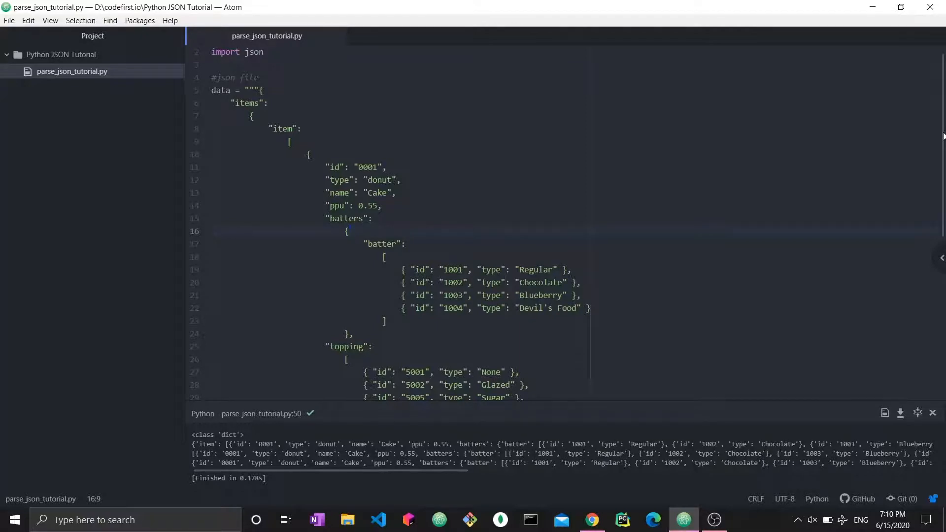
click(346, 231)
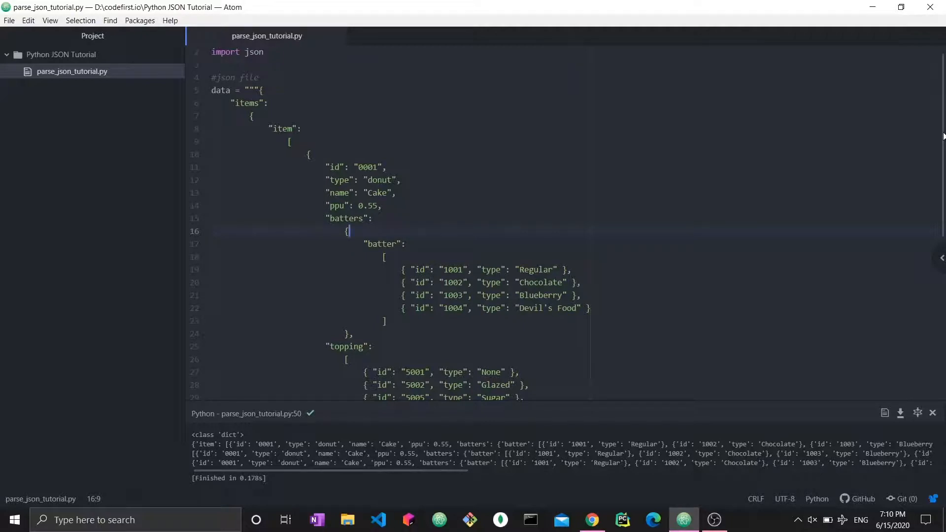
scroll(down, 3)
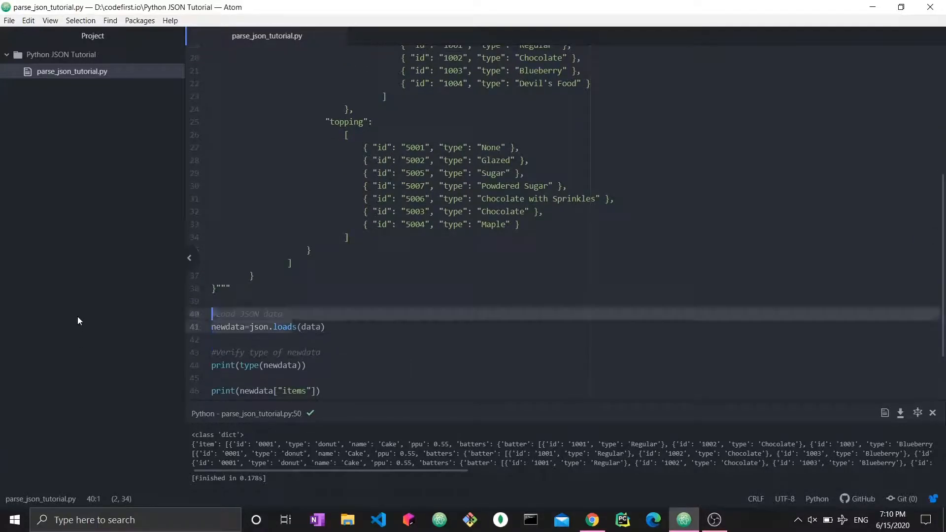
click(212, 326)
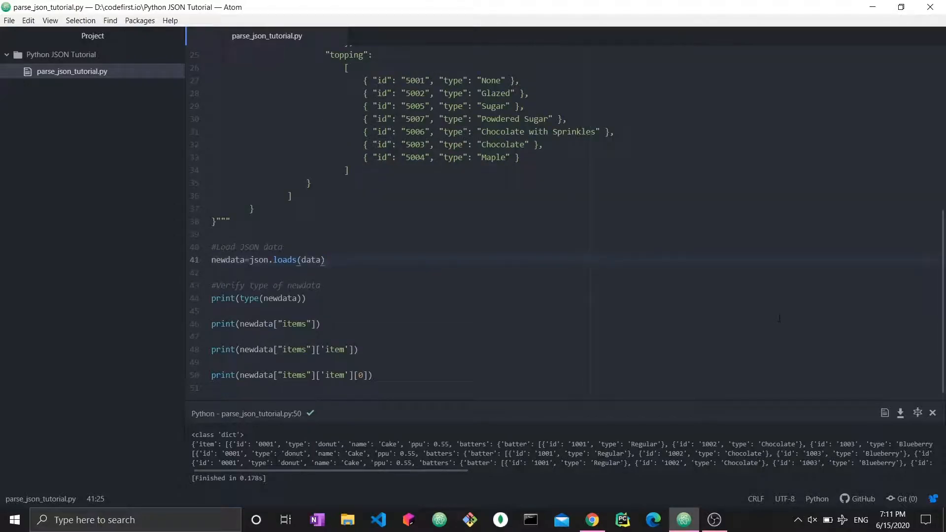
click(324, 260)
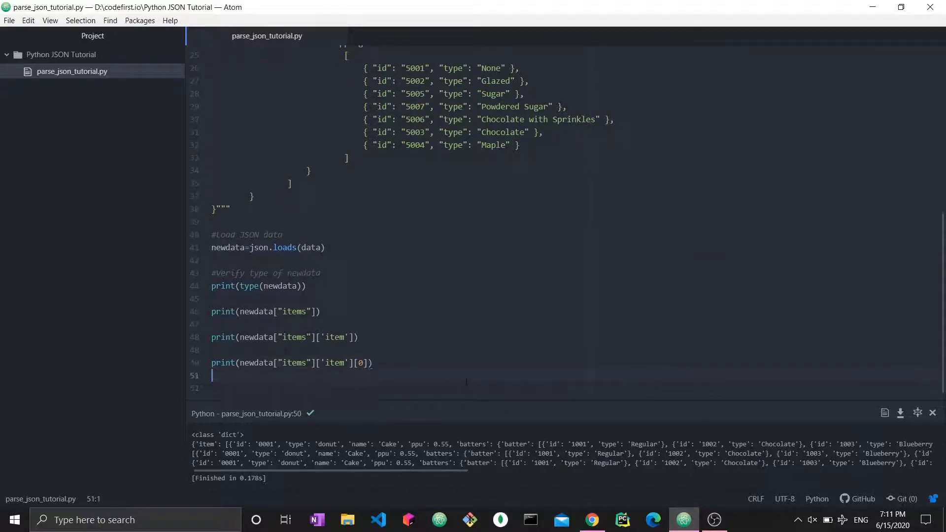
Step: Add a print wrapping newdata["items"]['item'] in type(), run to see <class 'list'>, and review the topping entries
key(enter)
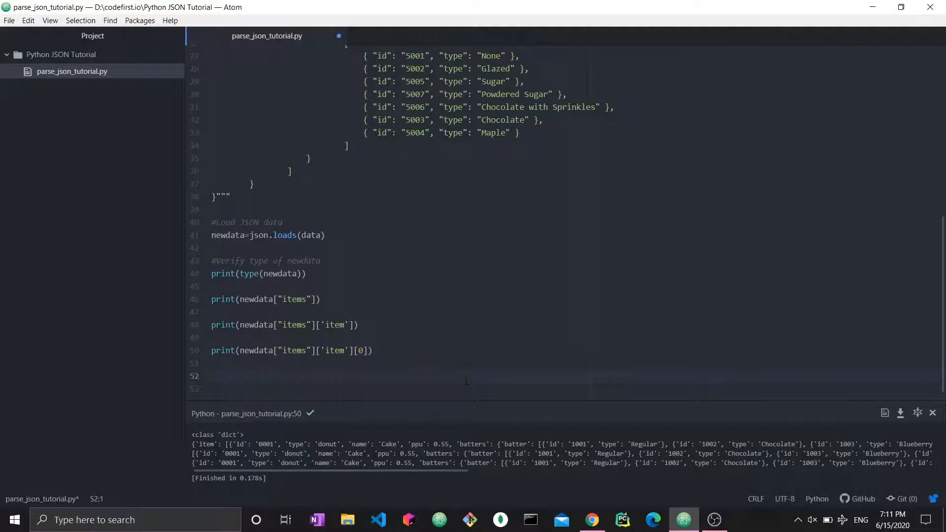
click(211, 375)
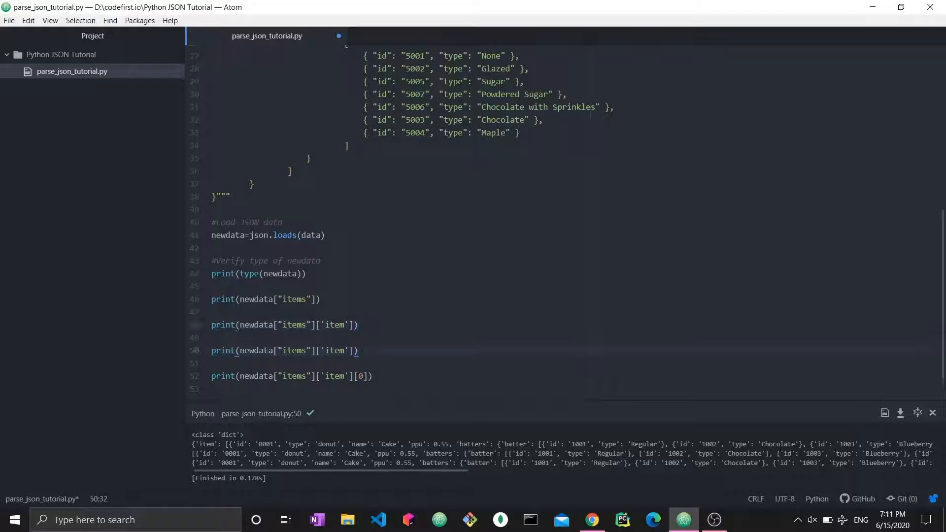
text(type)
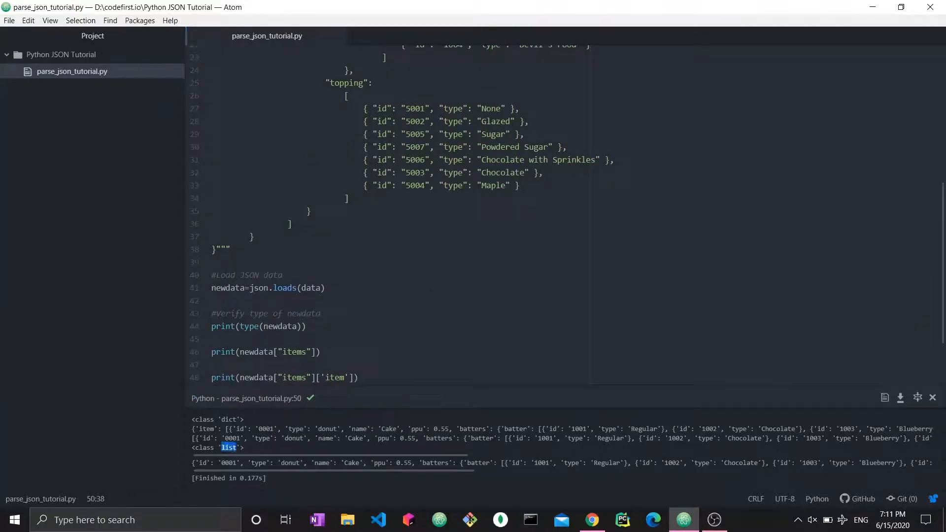
scroll(up, 3)
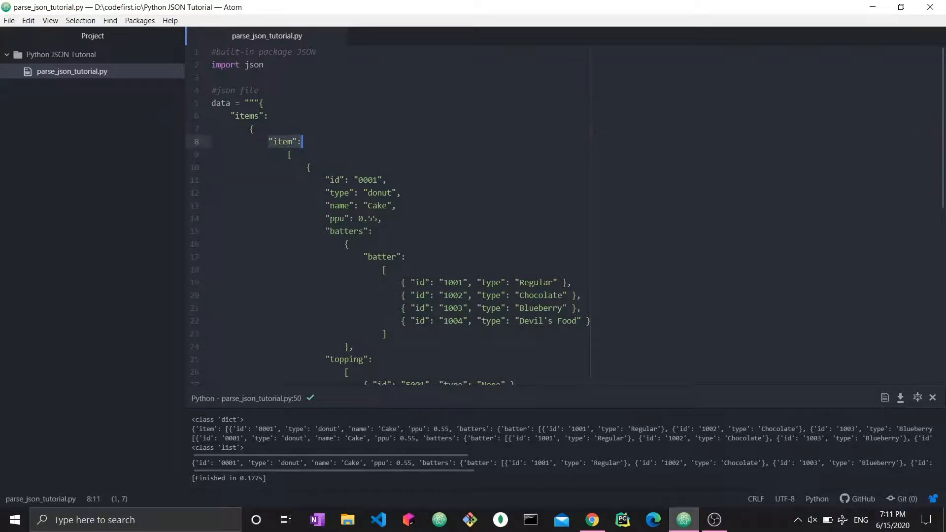
click(308, 167)
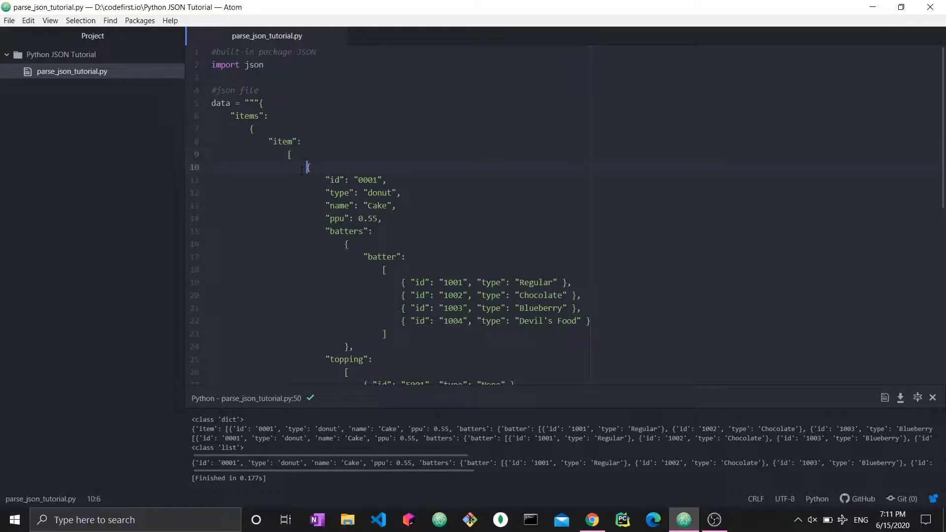
mouse_move(256, 49)
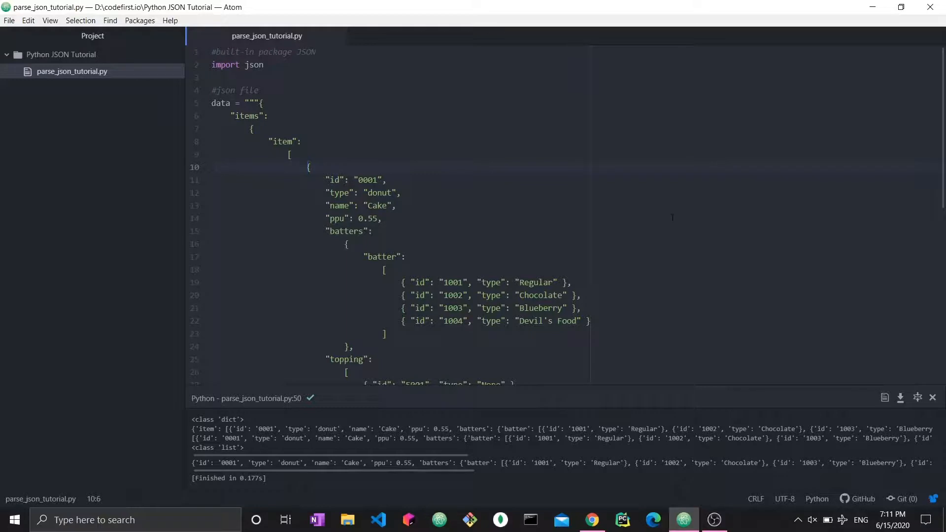
click(307, 167)
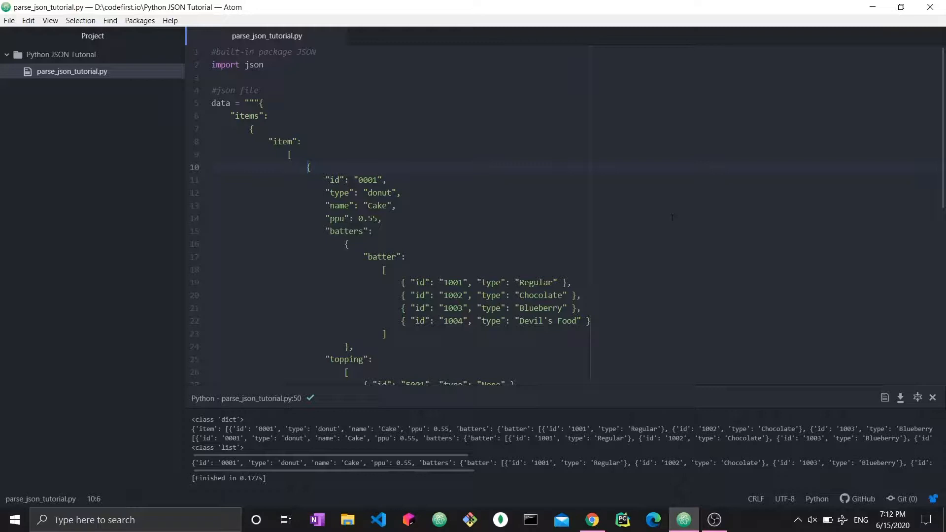
scroll(down, 3)
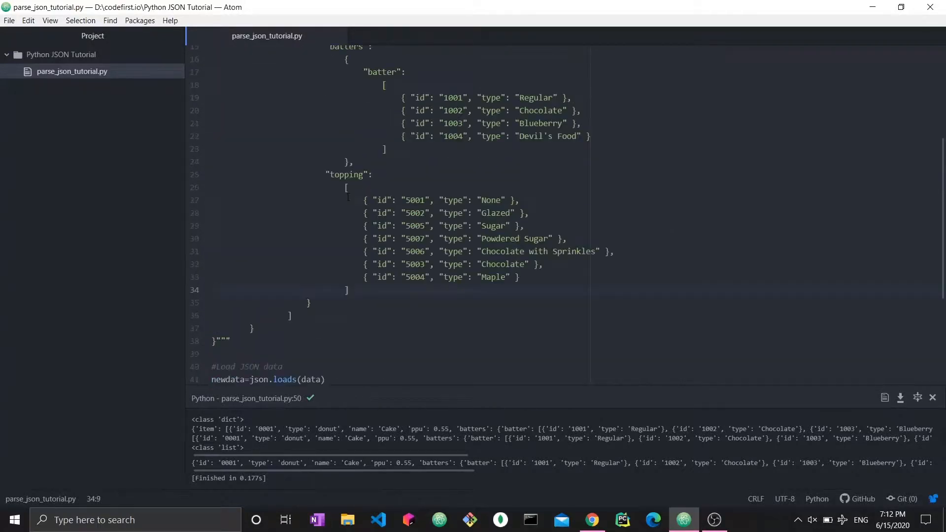
click(612, 252)
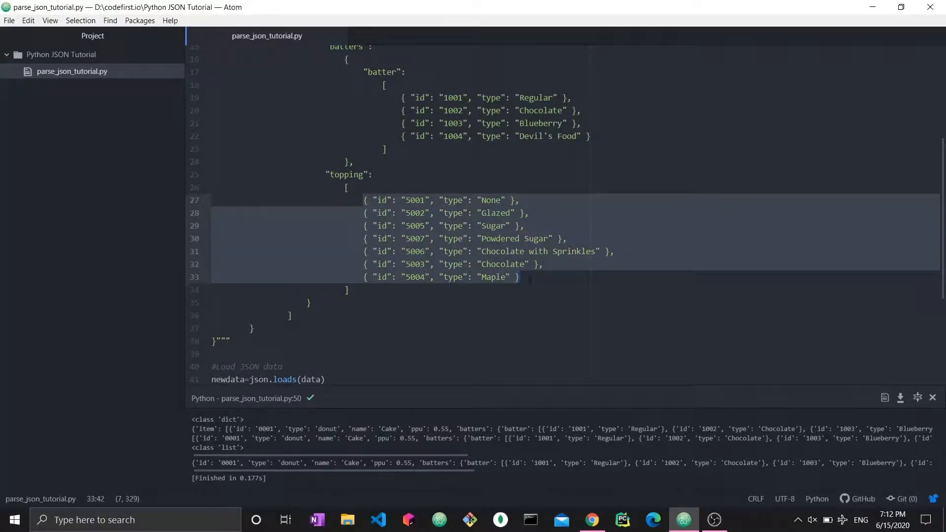
click(346, 187)
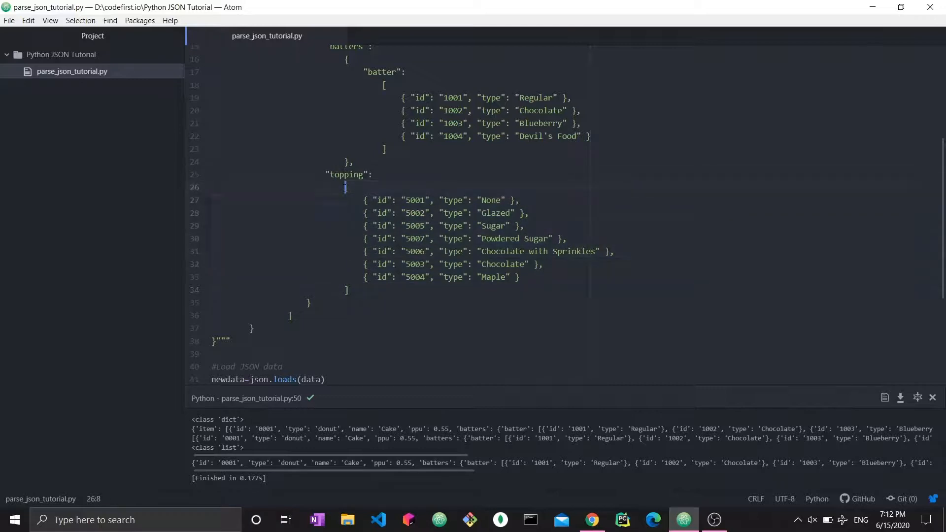
click(528, 264)
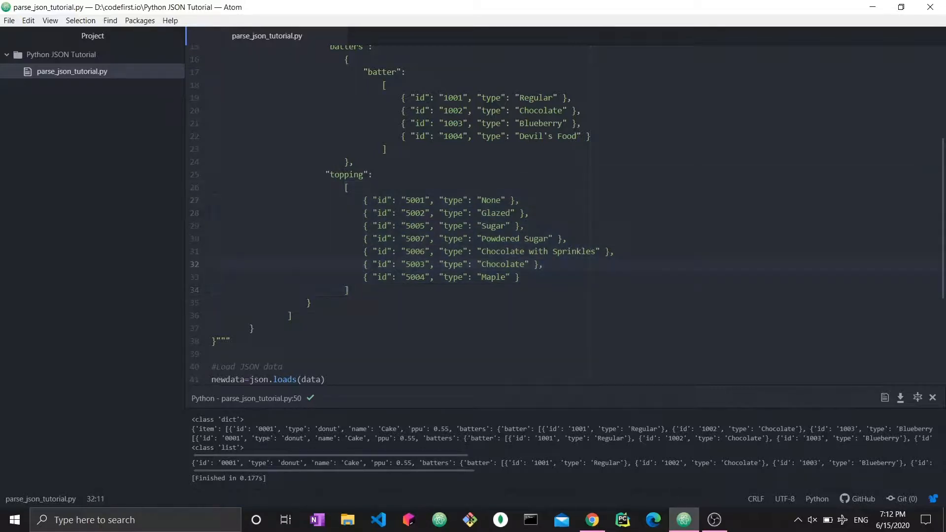
click(372, 175)
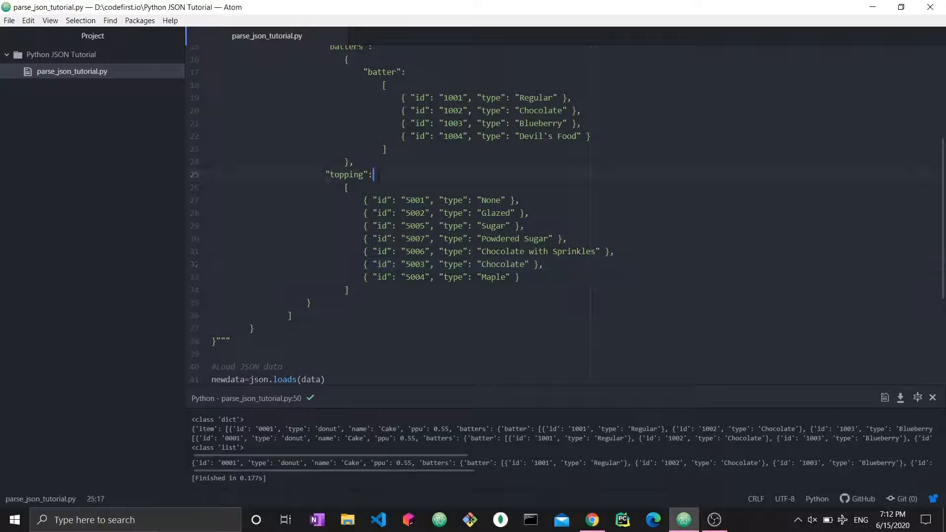
scroll(down, 3)
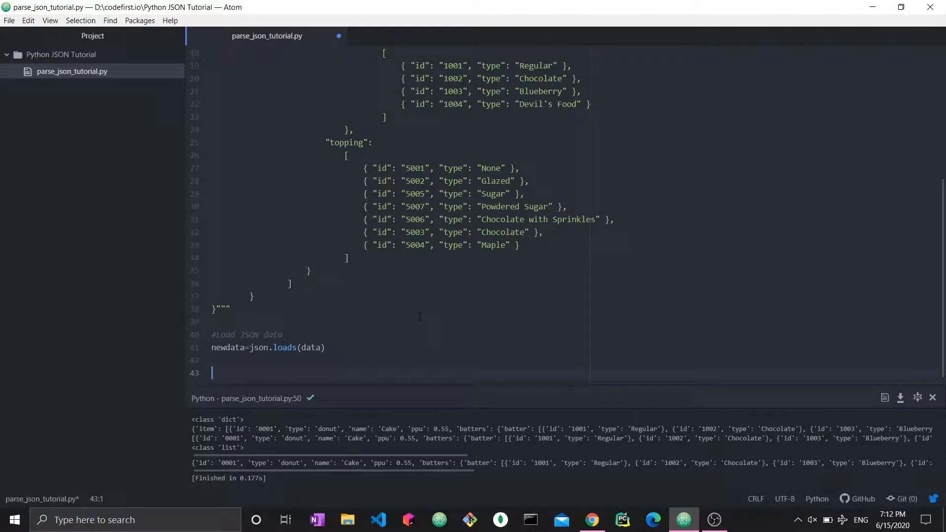
Step: Print "Every possible topping" and start a print of newdata["items"]
text(print)
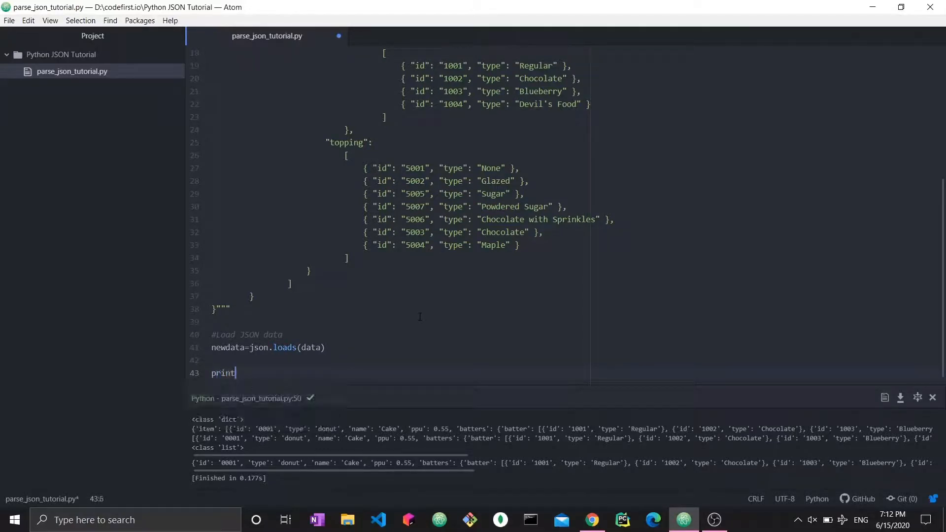
text(())
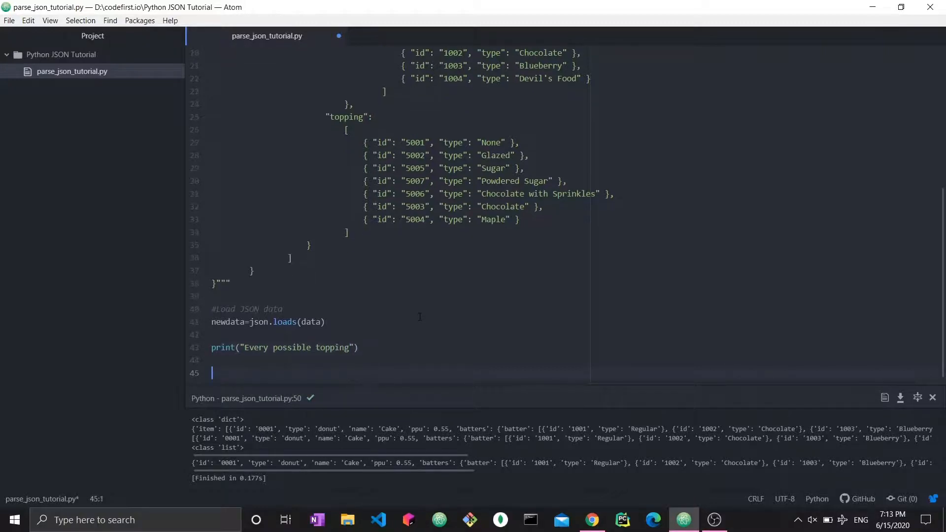
text(print())
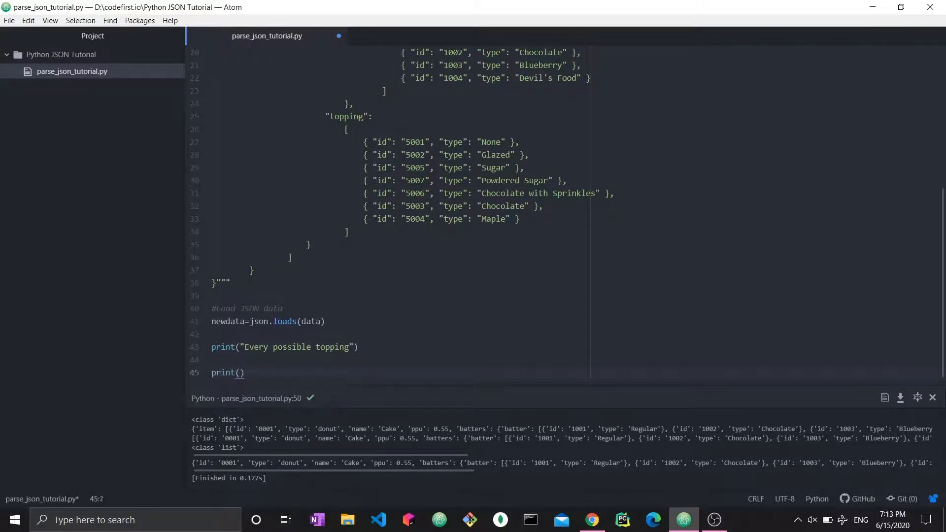
scroll(up, 3)
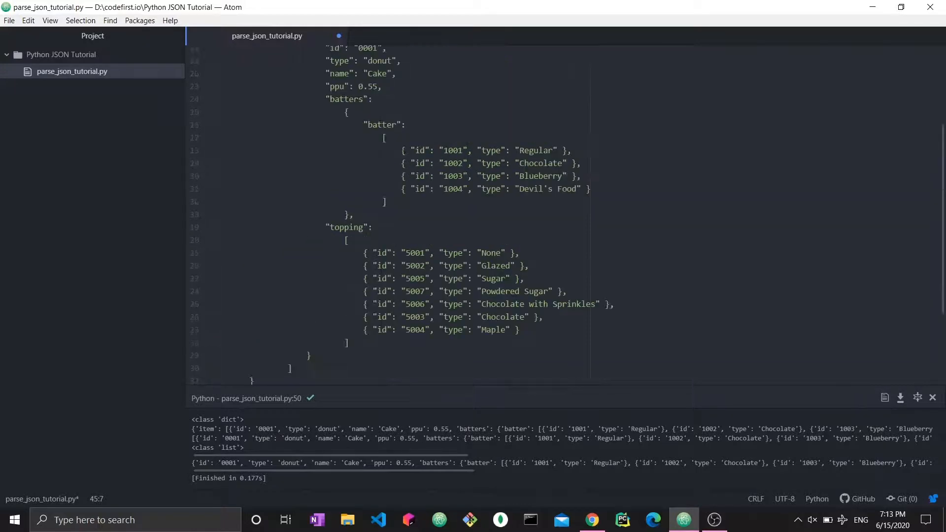
scroll(up, 3)
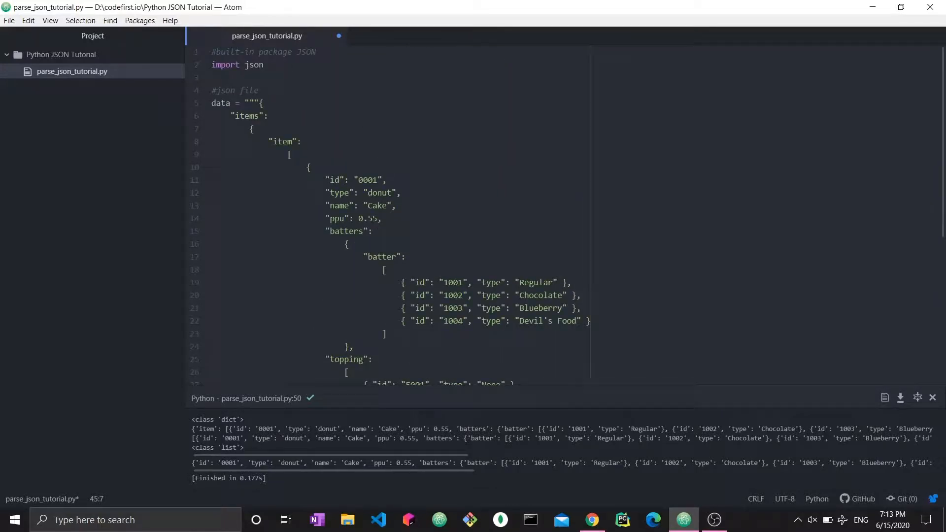
click(250, 117)
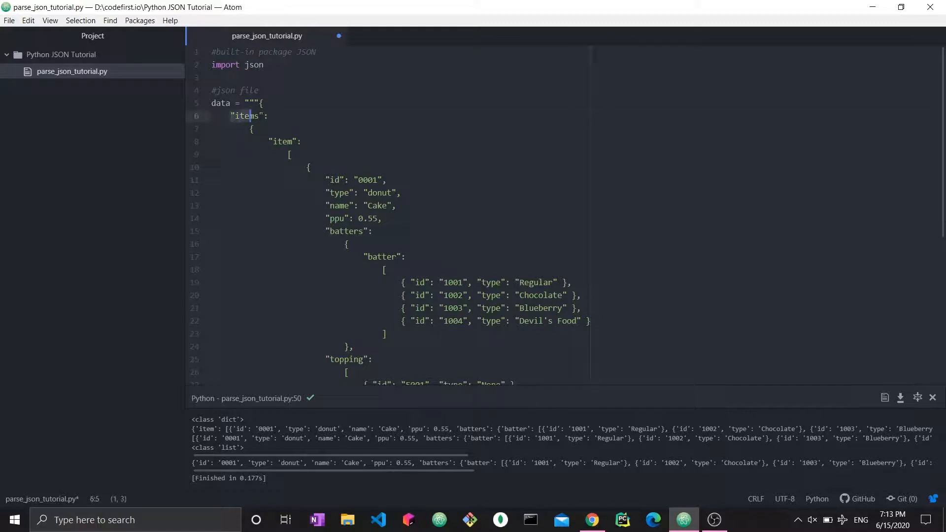
scroll(down, 3)
text(print(newdata)
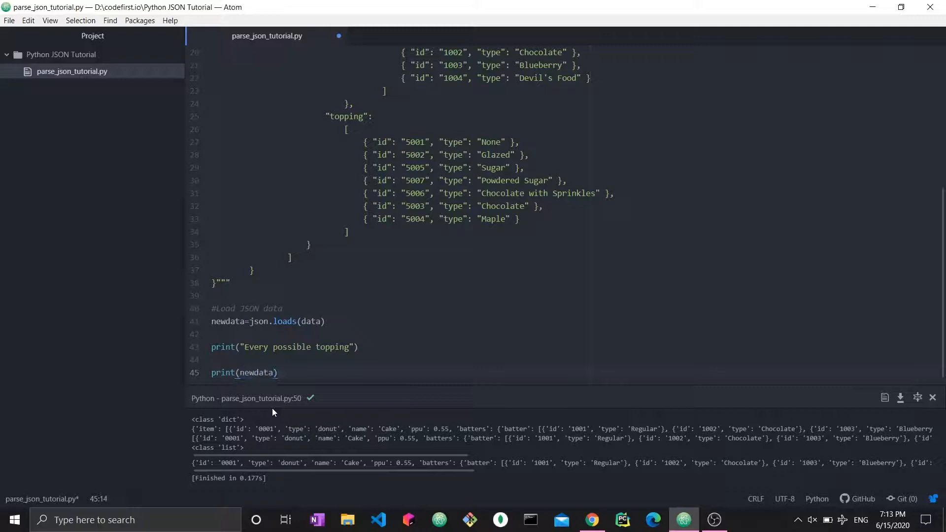
text(["it)
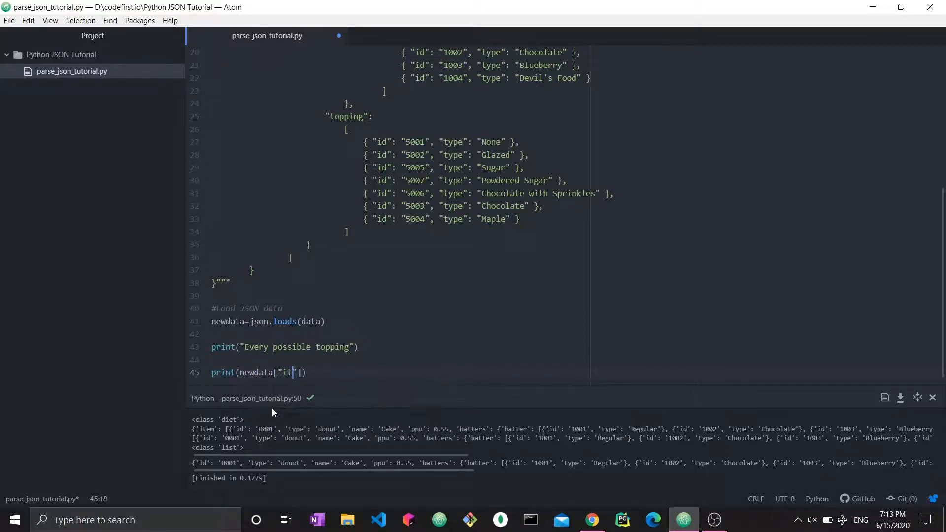
text(ems)
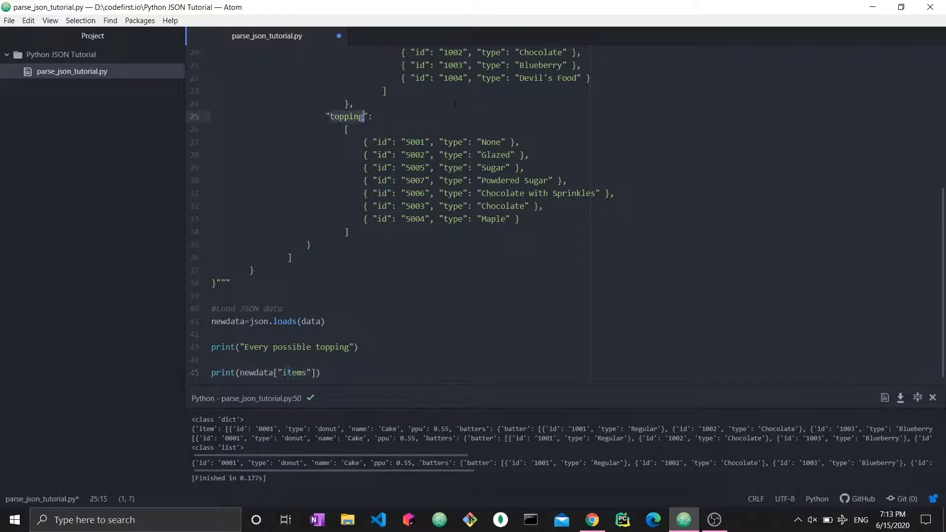
Step: Extend line 45 to print(newdata["items"]['item'][0]['topping']) and run to list the toppings
click(292, 373)
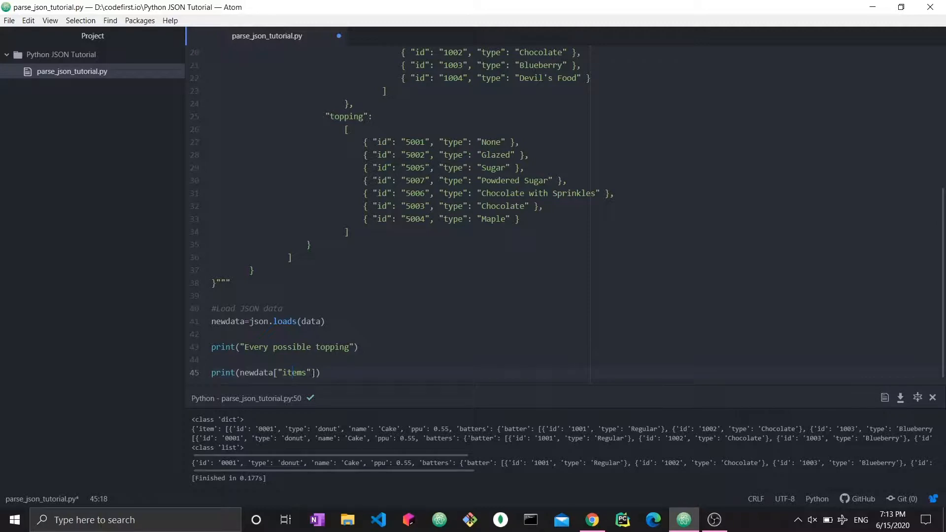
click(293, 372)
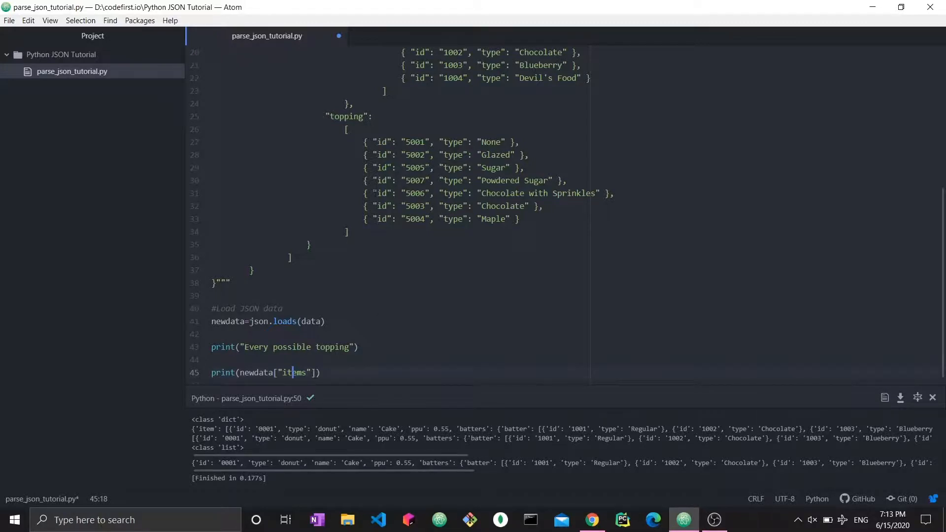
scroll(up, 3)
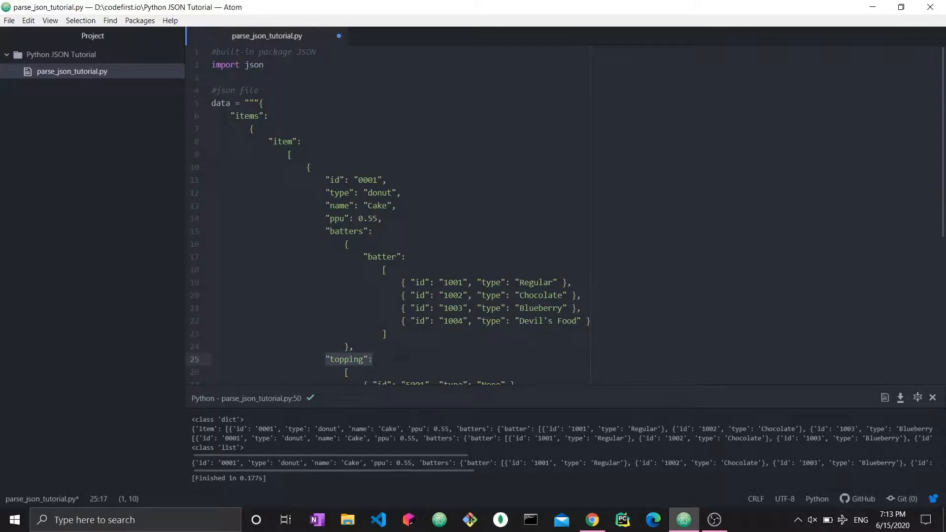
scroll(down, 3)
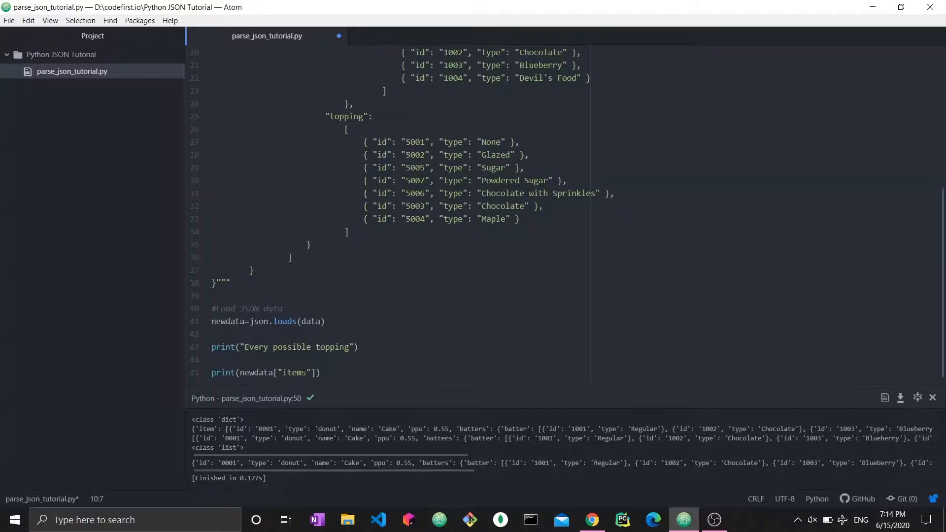
text([])
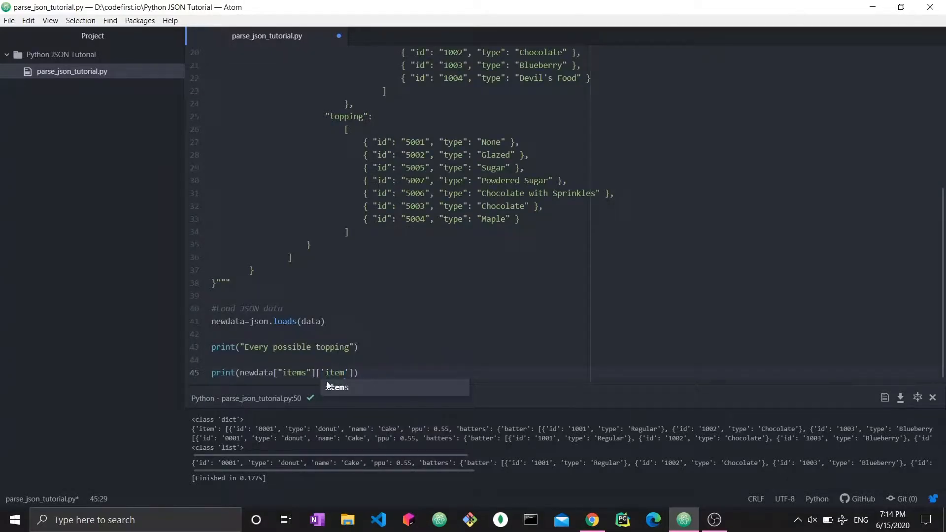
scroll(up, 3)
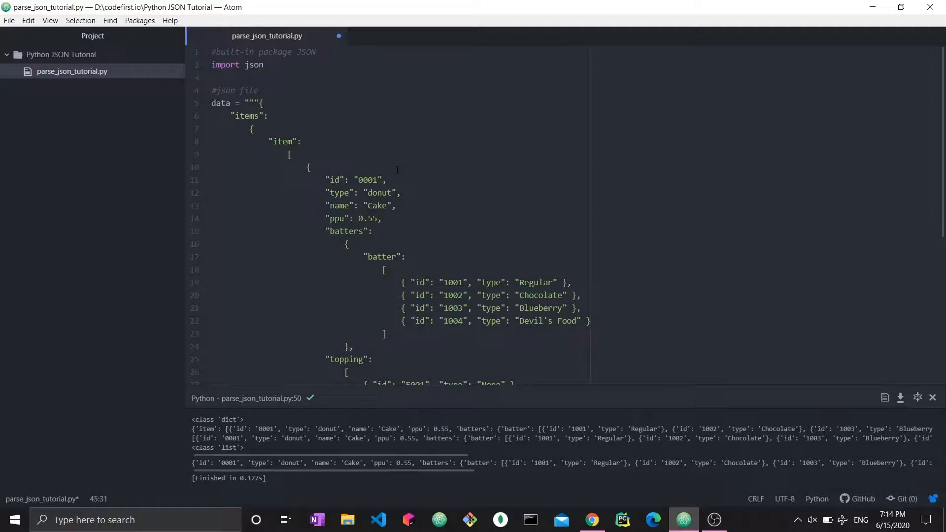
scroll(down, 3)
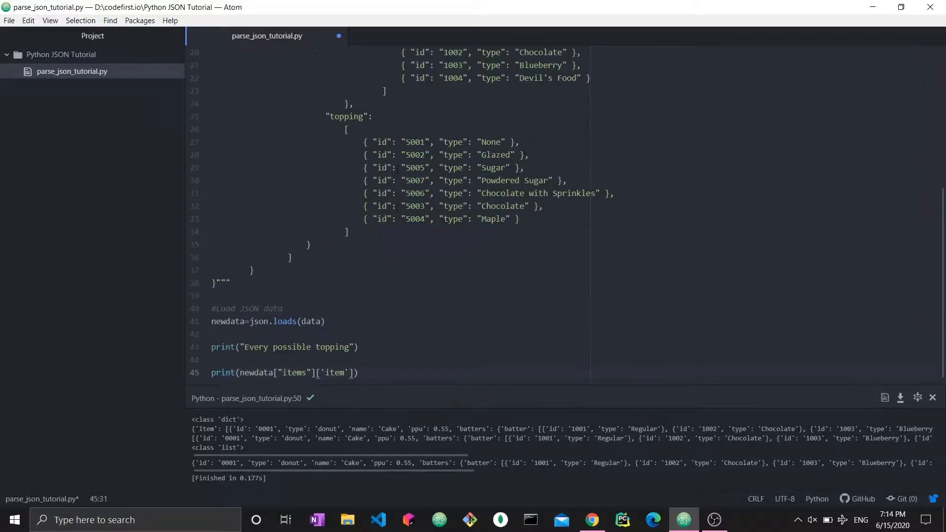
text([0)
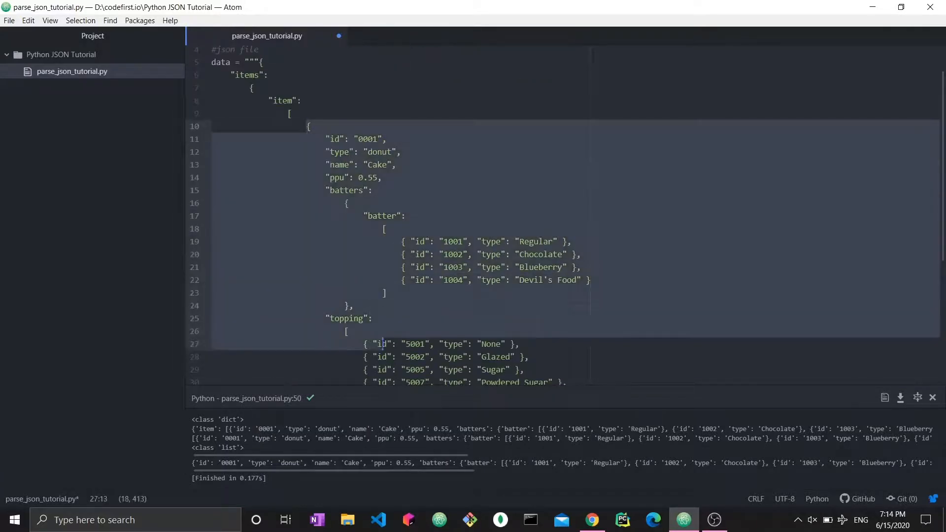
scroll(down, 3)
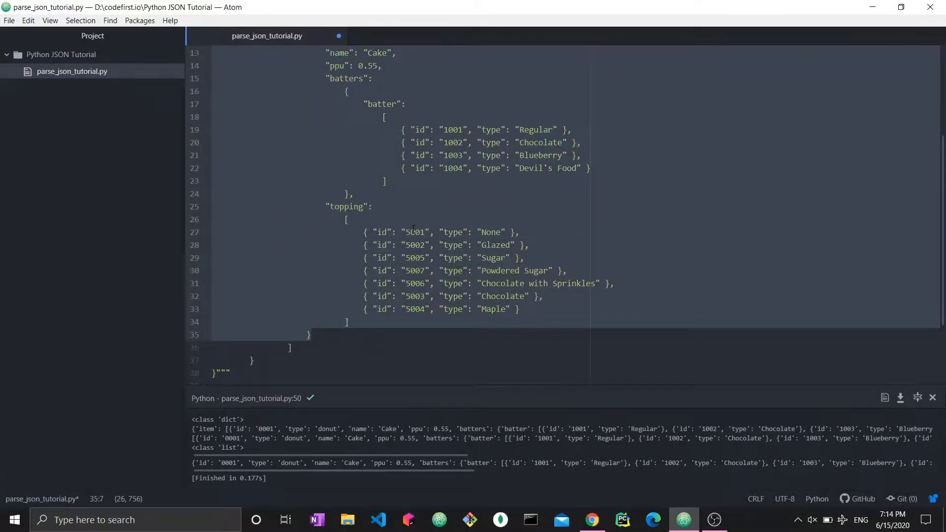
scroll(up, 3)
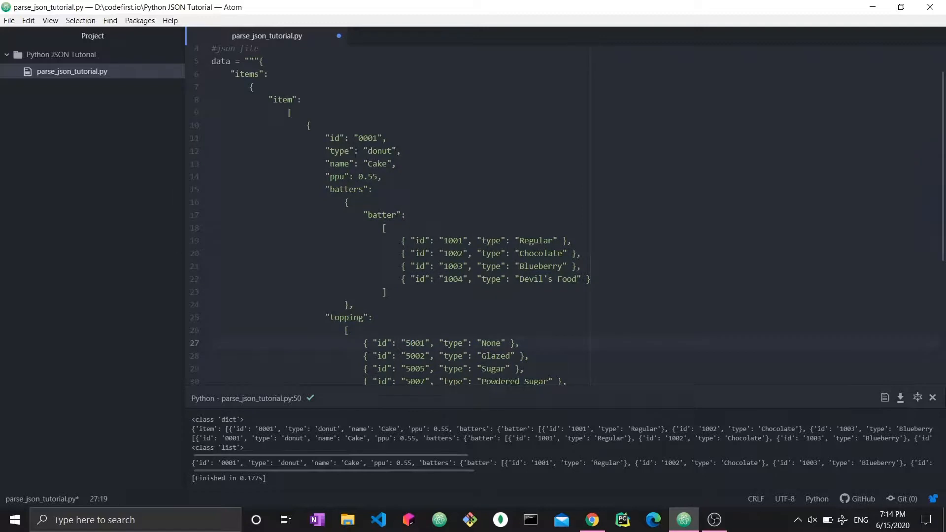
click(410, 343)
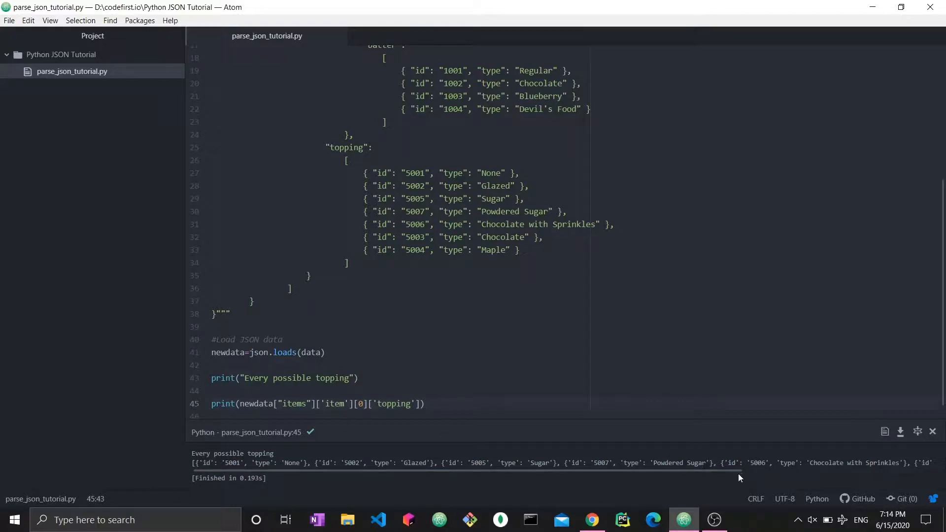
scroll(right, 3)
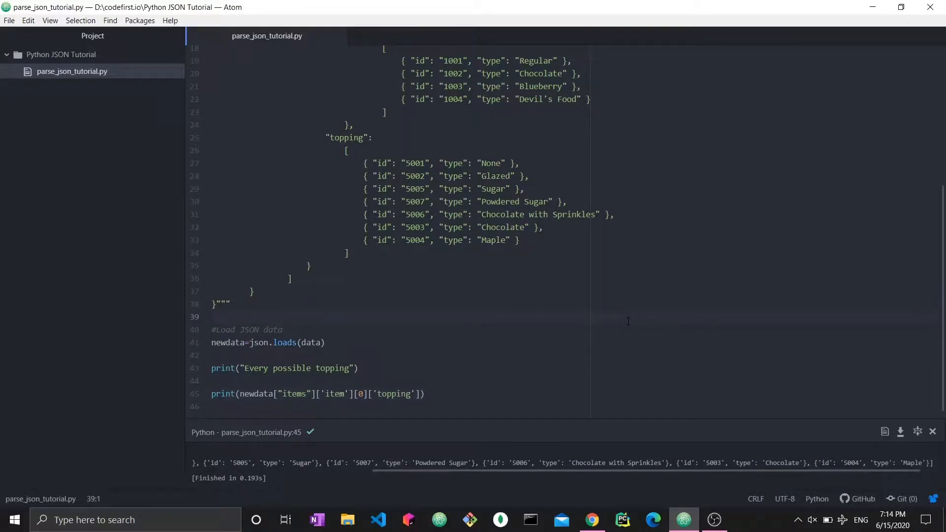
Step: Append [5]['type'] to the topping print and run so the output is Chocolate
click(213, 316)
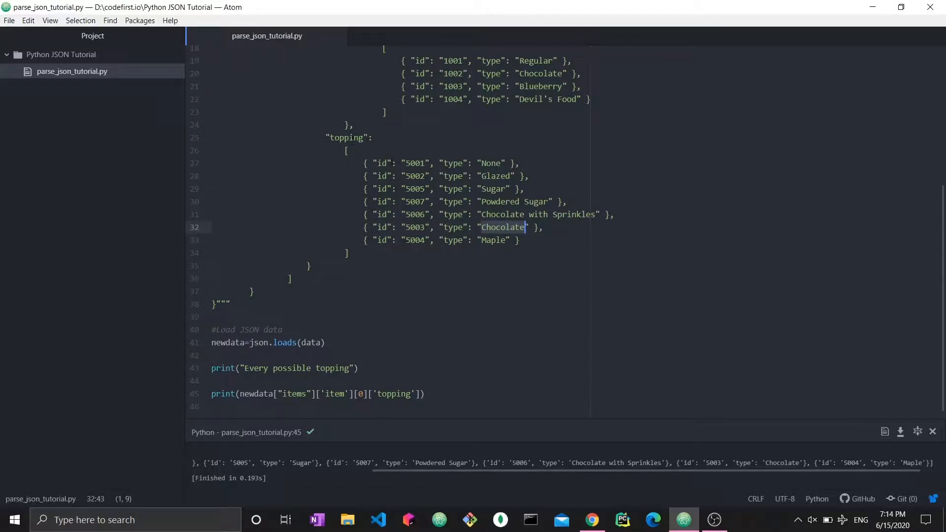
click(365, 200)
text([5])
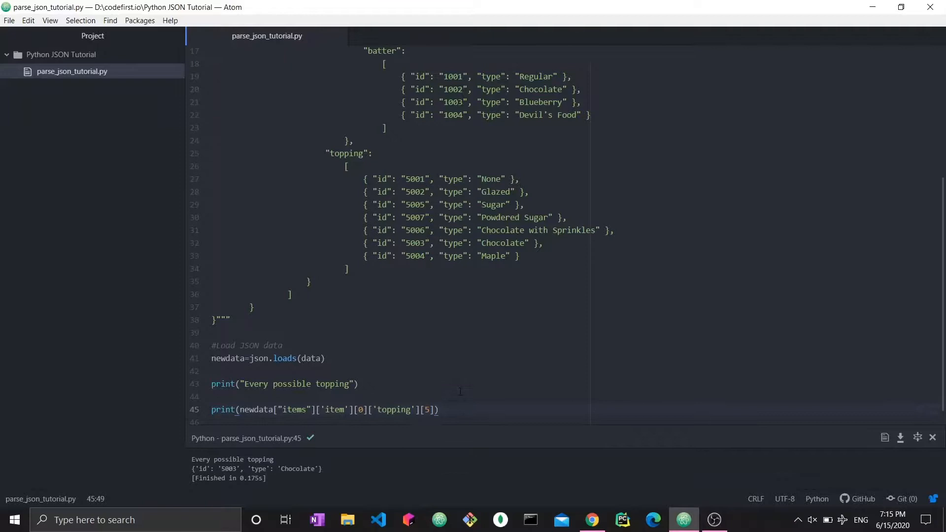
mouse_move(172, 480)
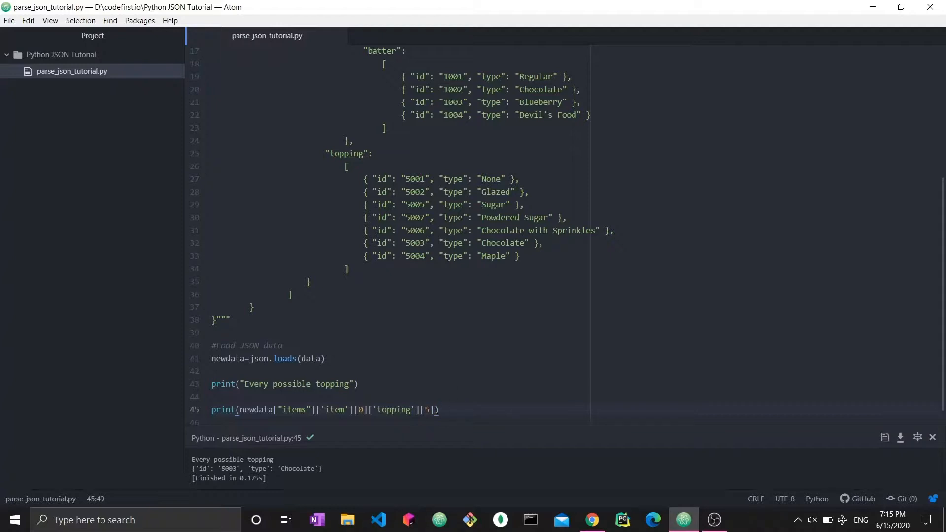
text(['ty)
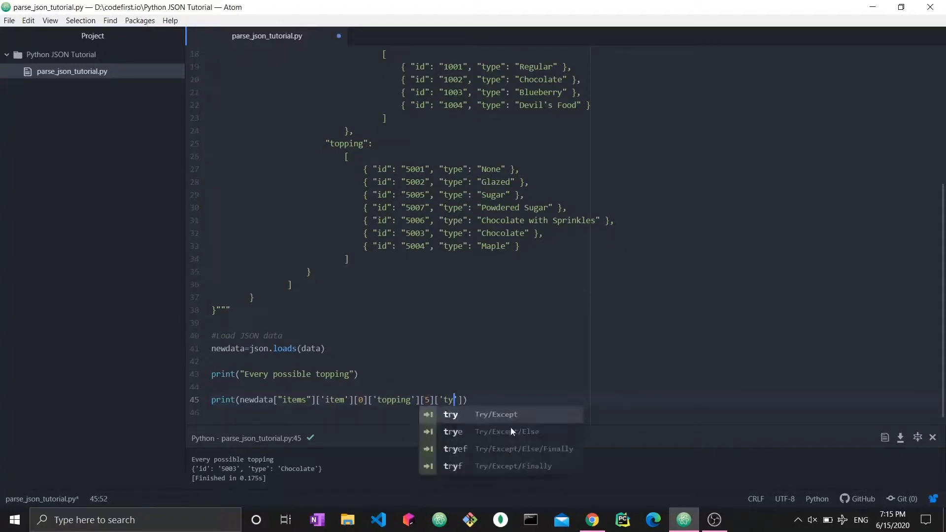
text(pe)
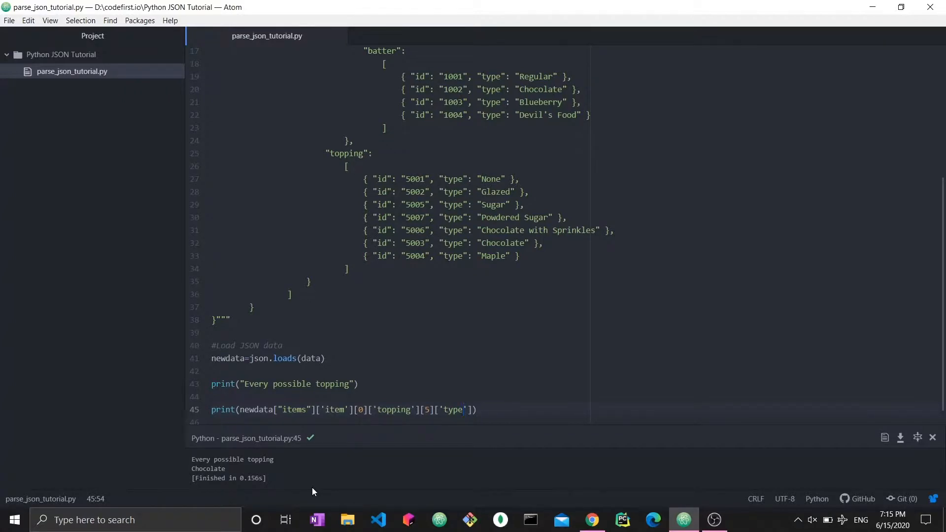
scroll(up, 3)
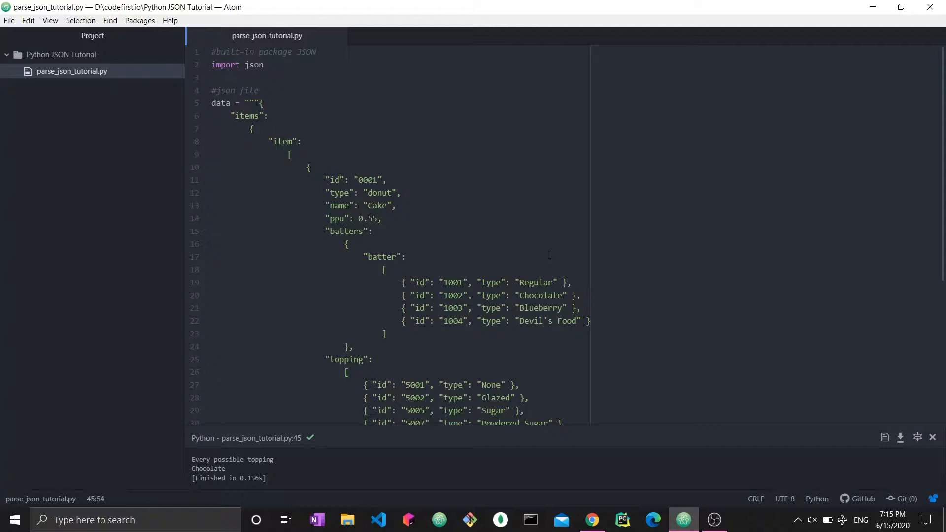
Step: Create toppings=newdata["items"]['item'][0]['topping'] on a new line
scroll(down, 3)
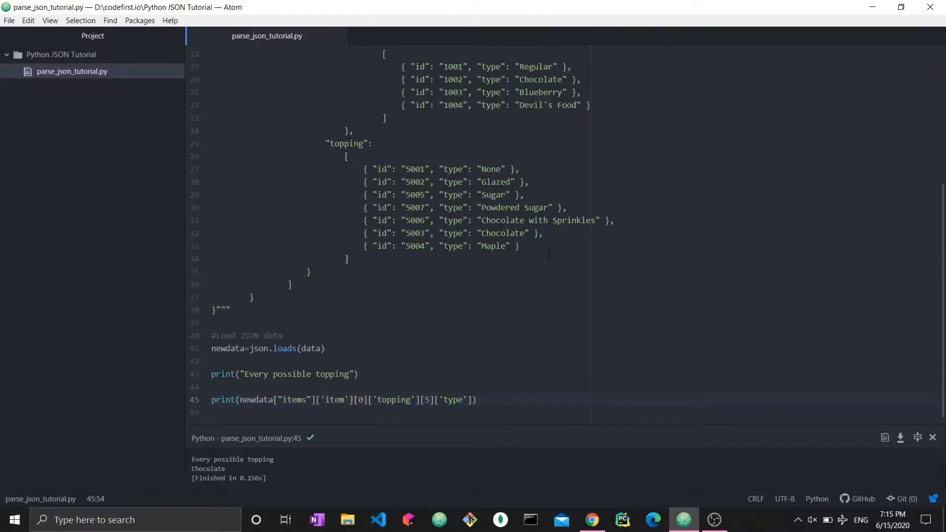
click(464, 399)
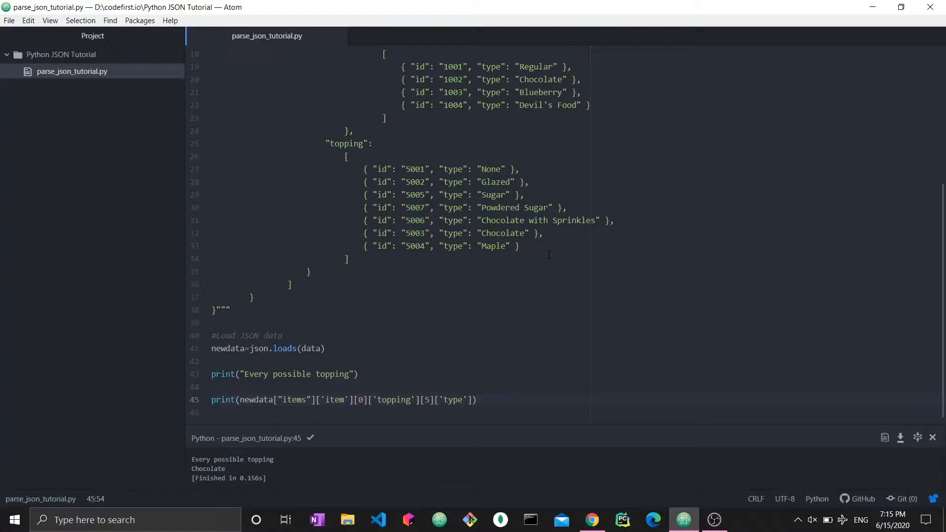
click(463, 399)
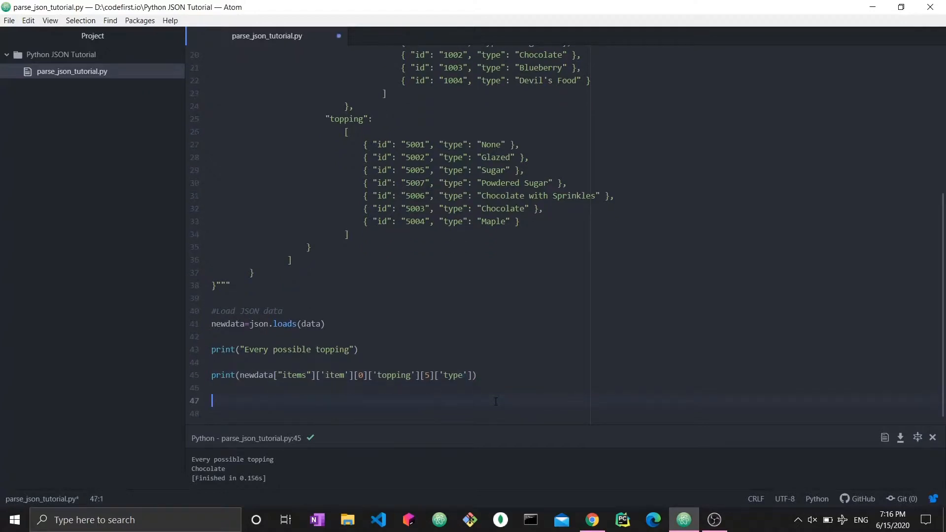
text(toppings=)
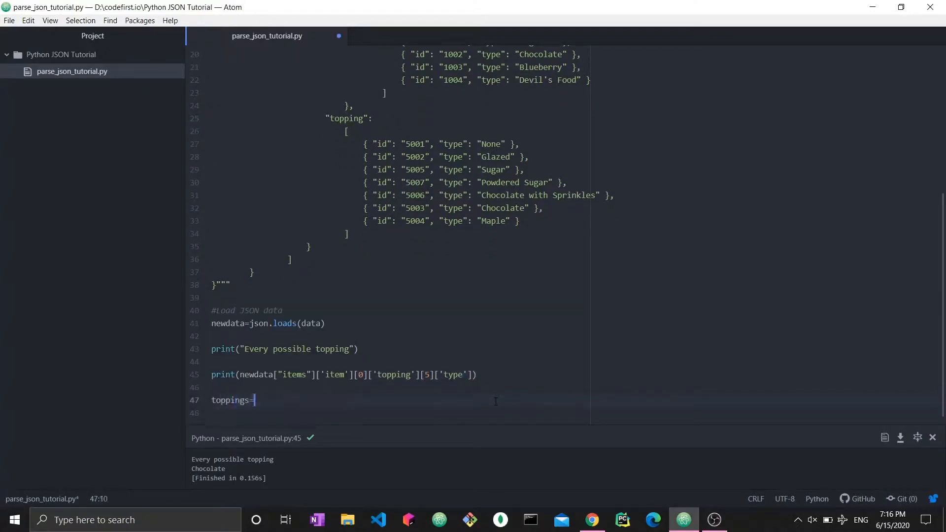
click(240, 375)
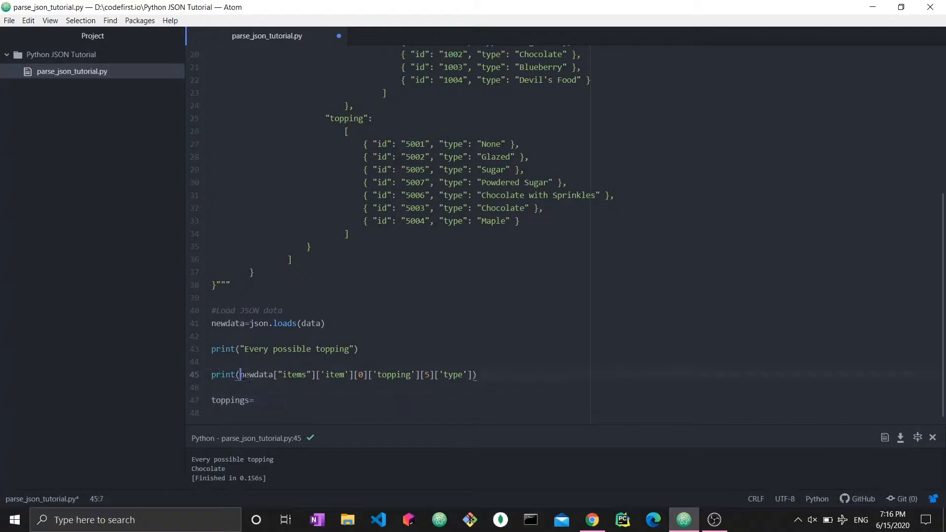
click(412, 375)
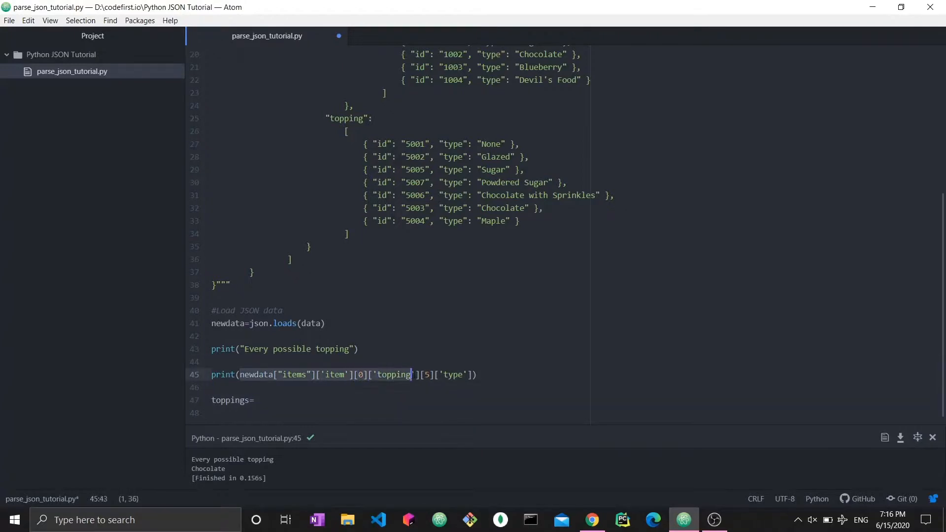
click(254, 400)
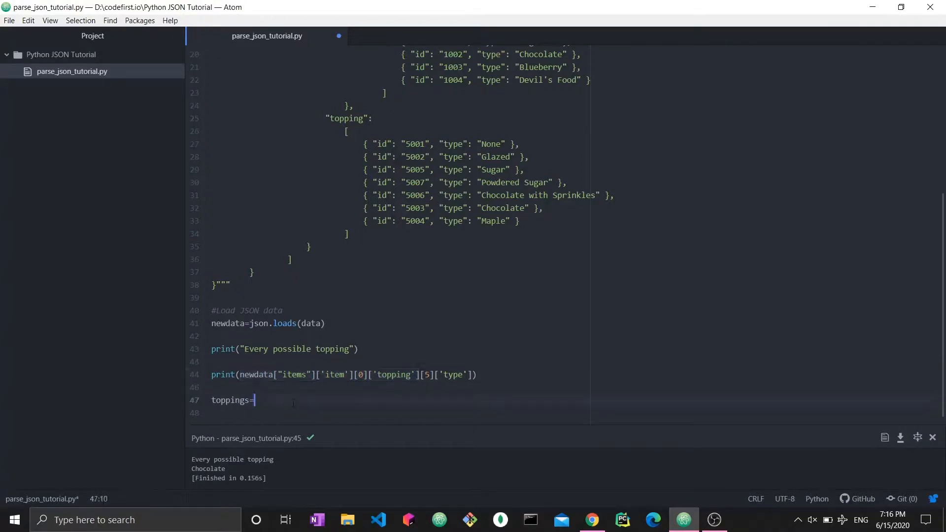
text(newdata["items"]['item'][0]['topping'])
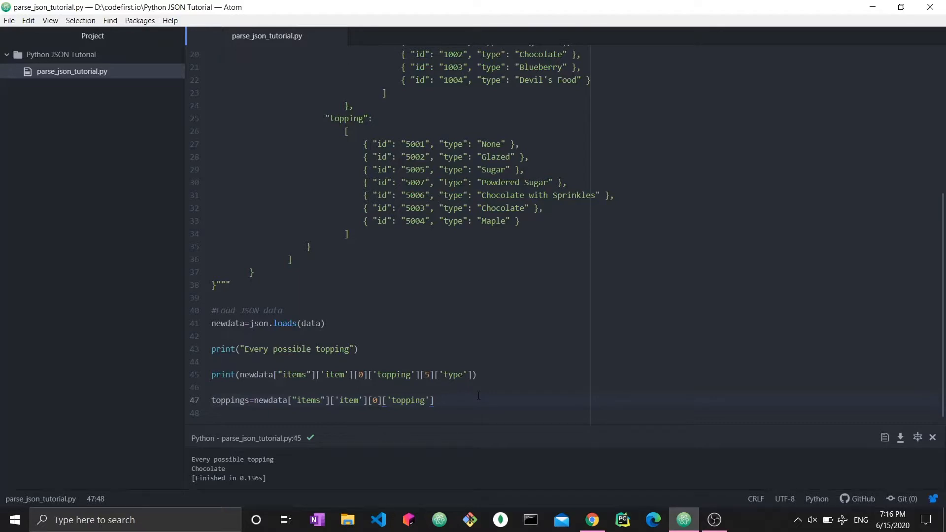
Step: Replace the single-topping print with print(toppings)
click(433, 400)
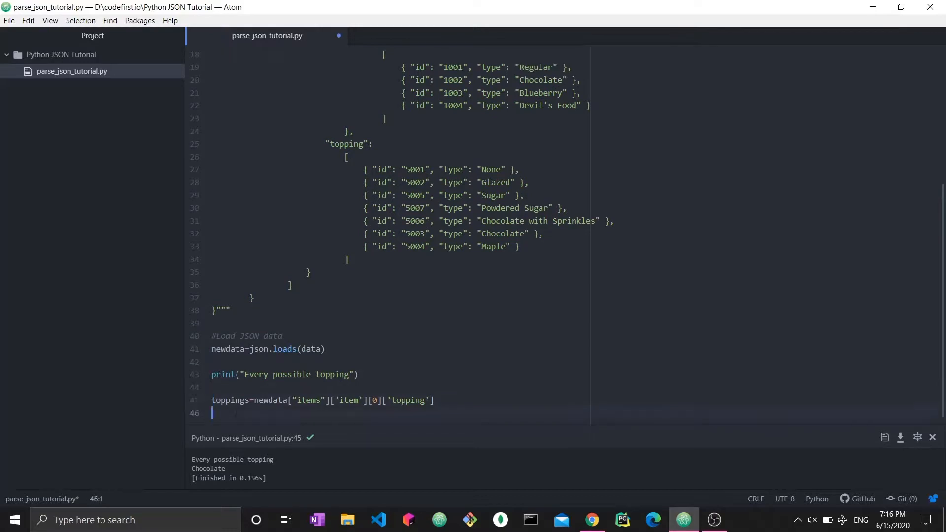
text(print(toppings)
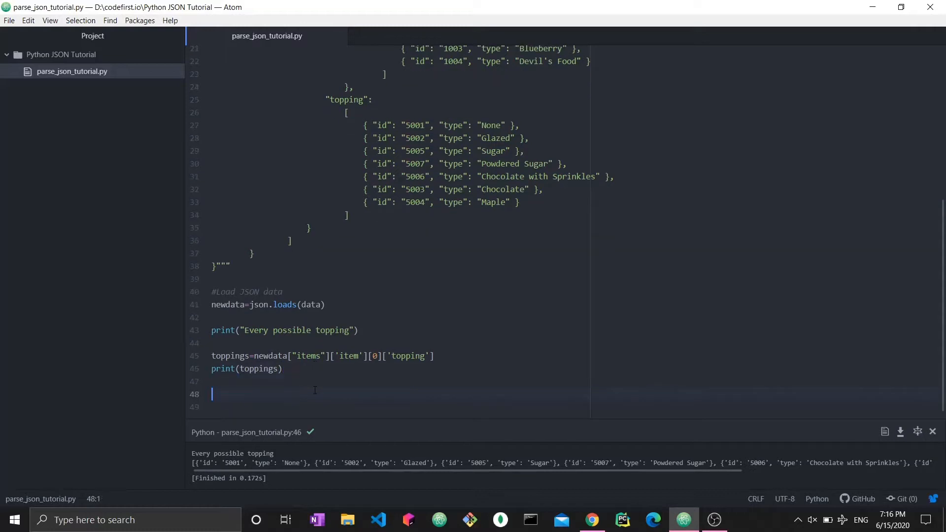
Step: Write a for loop over toppings that prints topping["type"] for each entry
text(for)
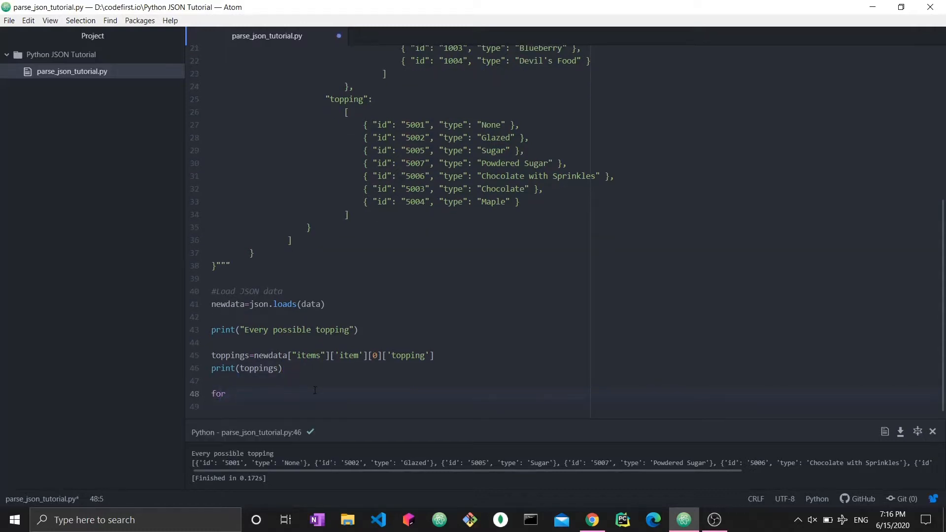
text(topping in t)
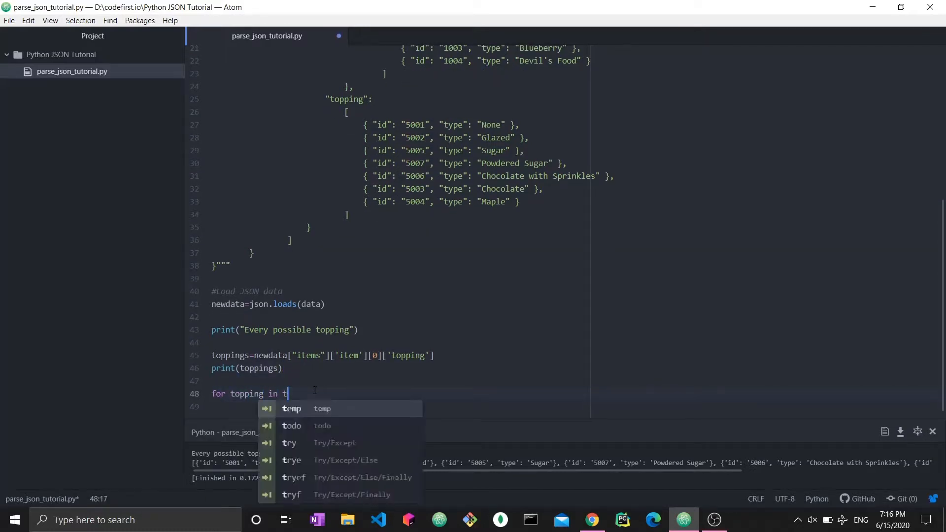
text(oppings:)
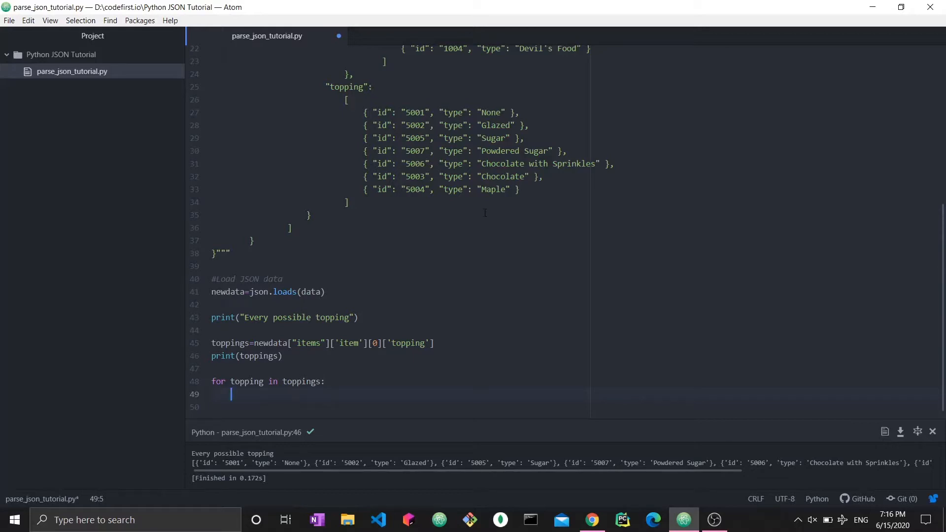
text(prin)
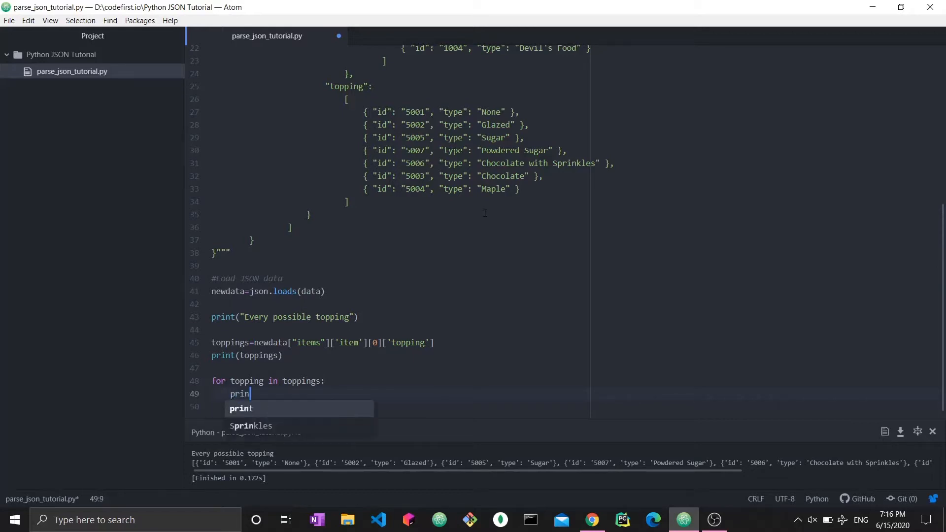
text((t)
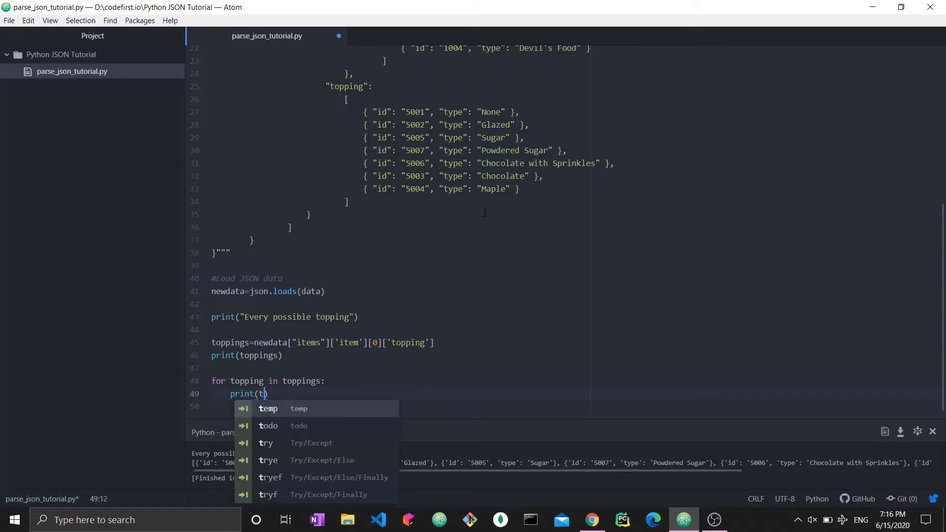
text(opping)
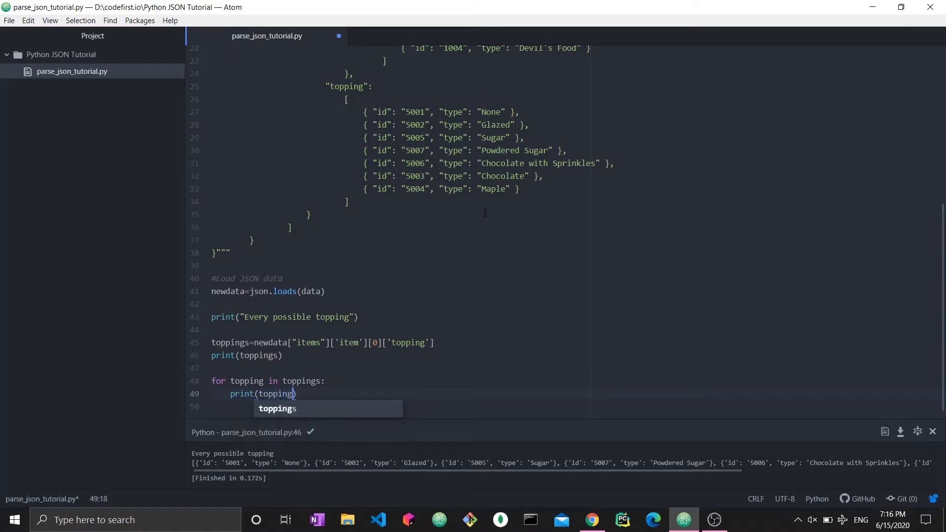
text(["type"])
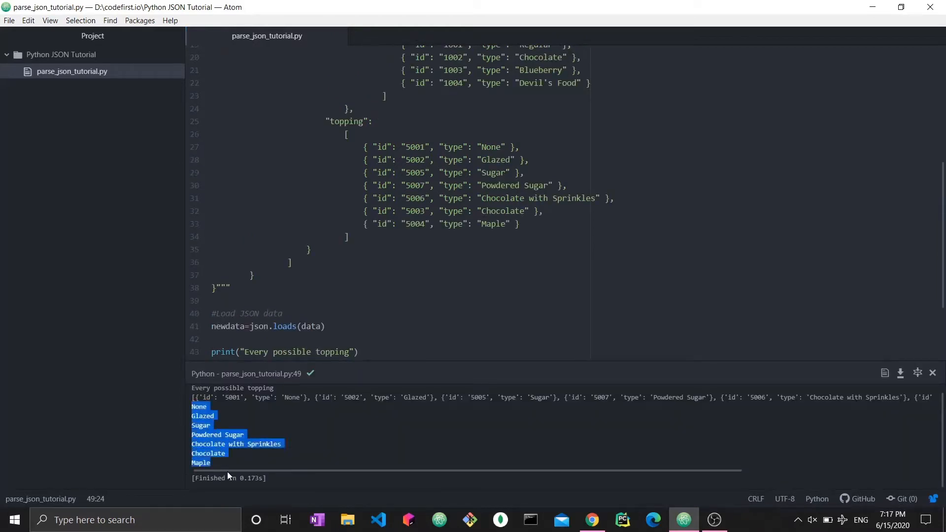
Step: Review the run output and the topping array in the JSON, None through Maple
scroll(down, 3)
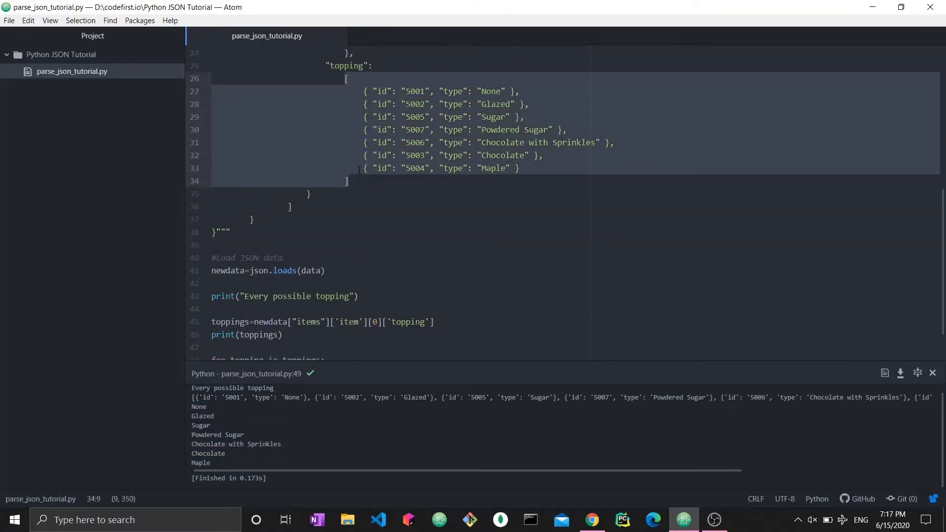
click(381, 167)
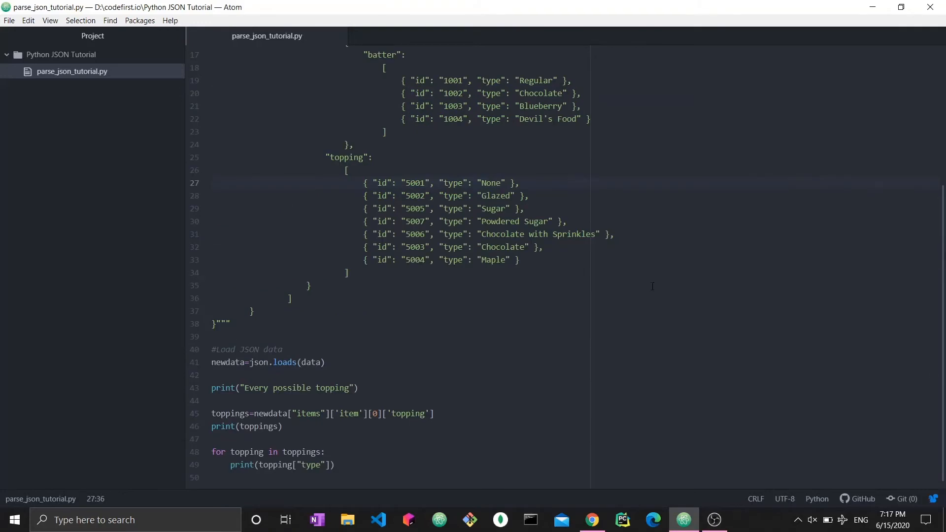
scroll(up, 3)
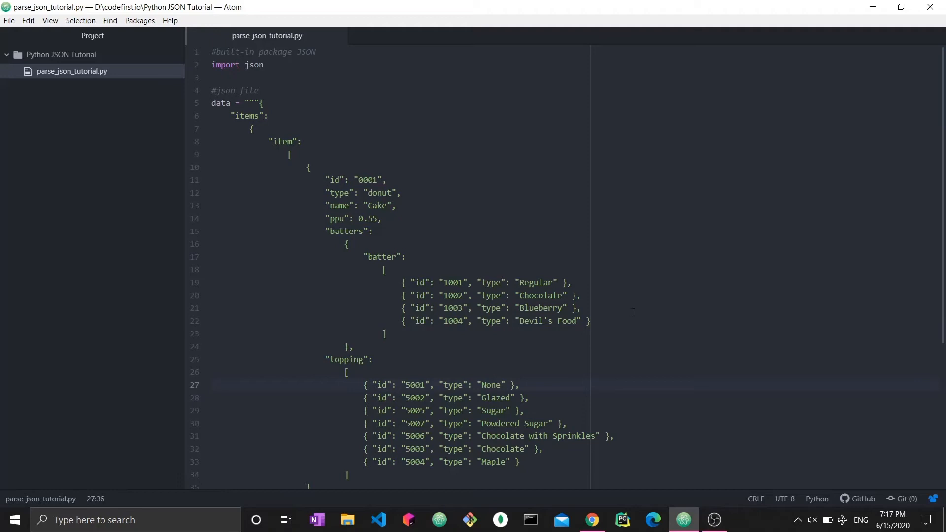
click(591, 520)
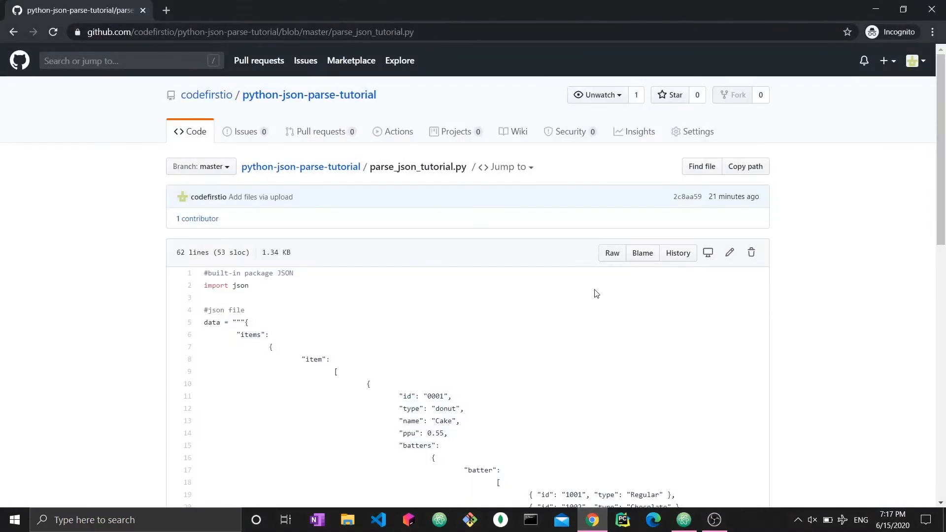
scroll(down, 3)
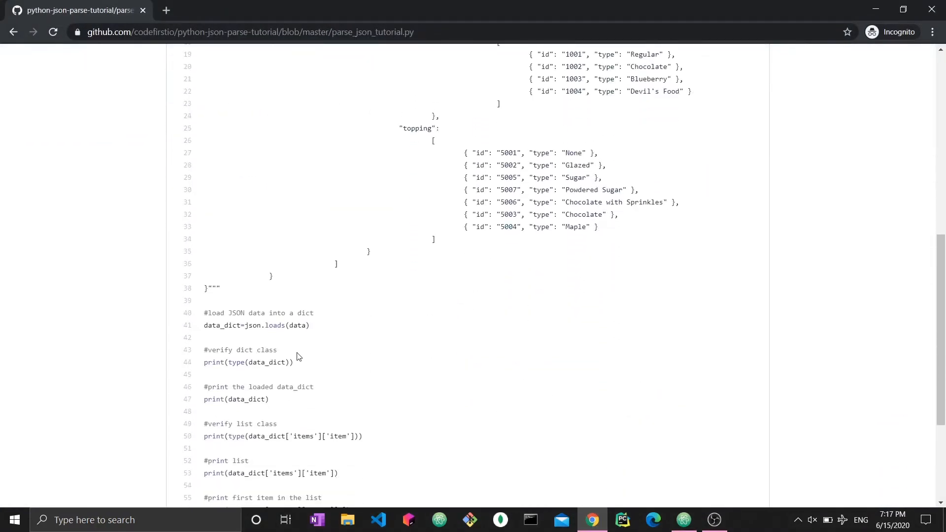
mouse_move(296, 386)
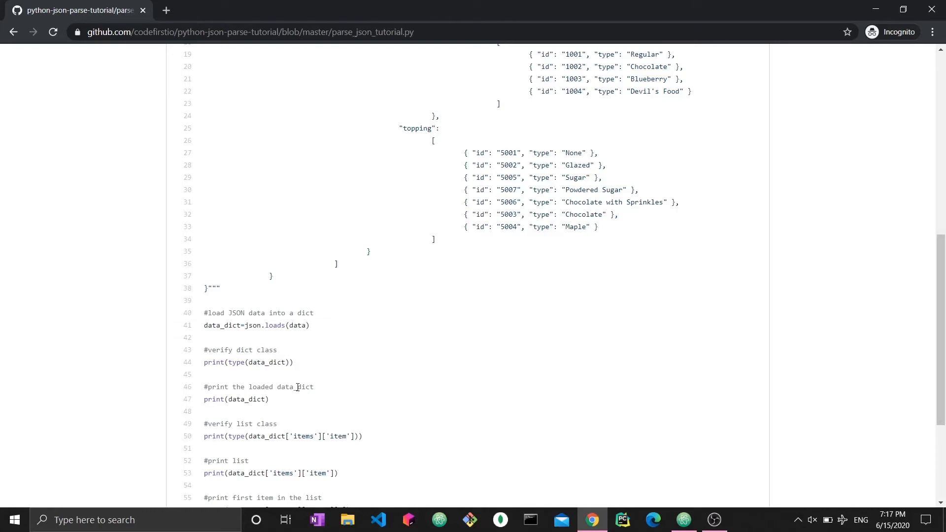
mouse_move(301, 418)
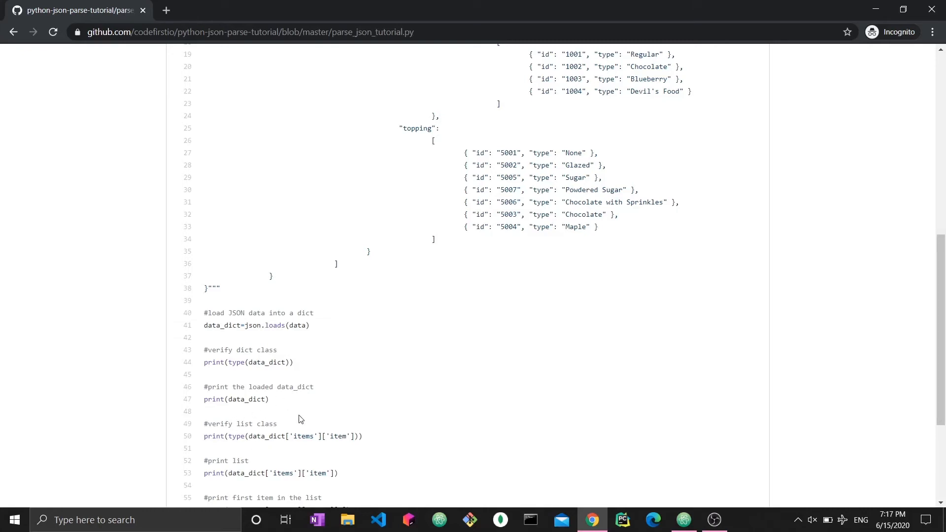
mouse_move(792, 4)
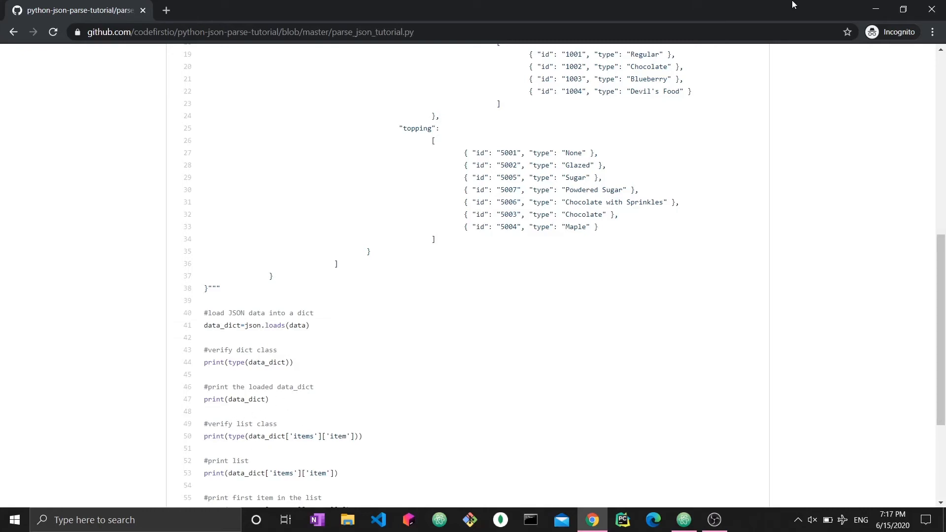
mouse_move(605, 189)
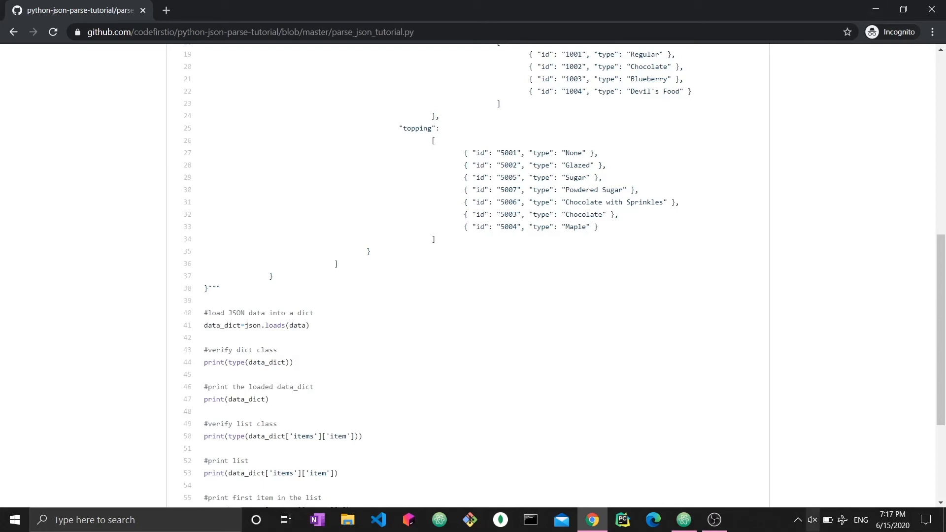
click(682, 525)
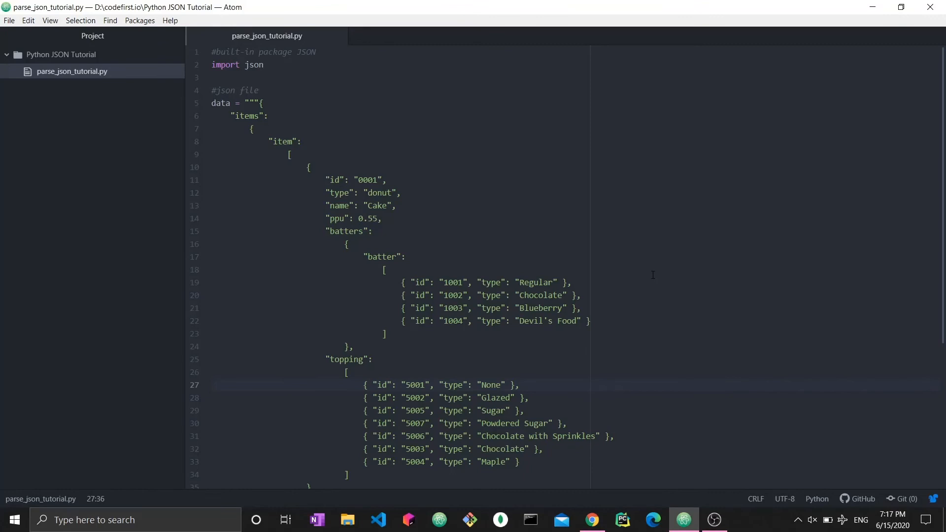